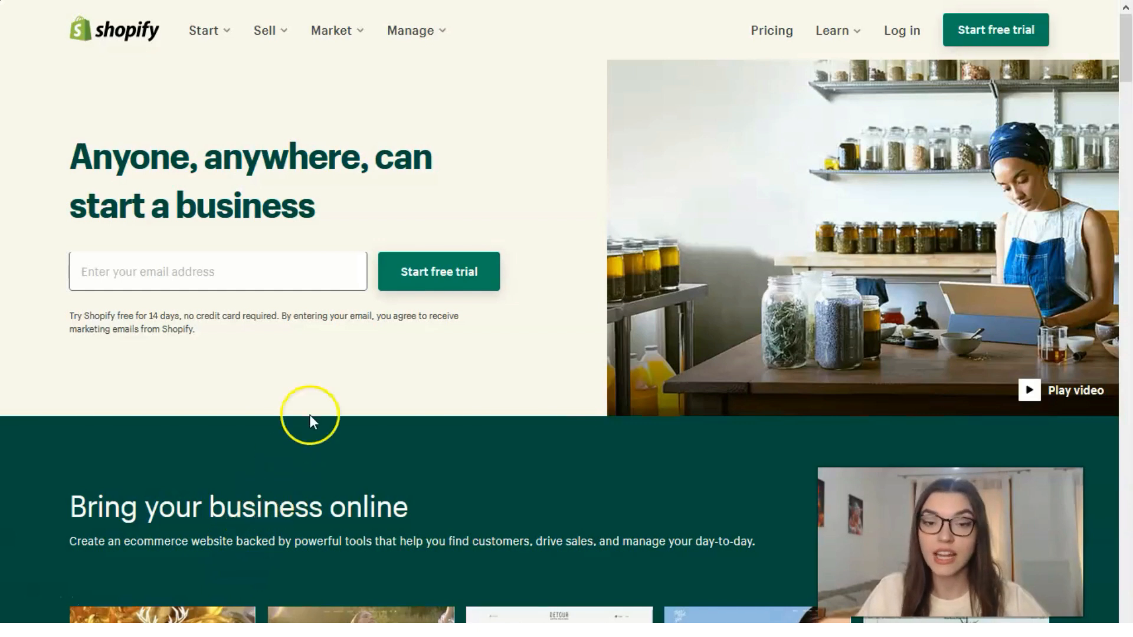
mouse_move(438, 272)
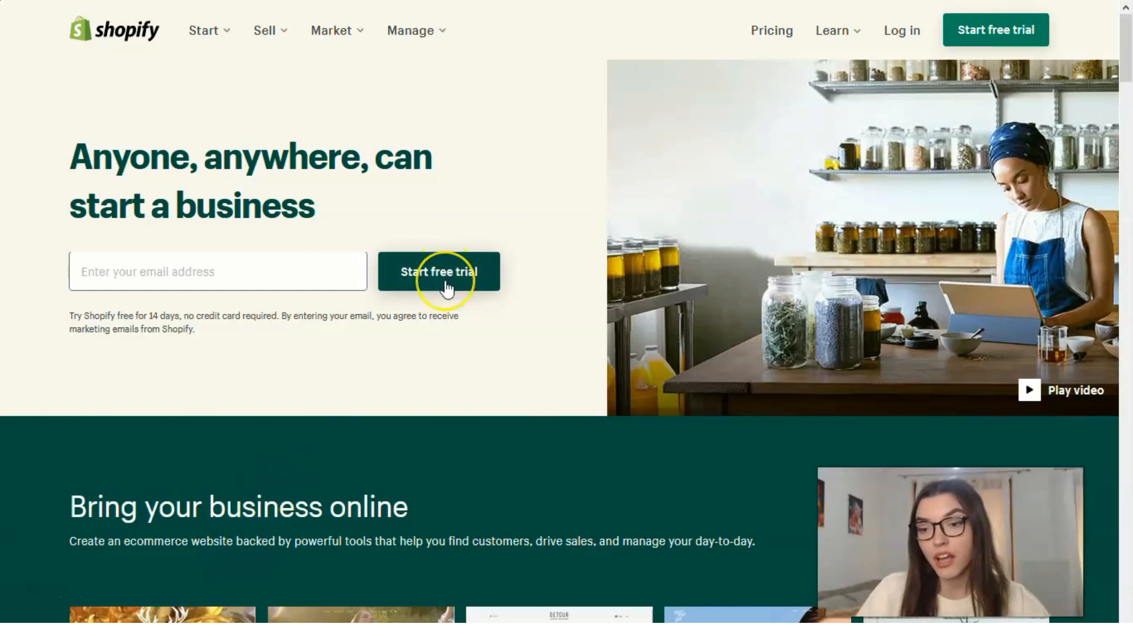
mouse_move(295, 377)
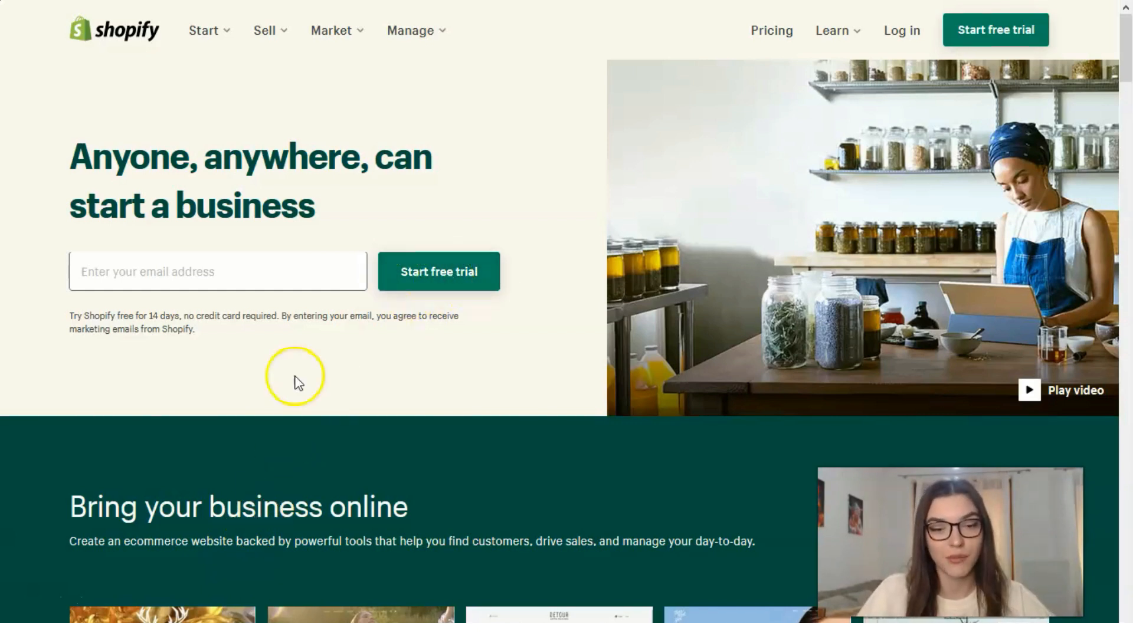
Step: Start the free 14-day trial signup from the Shopify home page
click(438, 272)
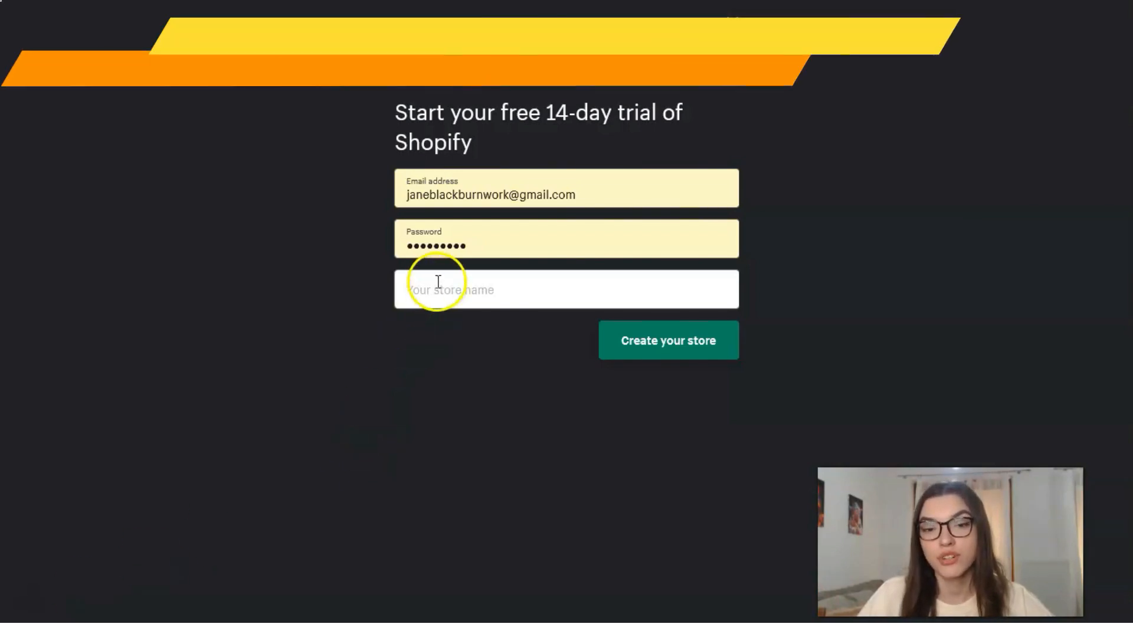
Step: Enter 'yourhomegood' as the store name and submit to create the store
click(566, 289)
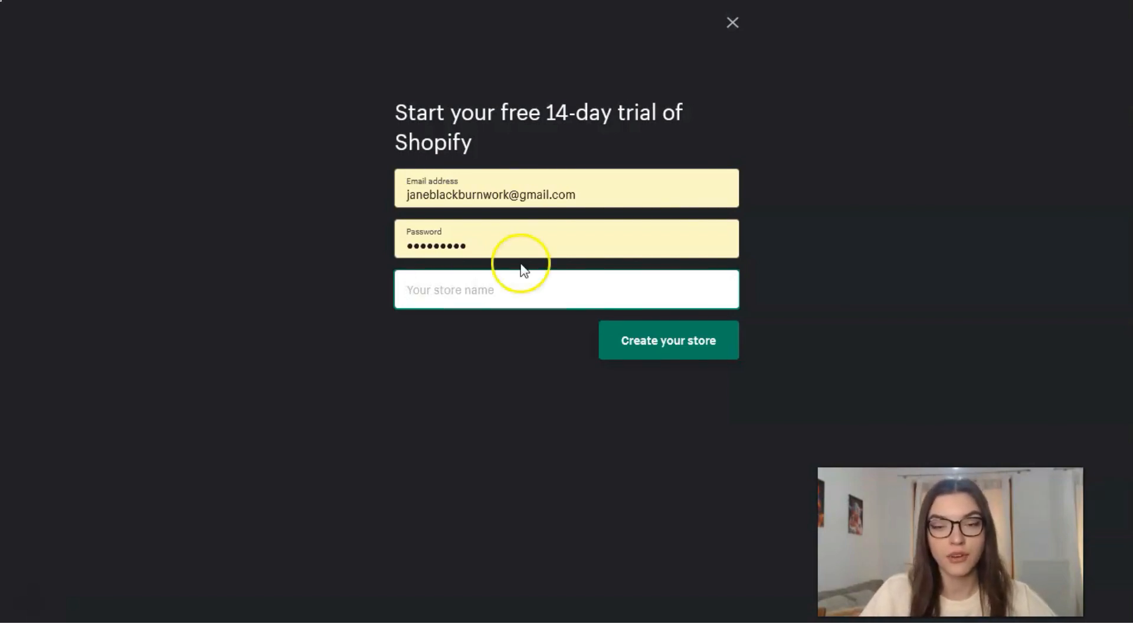
mouse_move(64, 606)
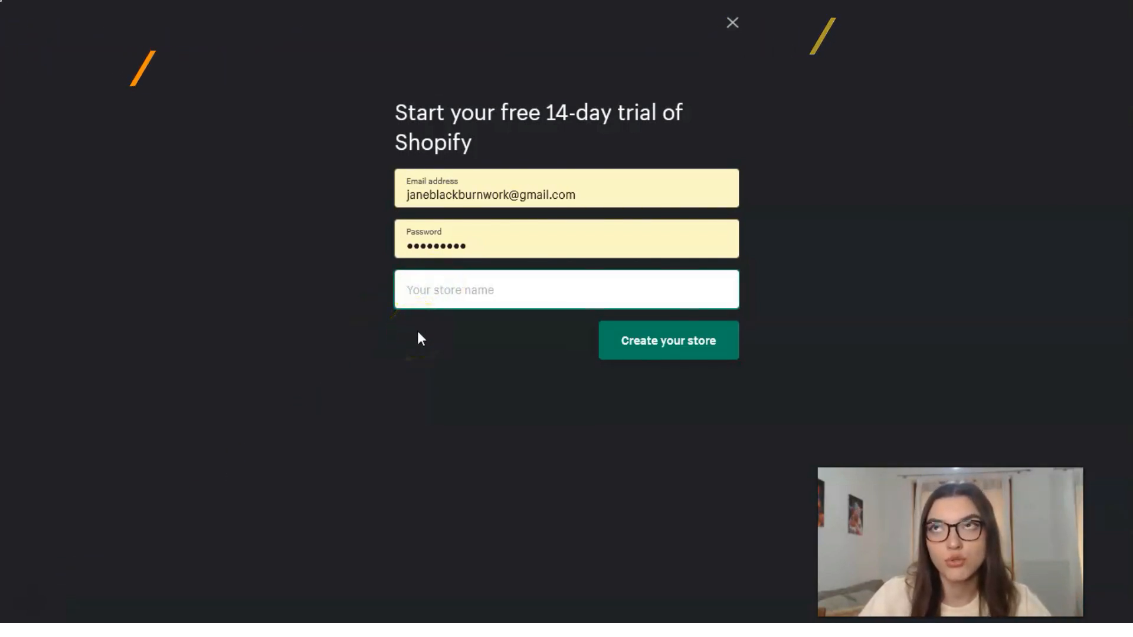
click(566, 289)
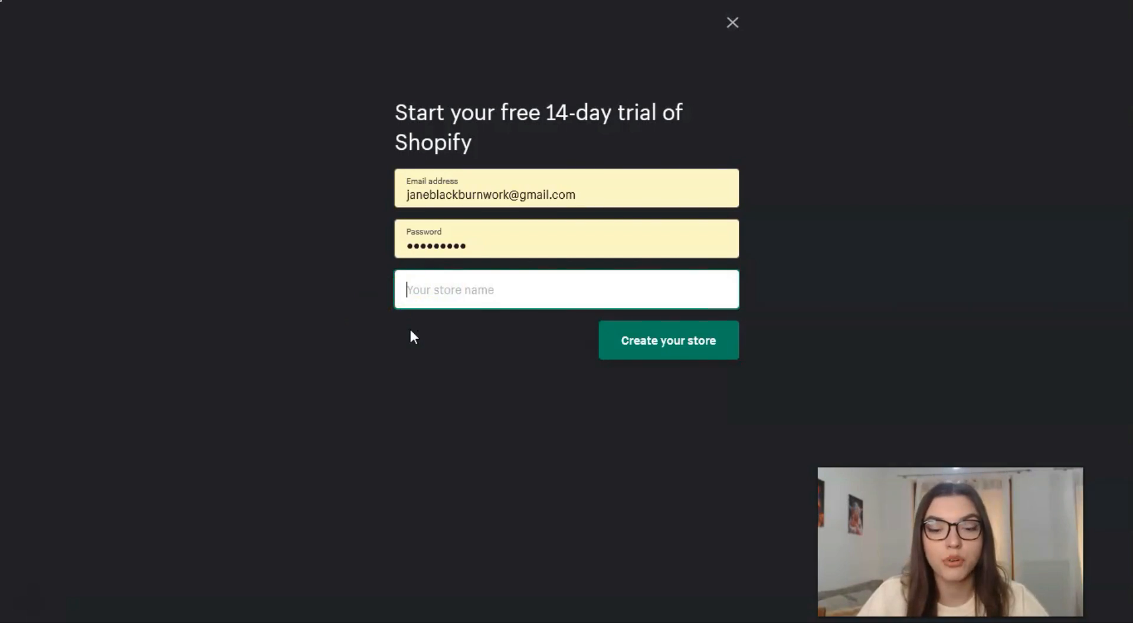
text(yourho)
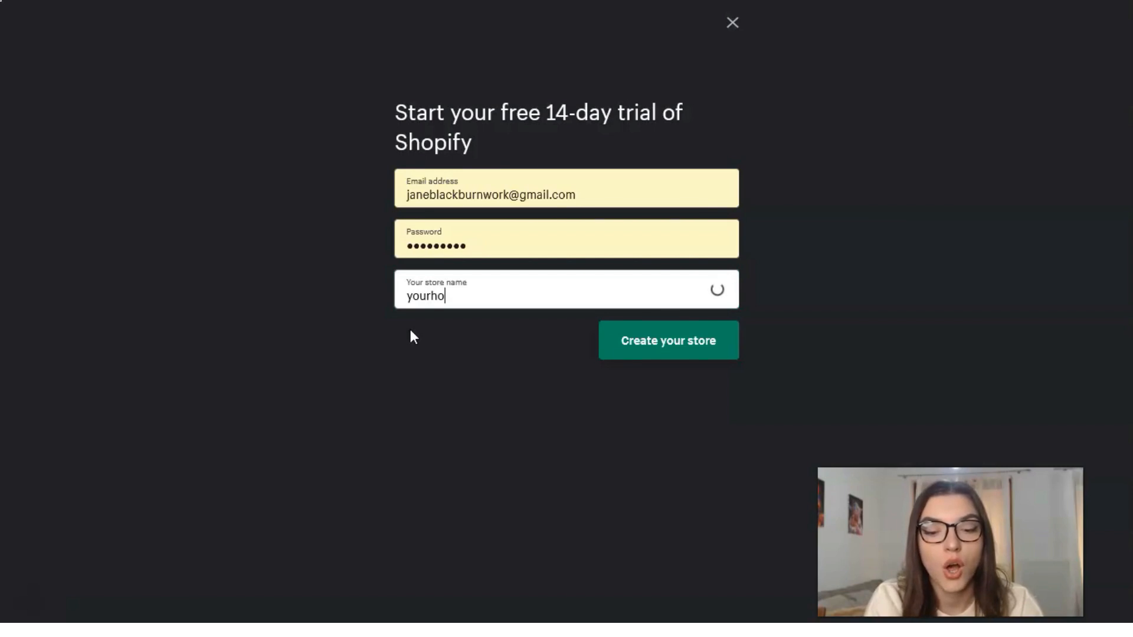
text(megoo)
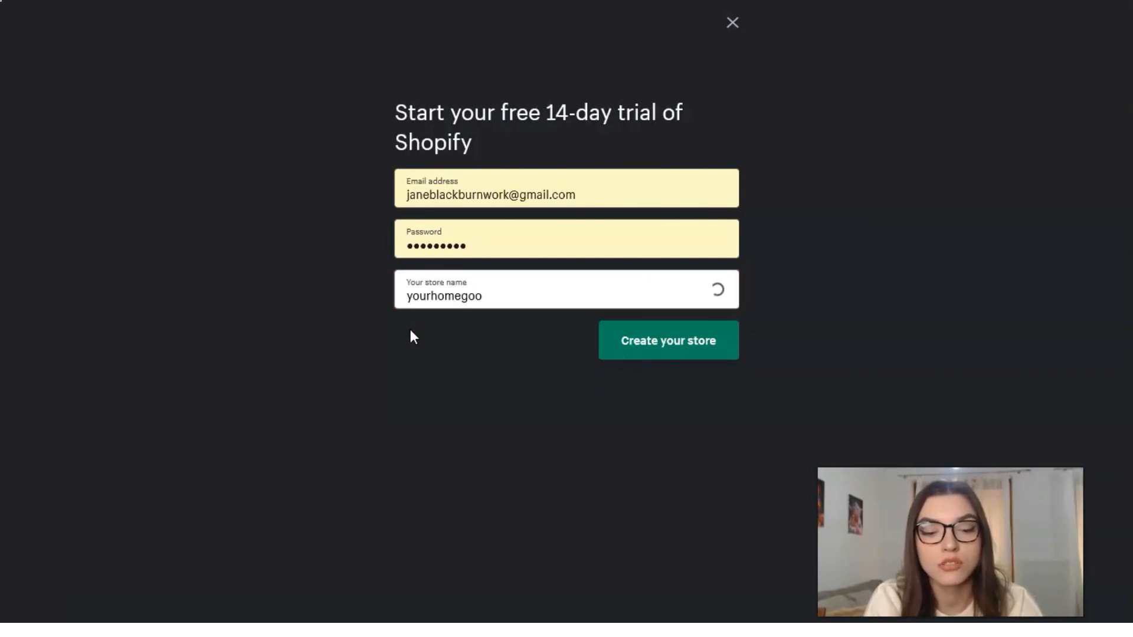
text(d)
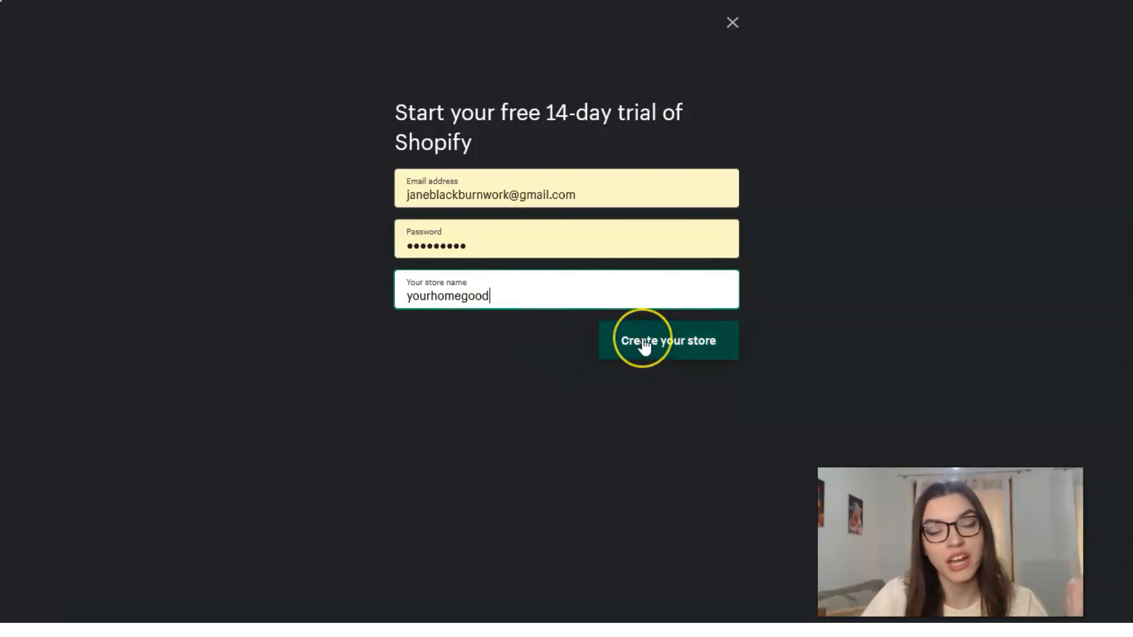
click(667, 341)
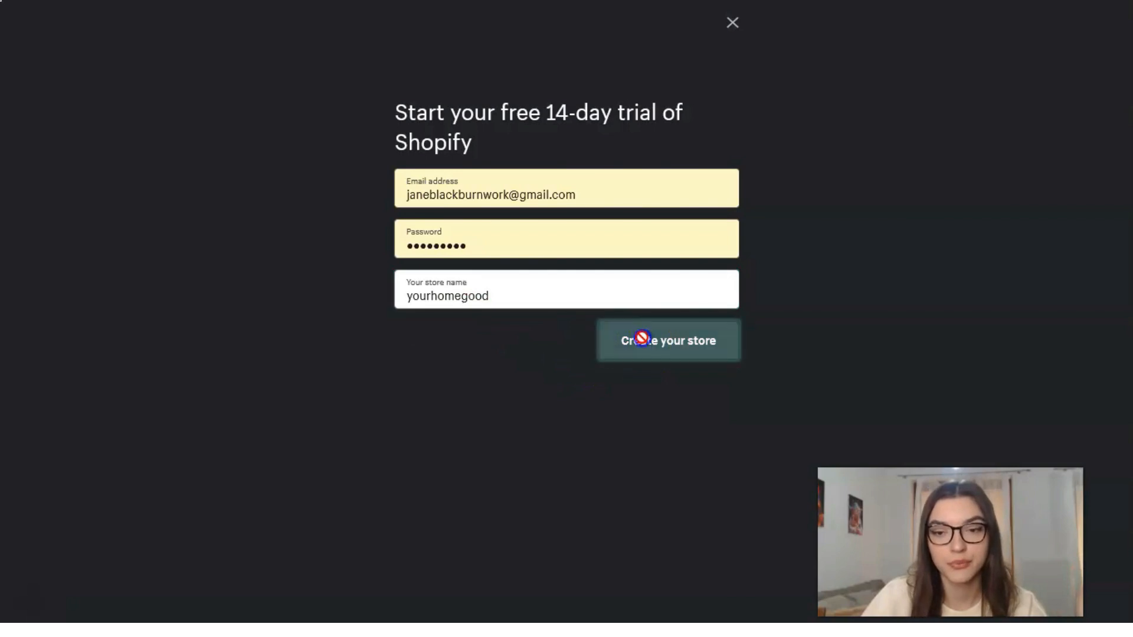
click(667, 341)
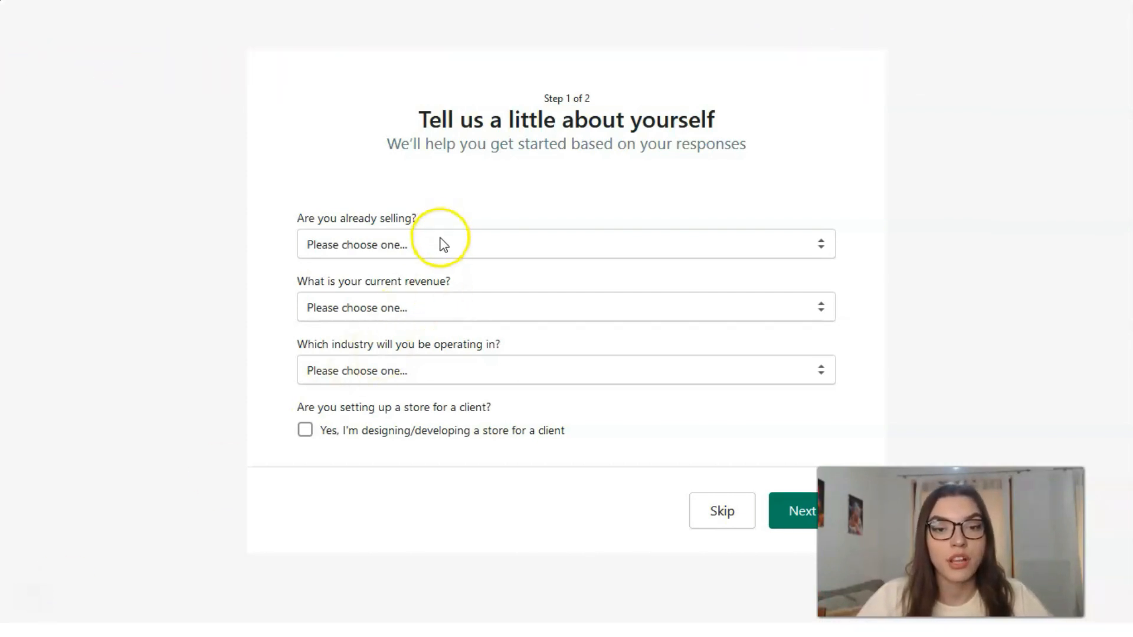
Step: Answer just playing around, brainstorm names, industry Other, and store built for a client
click(566, 245)
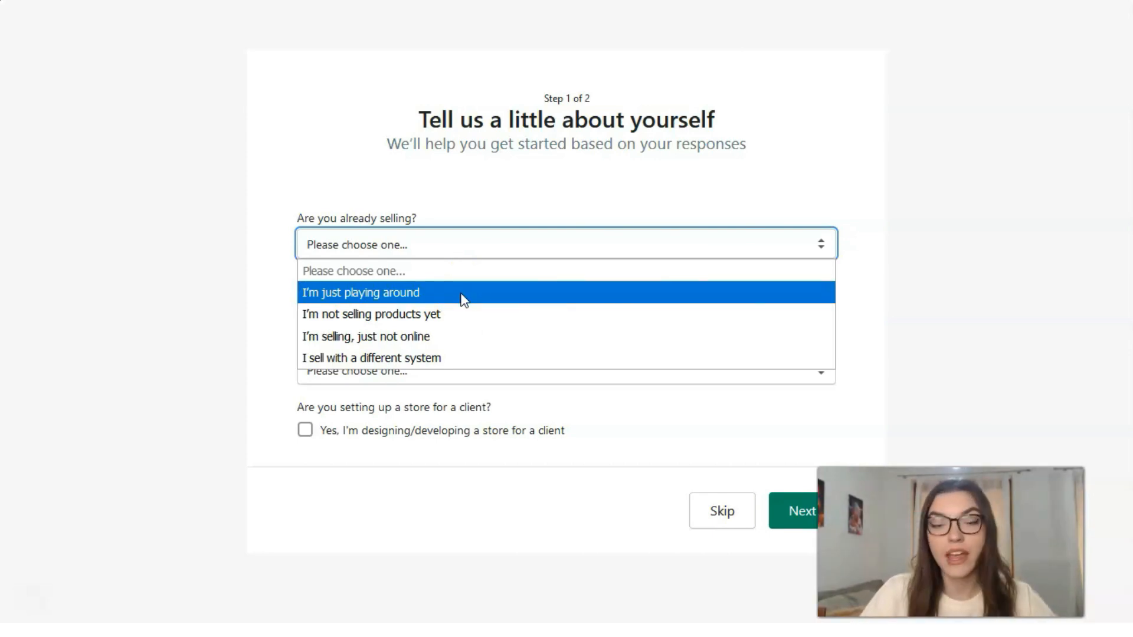
click(360, 292)
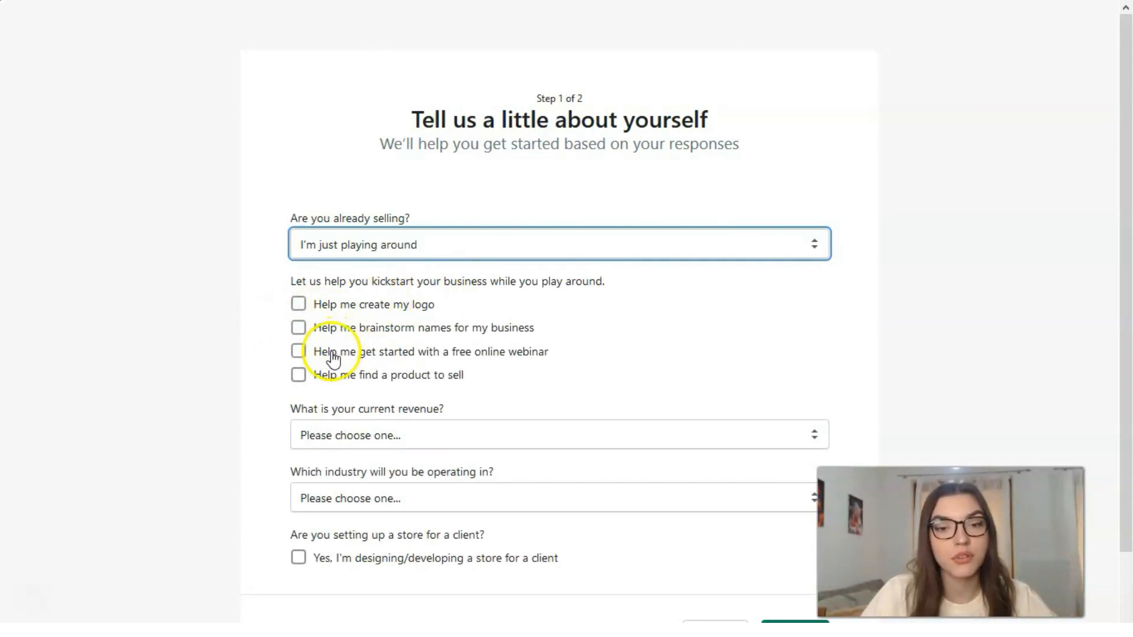
click(298, 323)
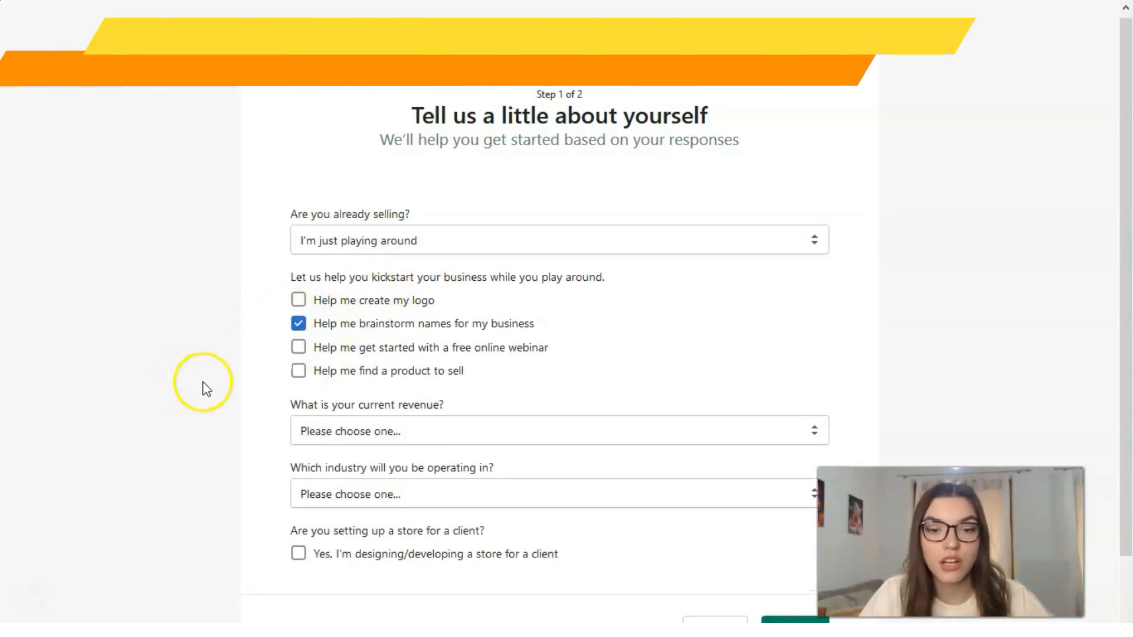
scroll(down, 3)
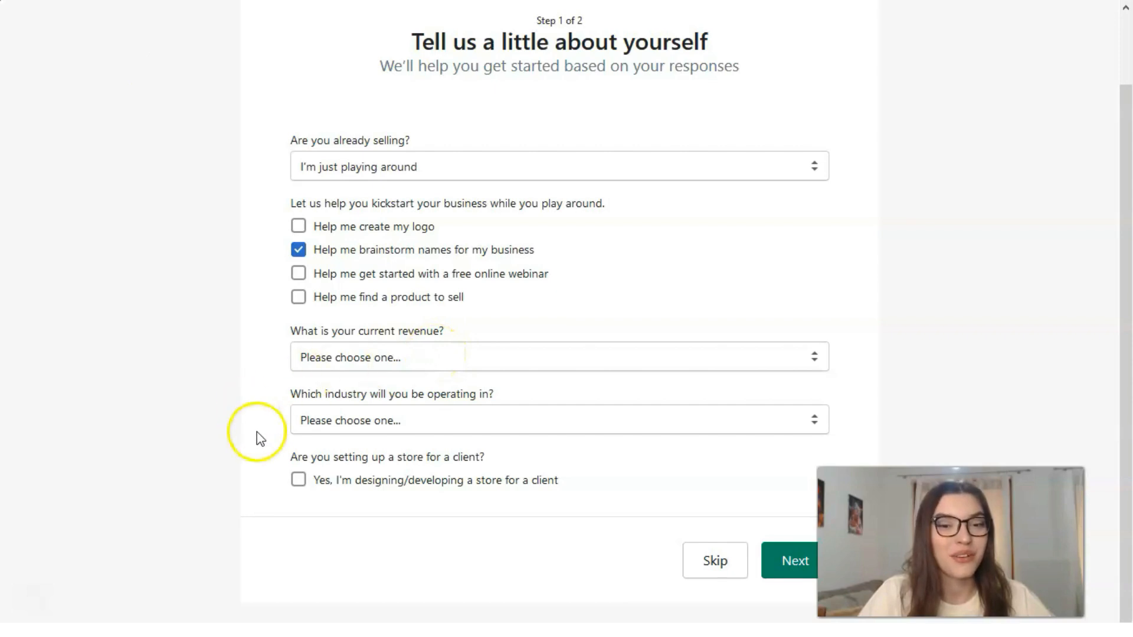
click(559, 419)
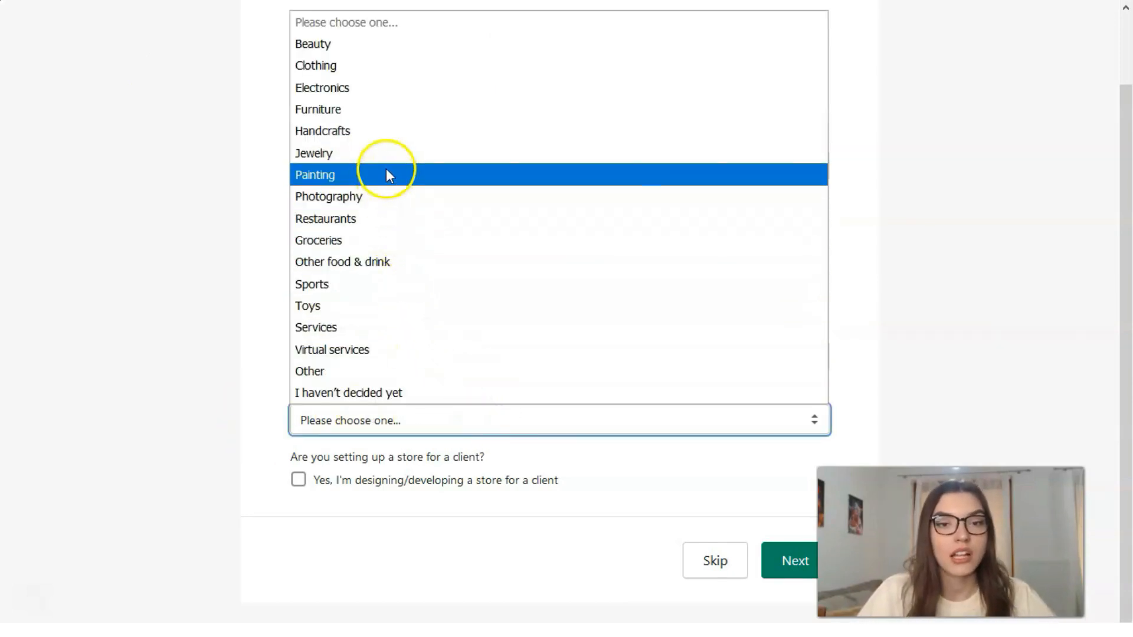
mouse_move(405, 44)
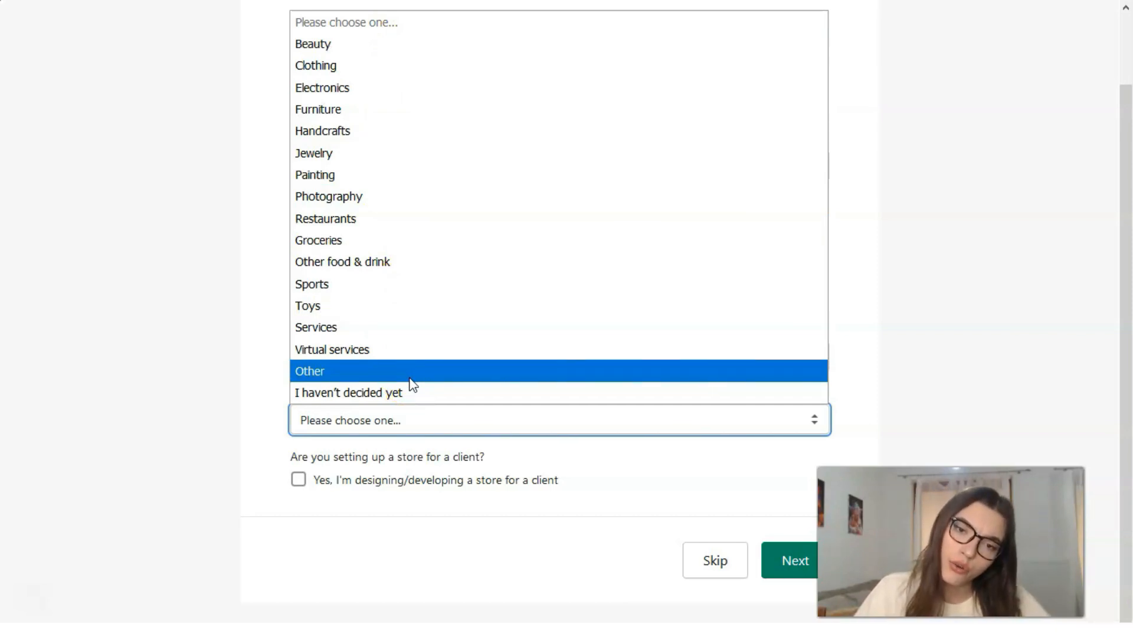
click(309, 371)
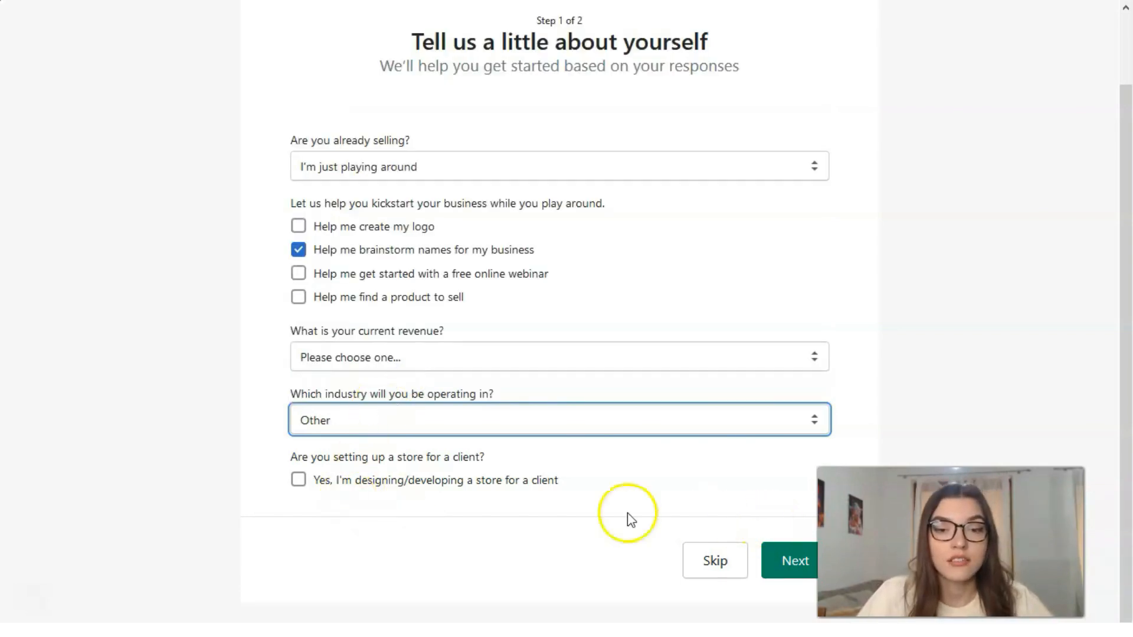
click(299, 480)
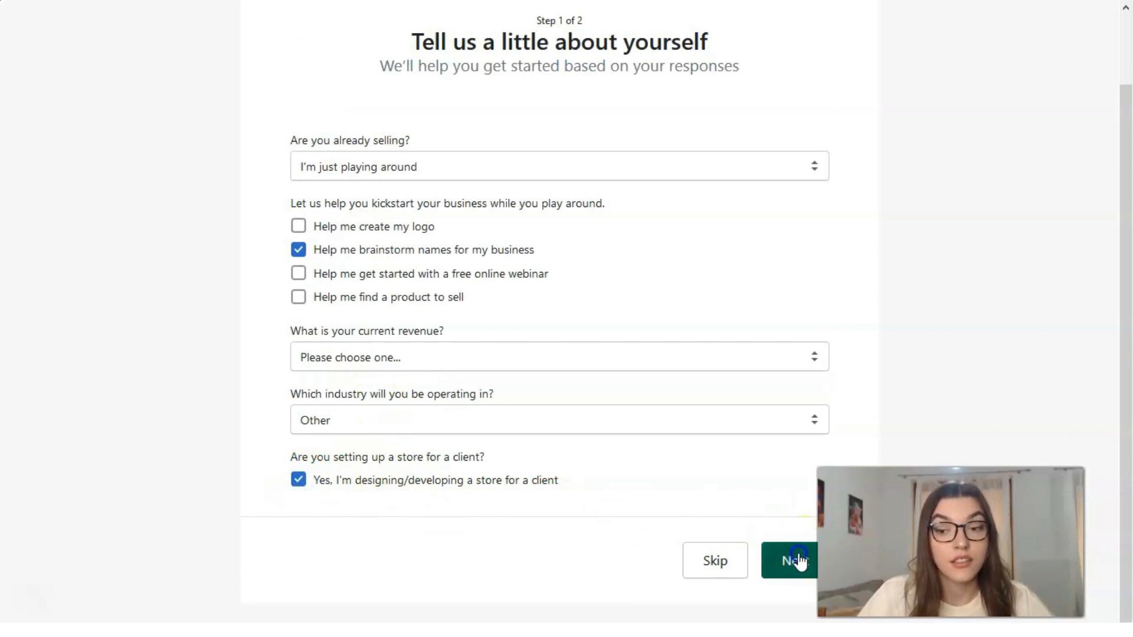
click(789, 560)
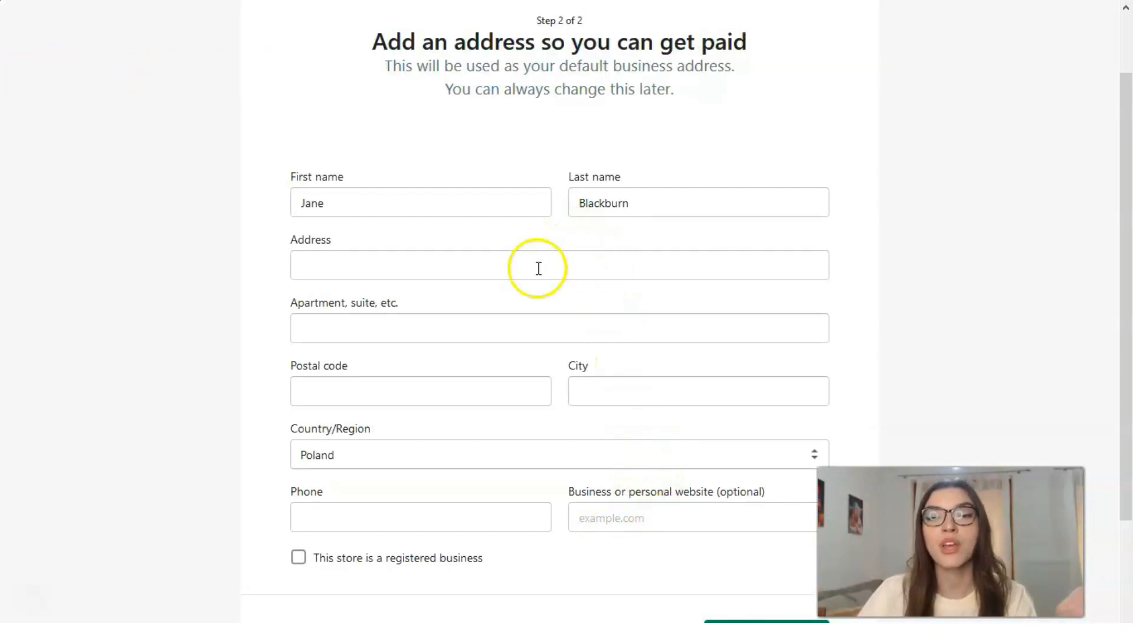
mouse_move(417, 382)
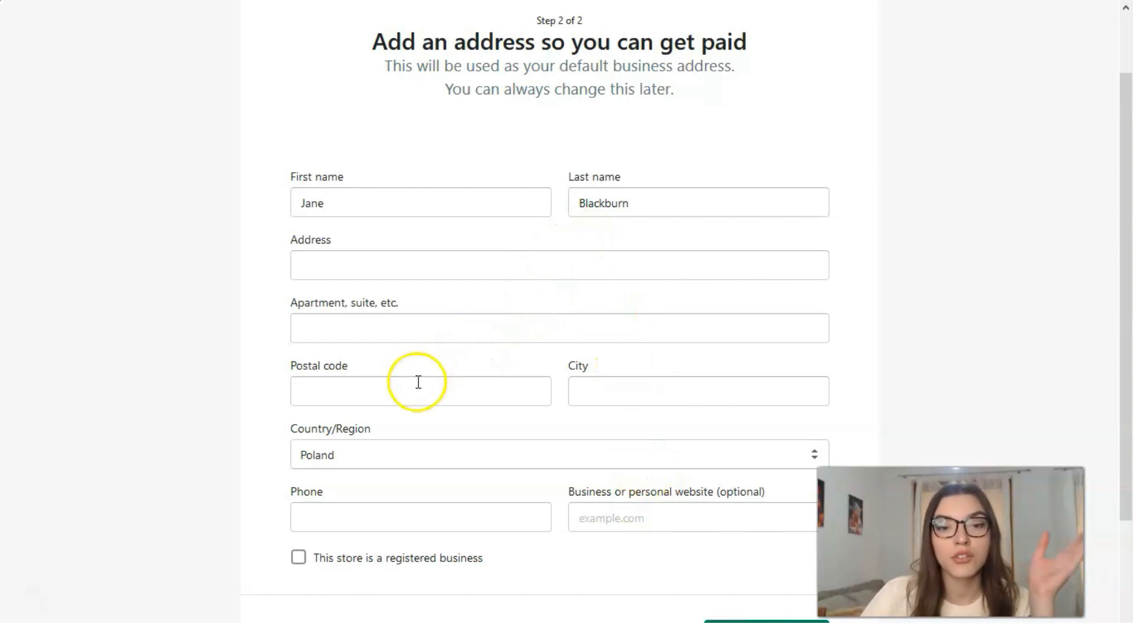
Step: Submit the business address step with France as the country/region
scroll(down, 3)
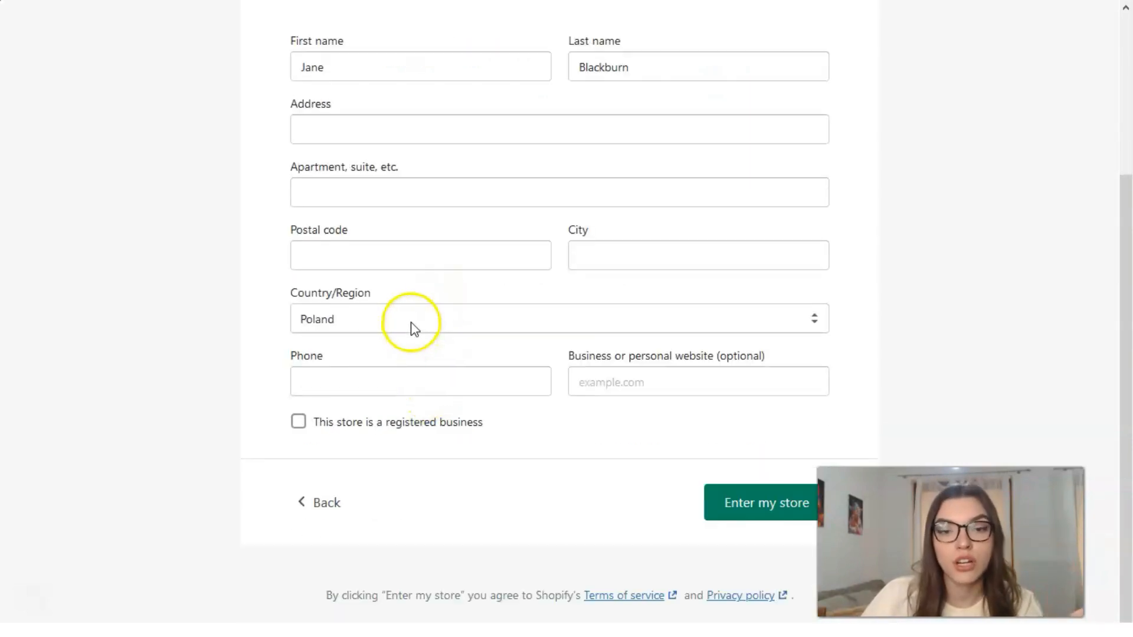
mouse_move(806, 282)
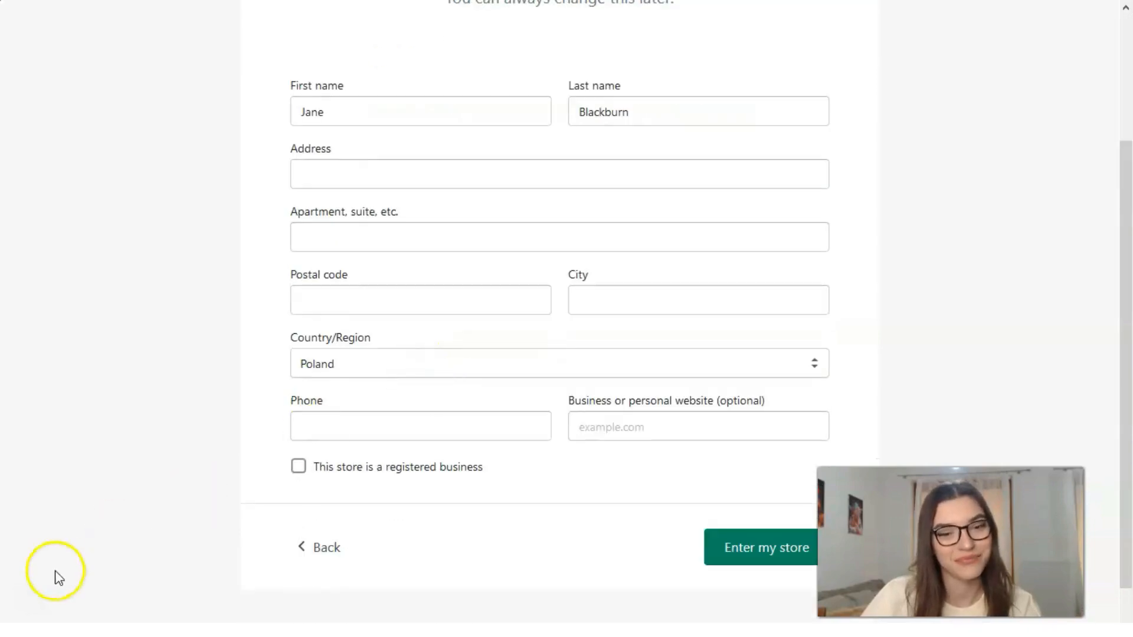
click(559, 364)
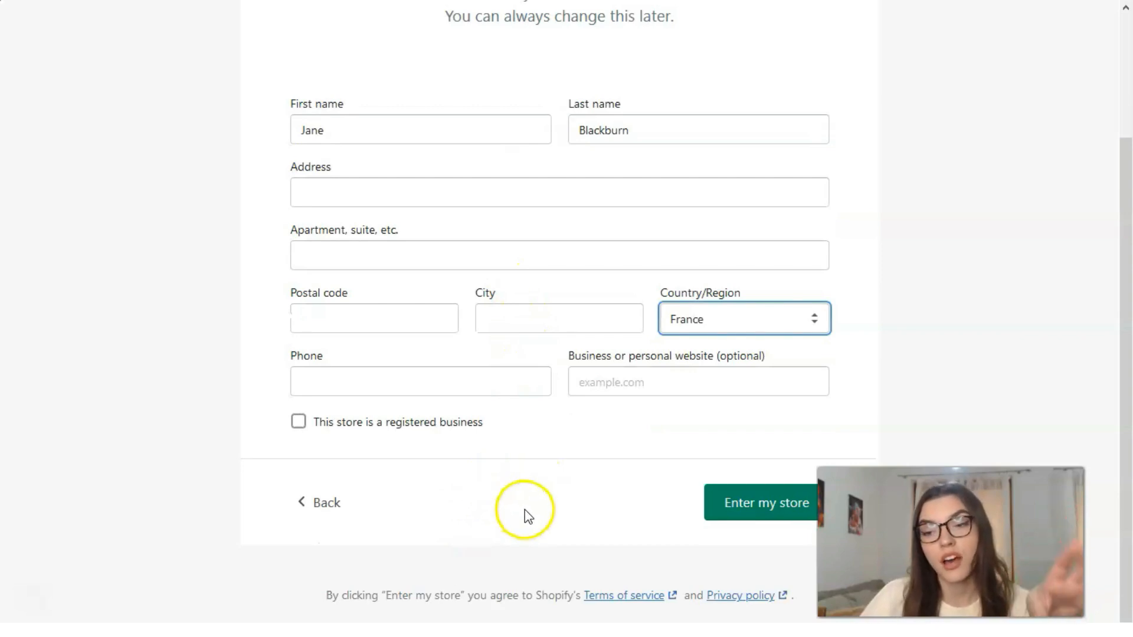
mouse_move(620, 496)
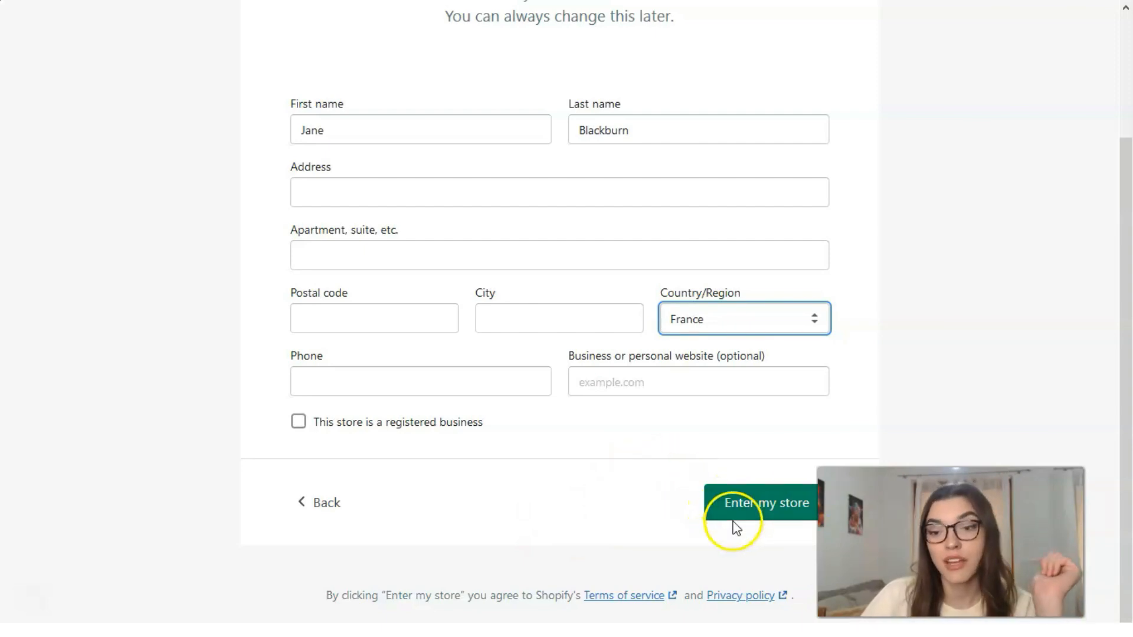
mouse_move(623, 513)
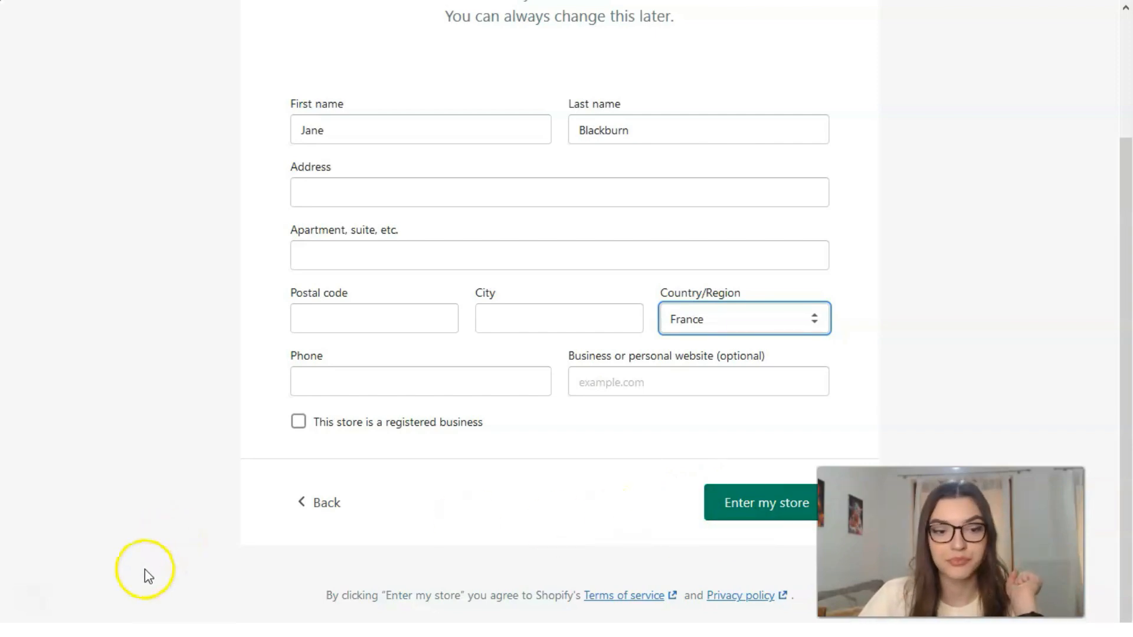
click(765, 502)
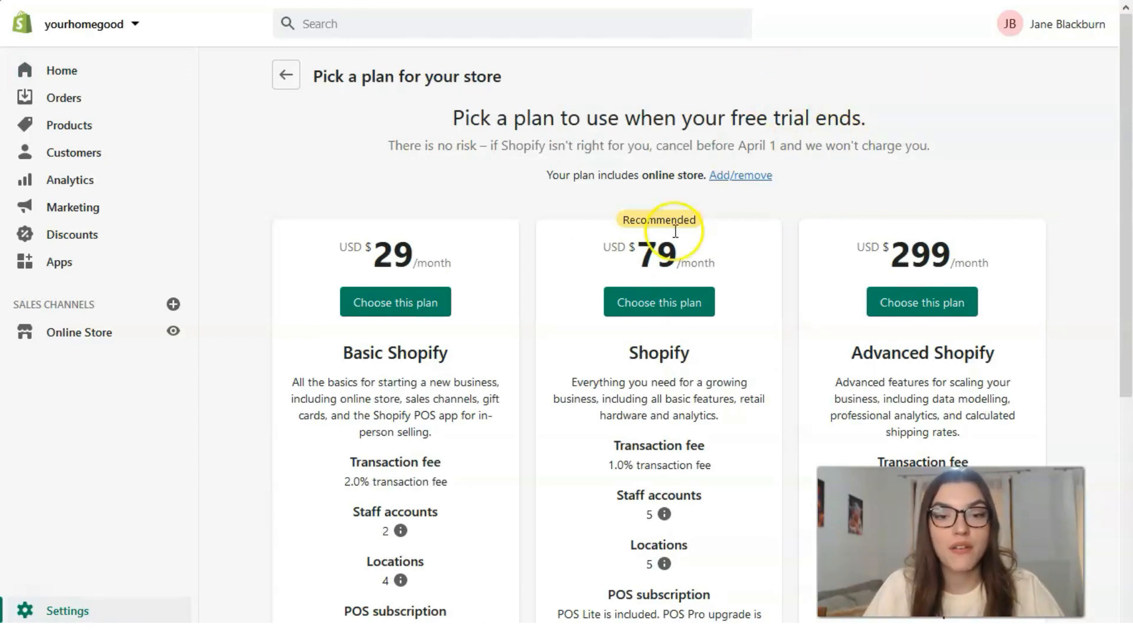
Step: Compare the Basic, Shopify and Advanced plans without picking one, then return Home
scroll(down, 3)
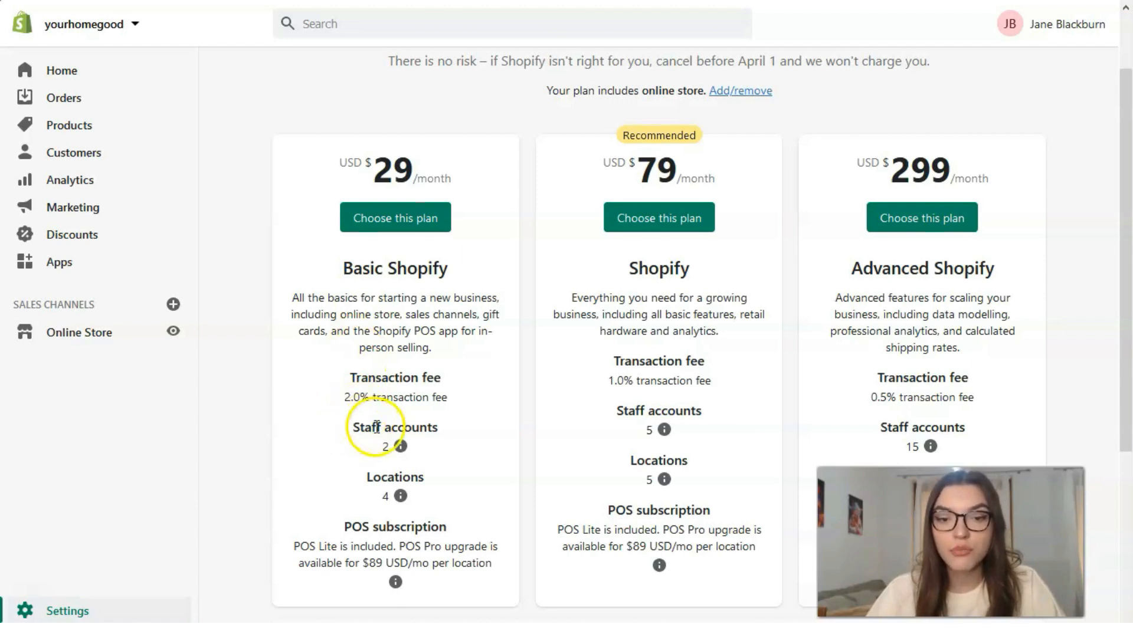
mouse_move(403, 446)
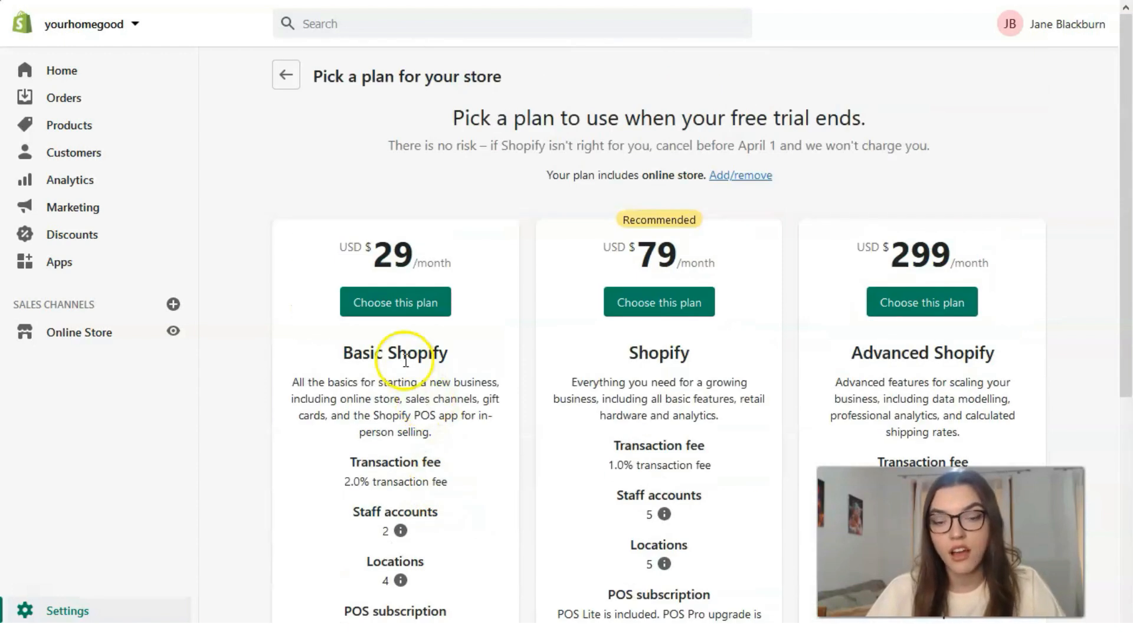
scroll(down, 3)
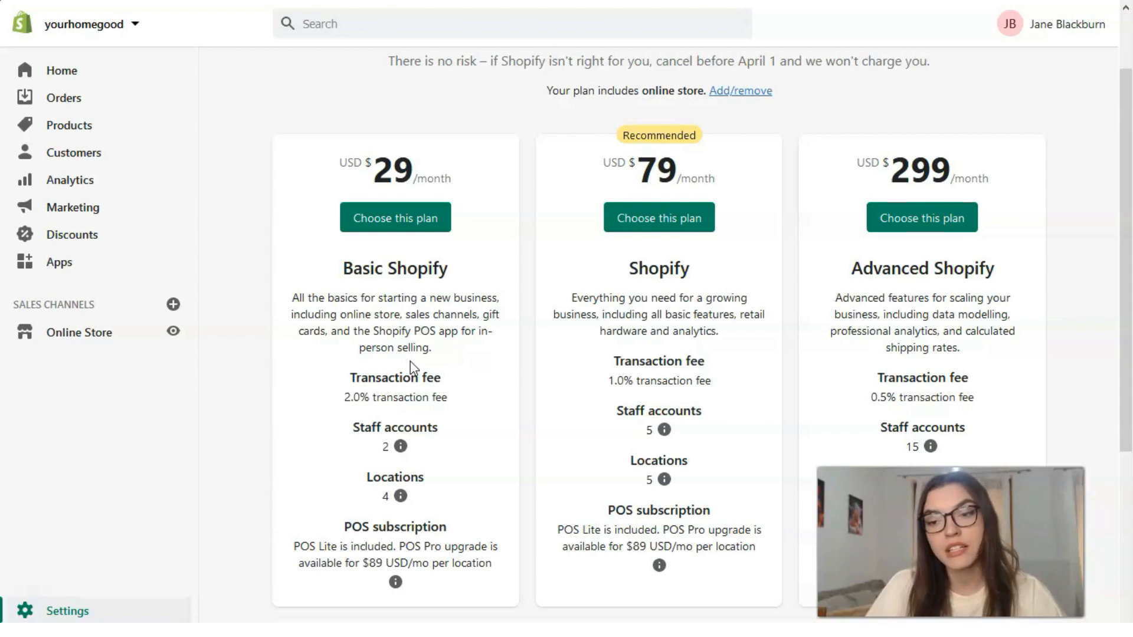
scroll(down, 3)
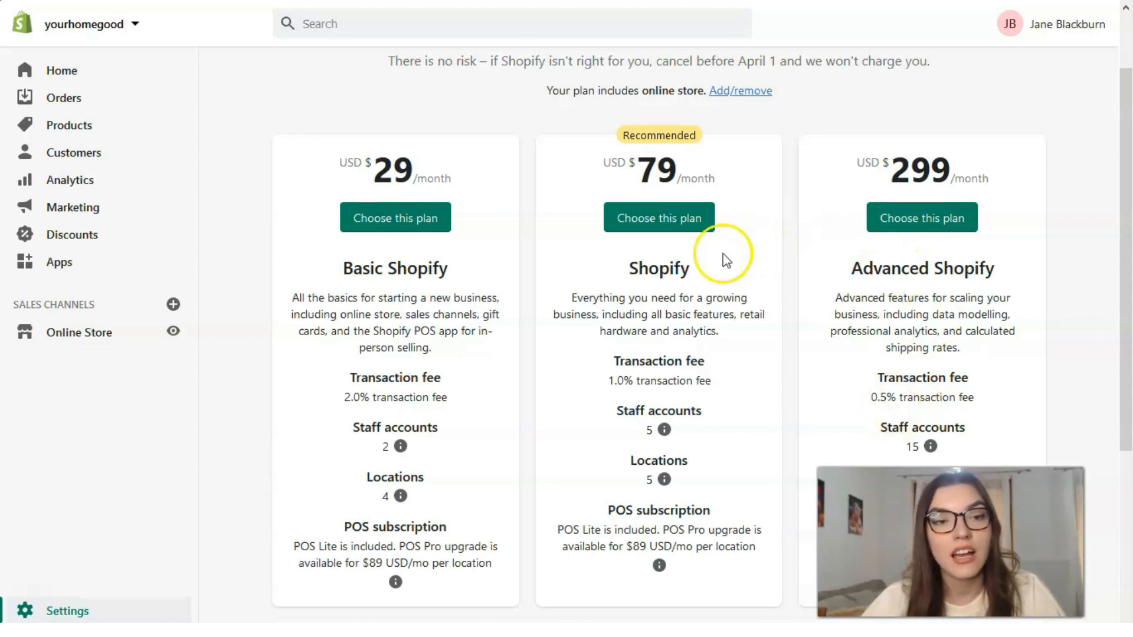
mouse_move(51, 71)
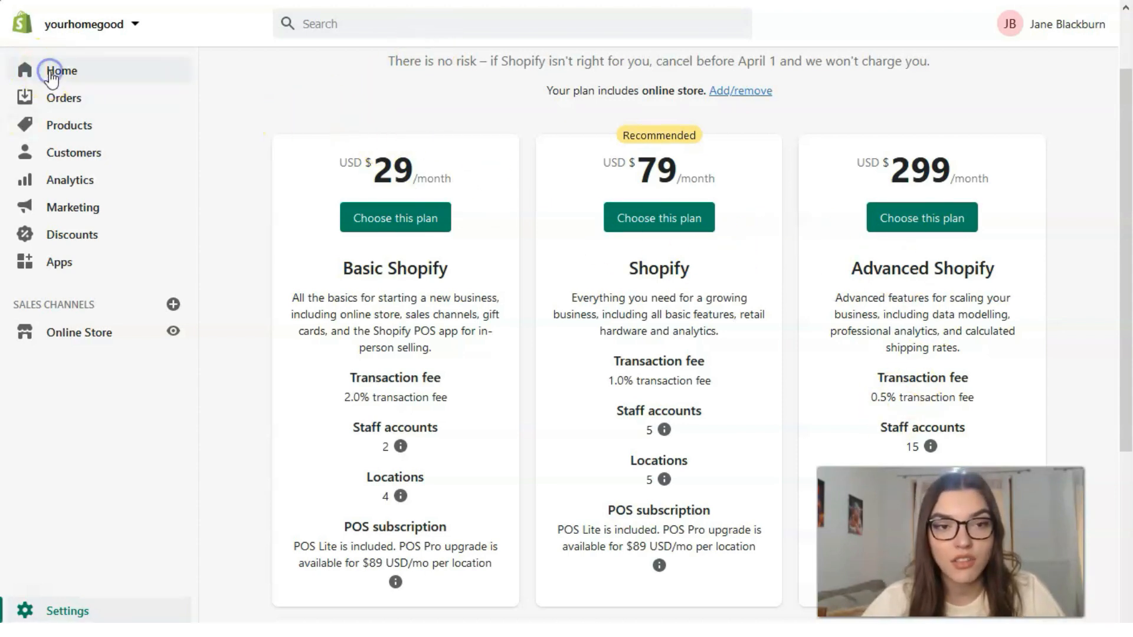
click(61, 70)
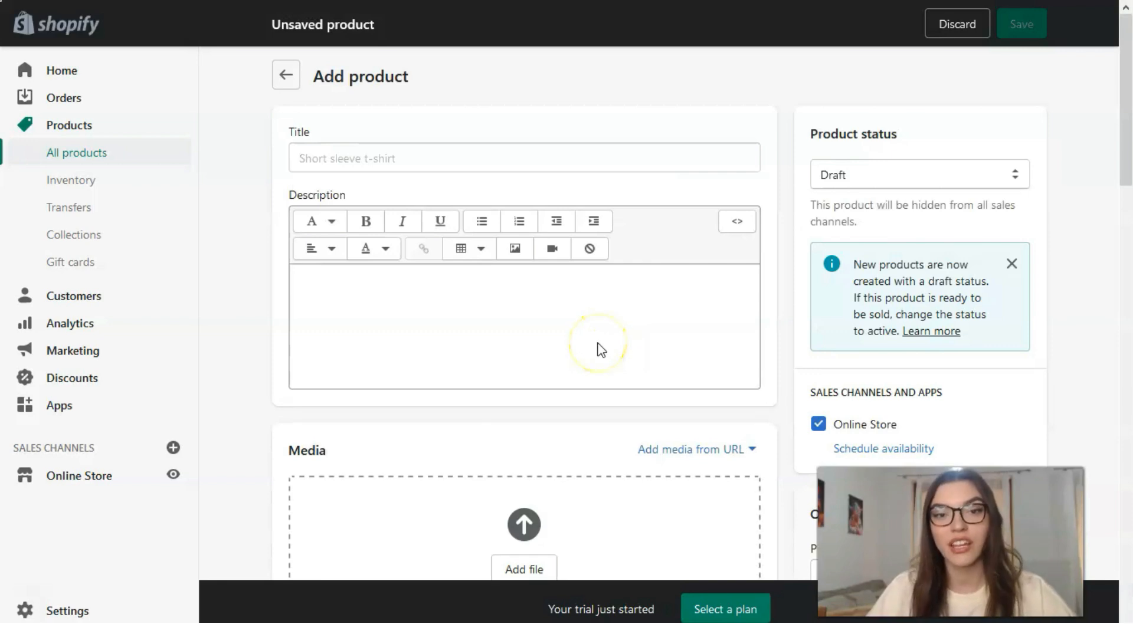
mouse_move(477, 299)
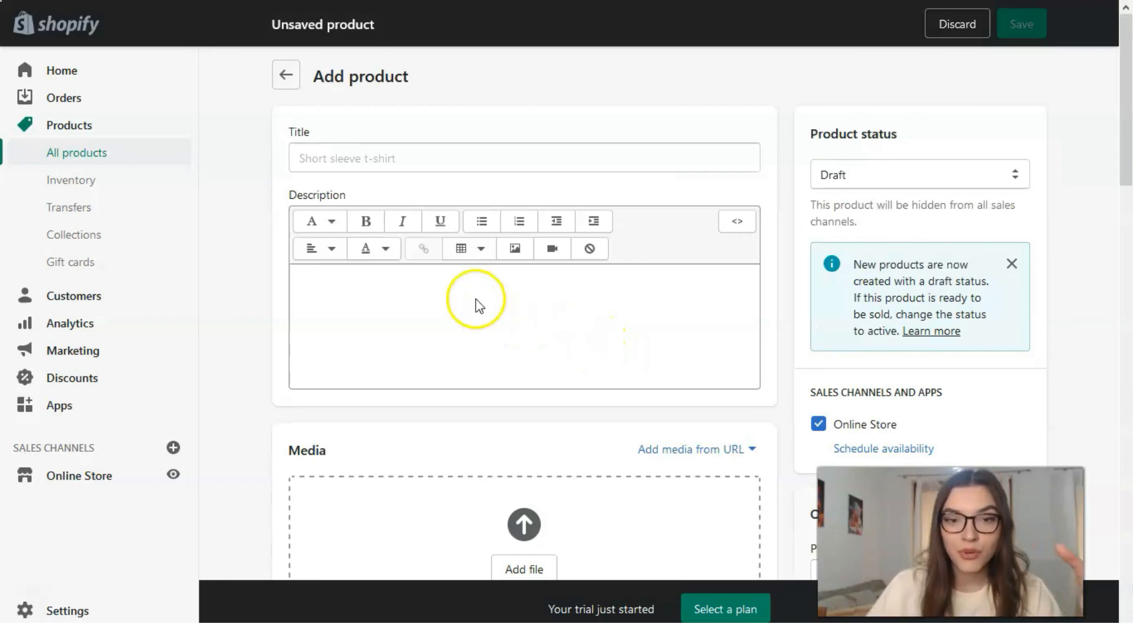
Step: Scroll through the empty product form's Media, Pricing, Inventory and Shipping sections
scroll(down, 3)
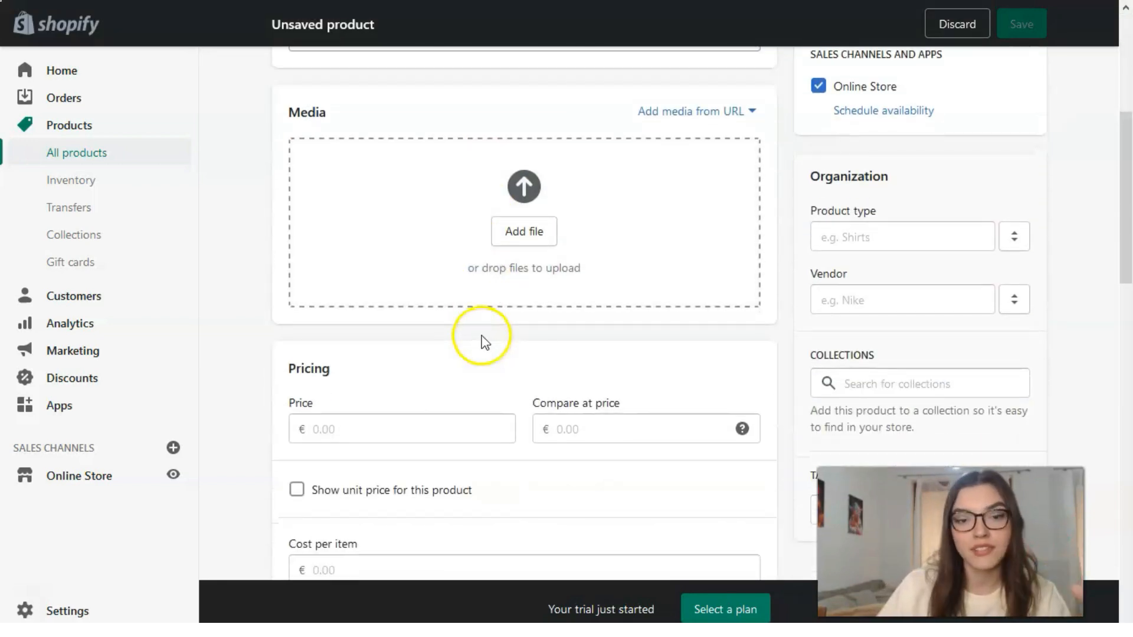
scroll(down, 3)
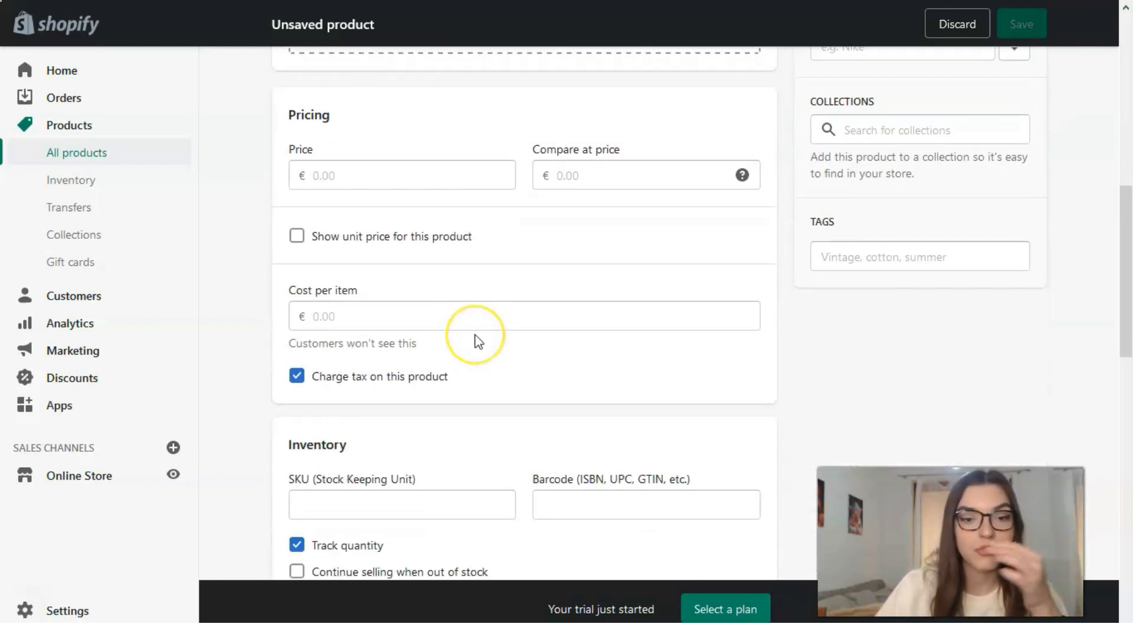
scroll(down, 3)
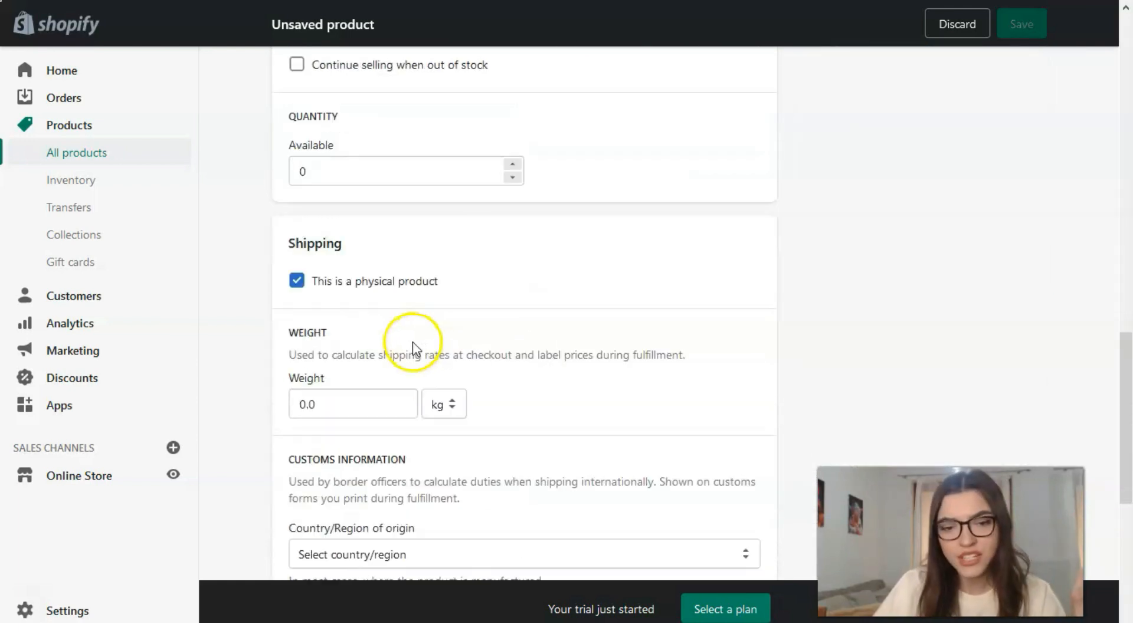
scroll(down, 3)
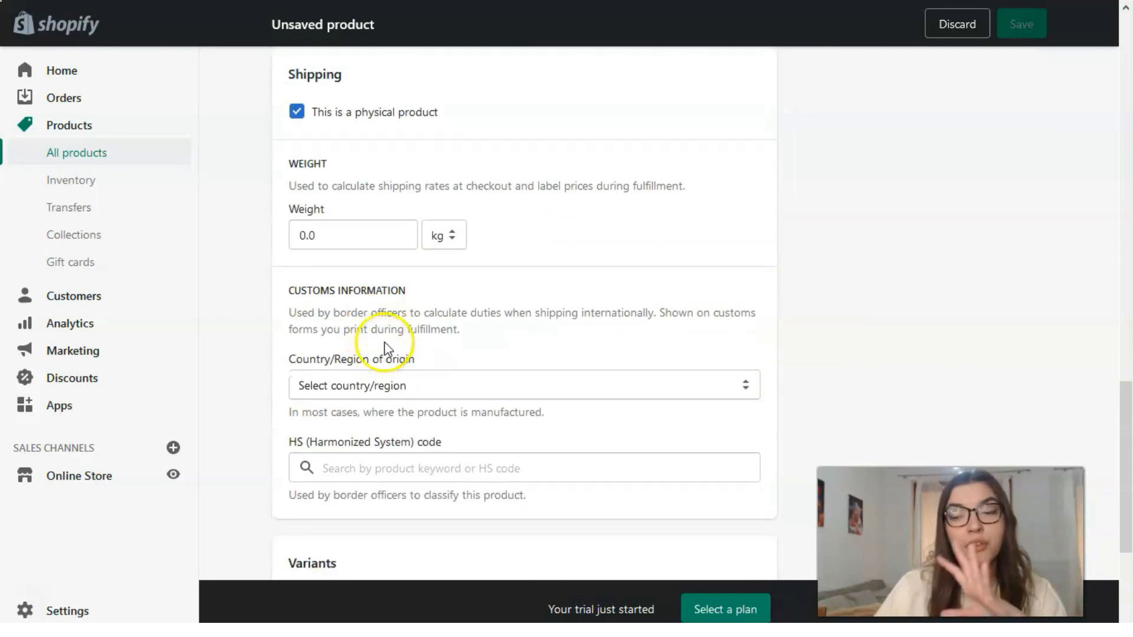
scroll(down, 3)
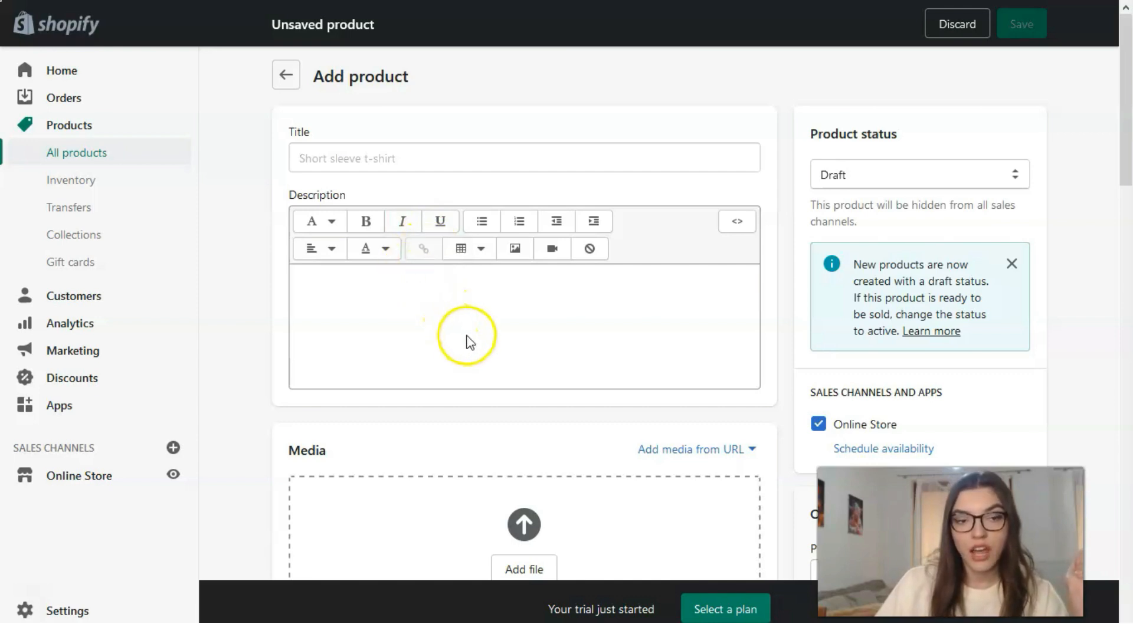
mouse_move(484, 345)
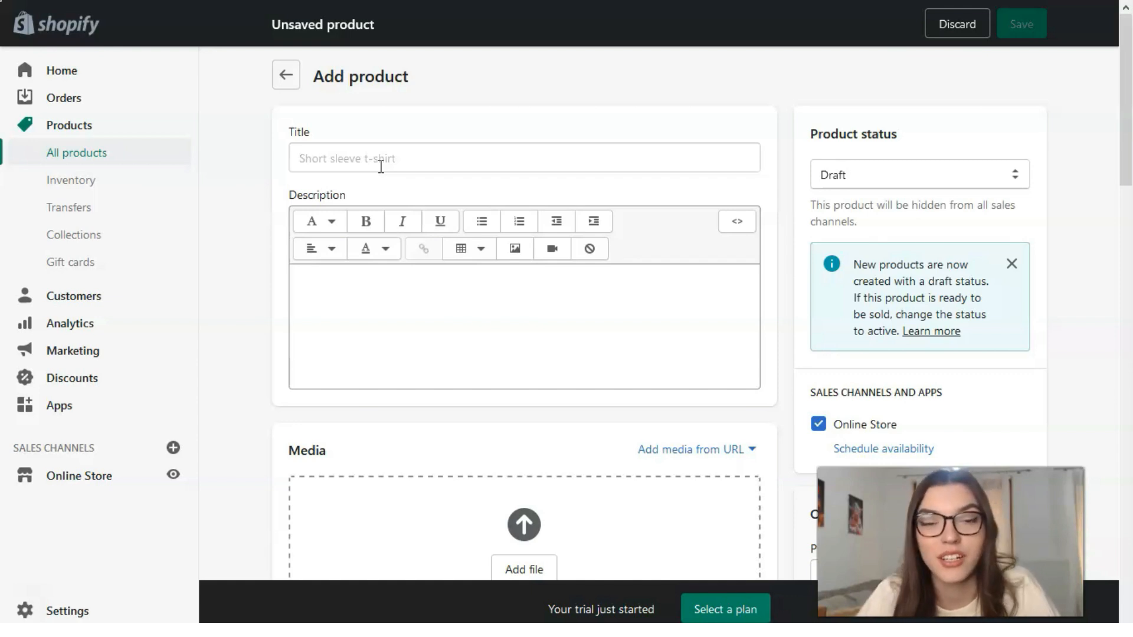
Step: Title the product 'Madison Etched Mercury Glass Lidded Bottles - Set' and paste its two-paragraph description
click(379, 166)
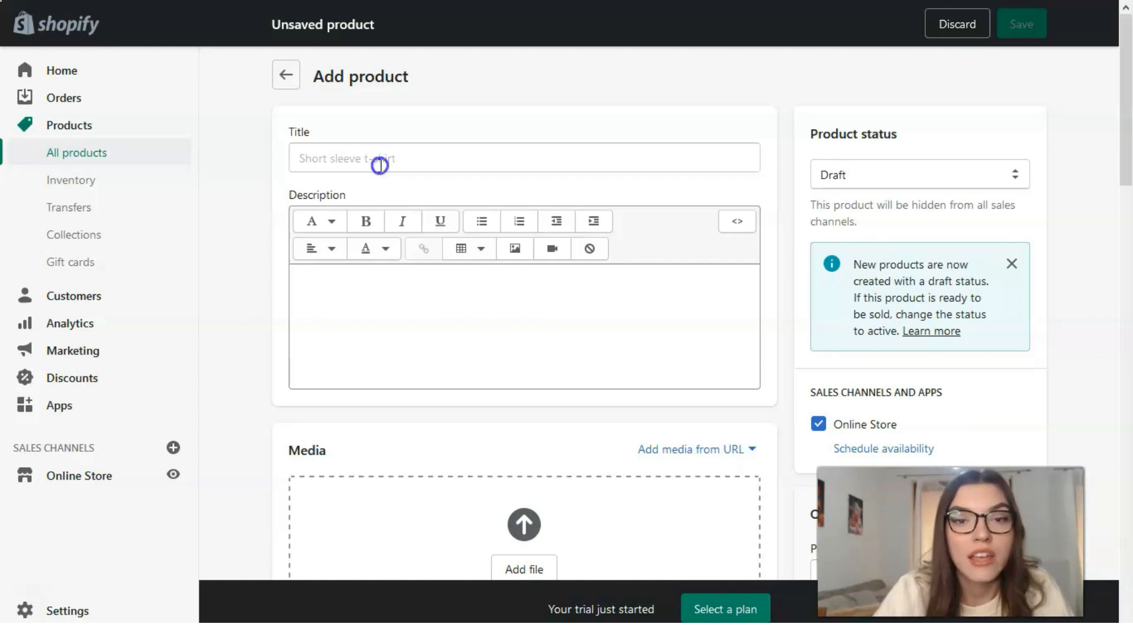
text(Madison Etched-Mercury Glass Lidded Bottles - Set)
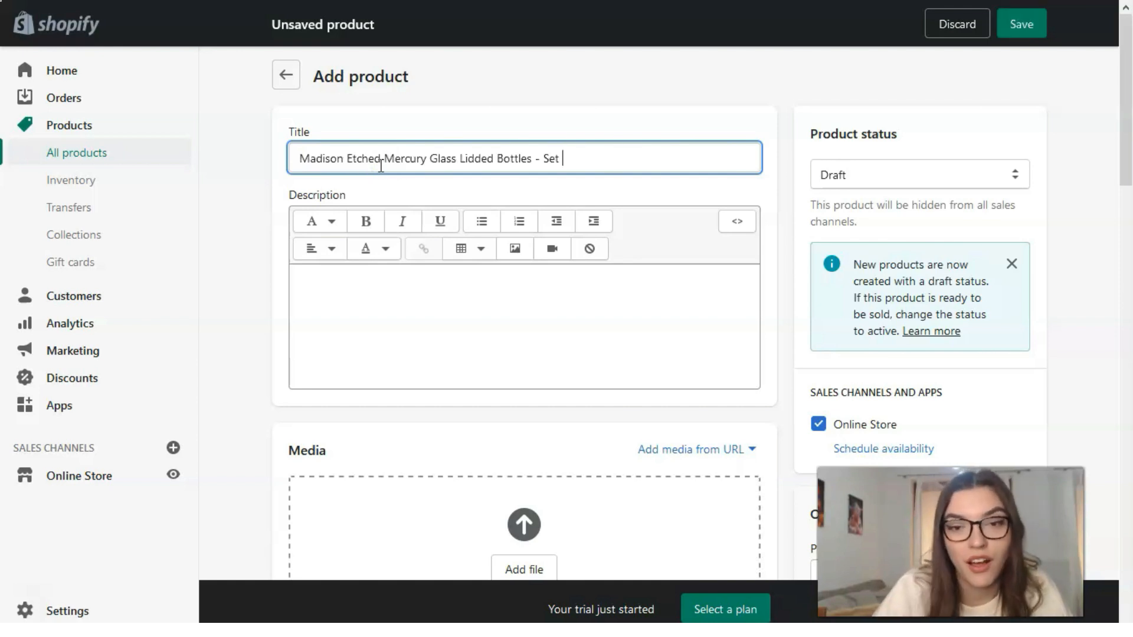
click(351, 285)
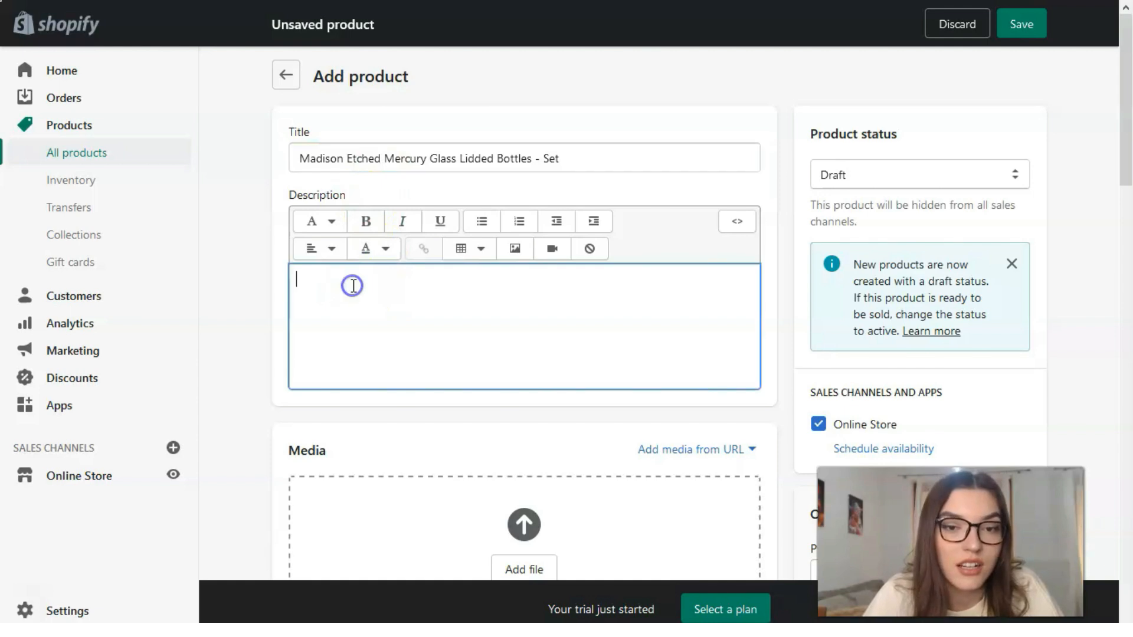
mouse_move(35, 603)
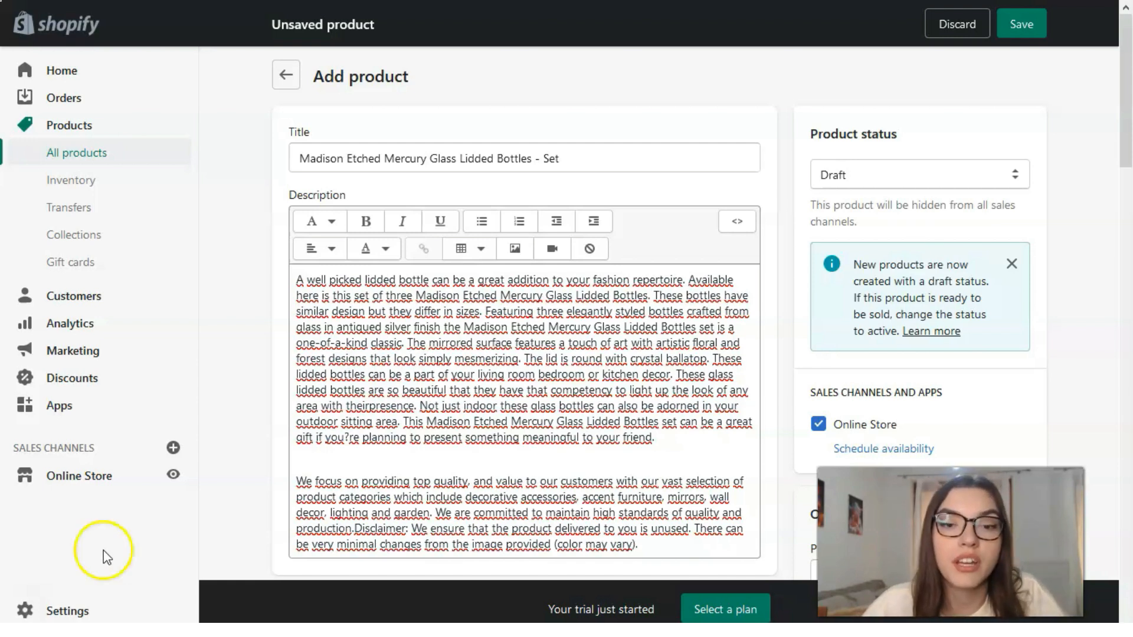
scroll(down, 3)
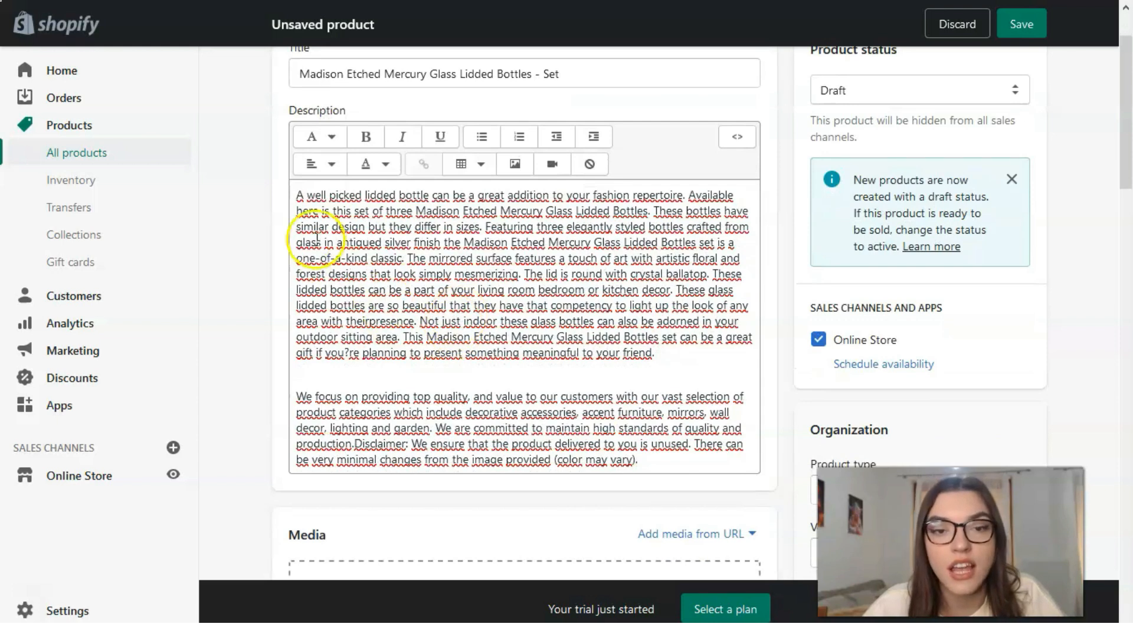
click(316, 137)
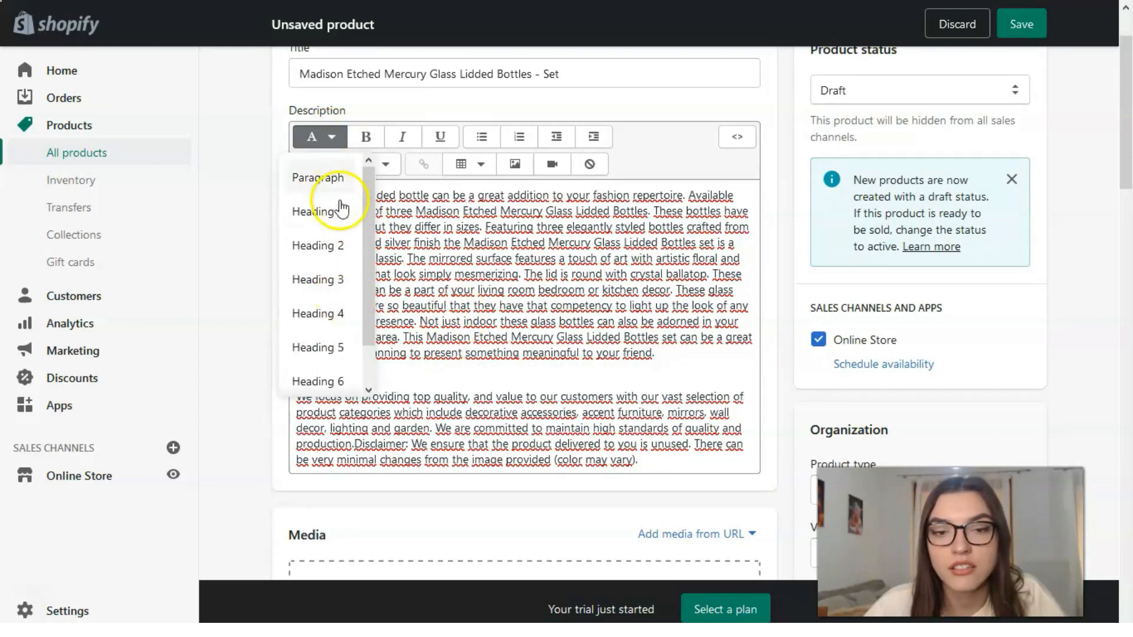
click(318, 177)
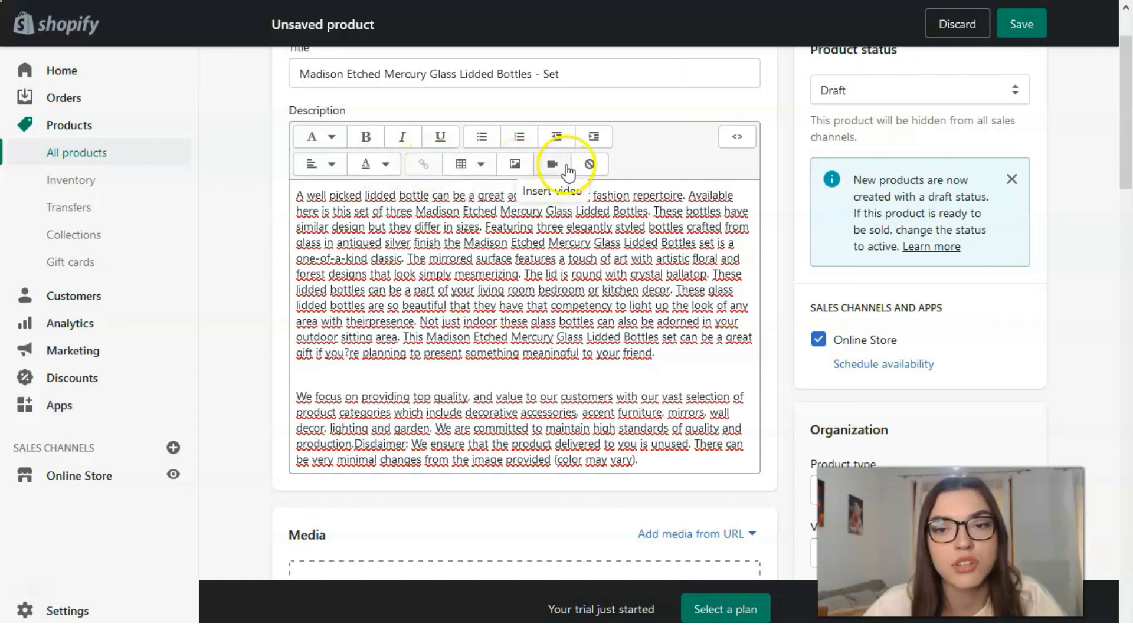
scroll(down, 3)
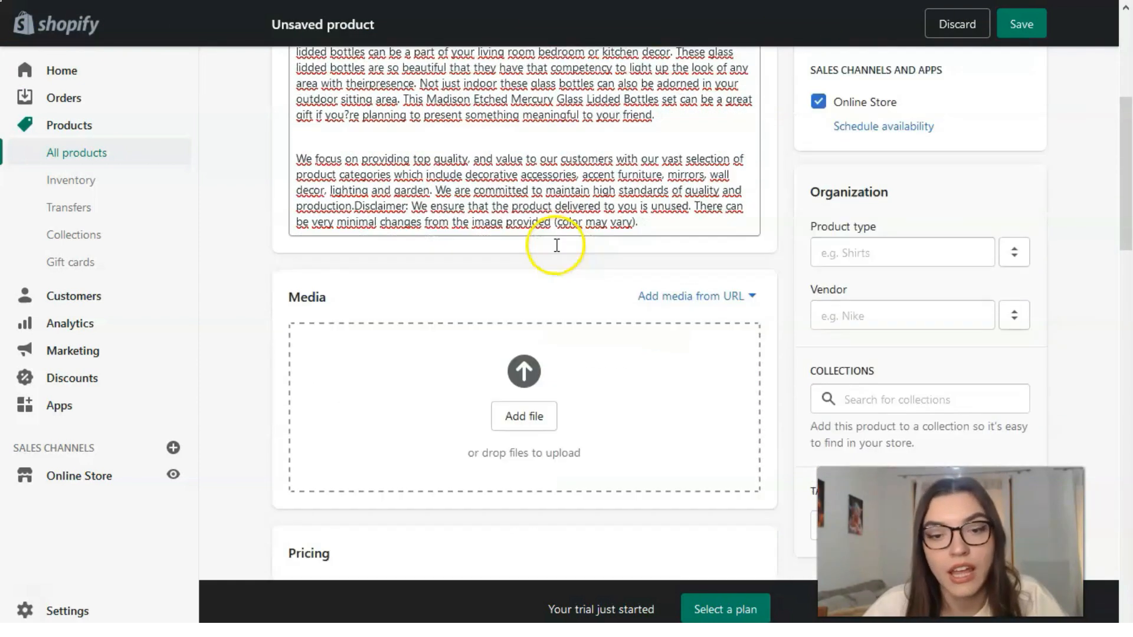
Step: Upload four mercury glass bottle photos to the product's Media section
scroll(down, 3)
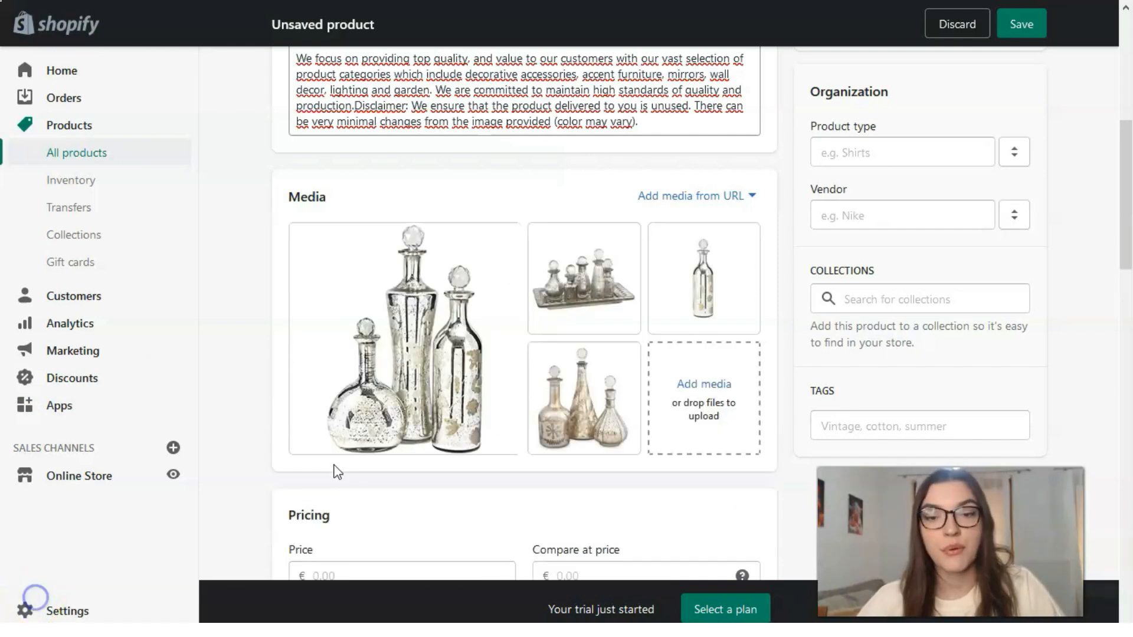
click(403, 338)
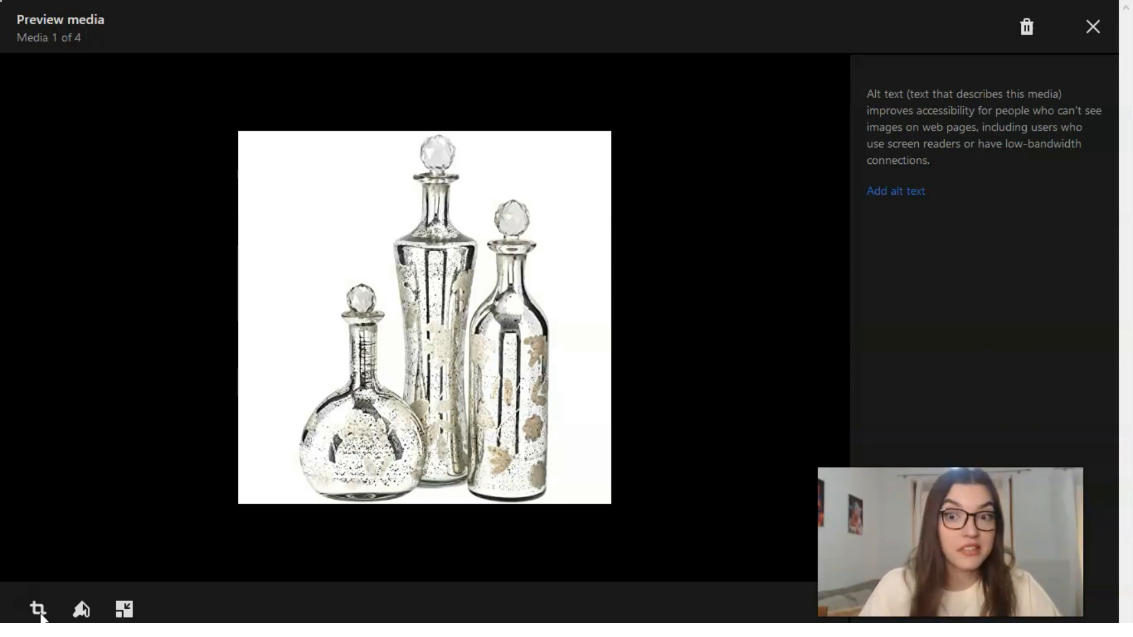
Step: Page through the product photos and delete the tray-of-five-bottles image
click(777, 312)
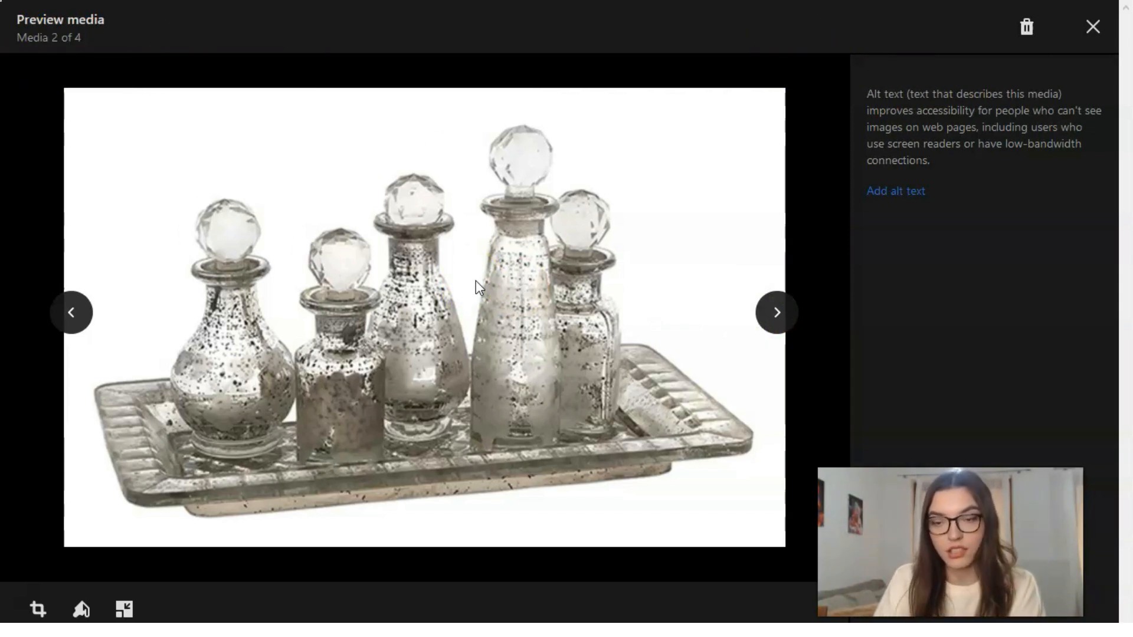
click(775, 313)
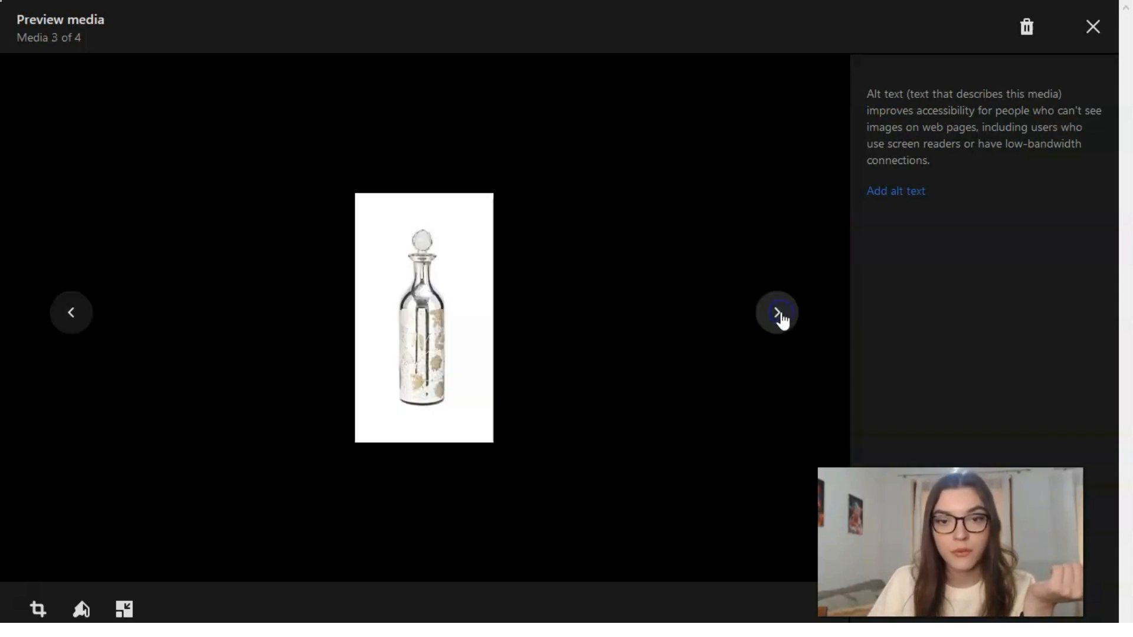
click(777, 312)
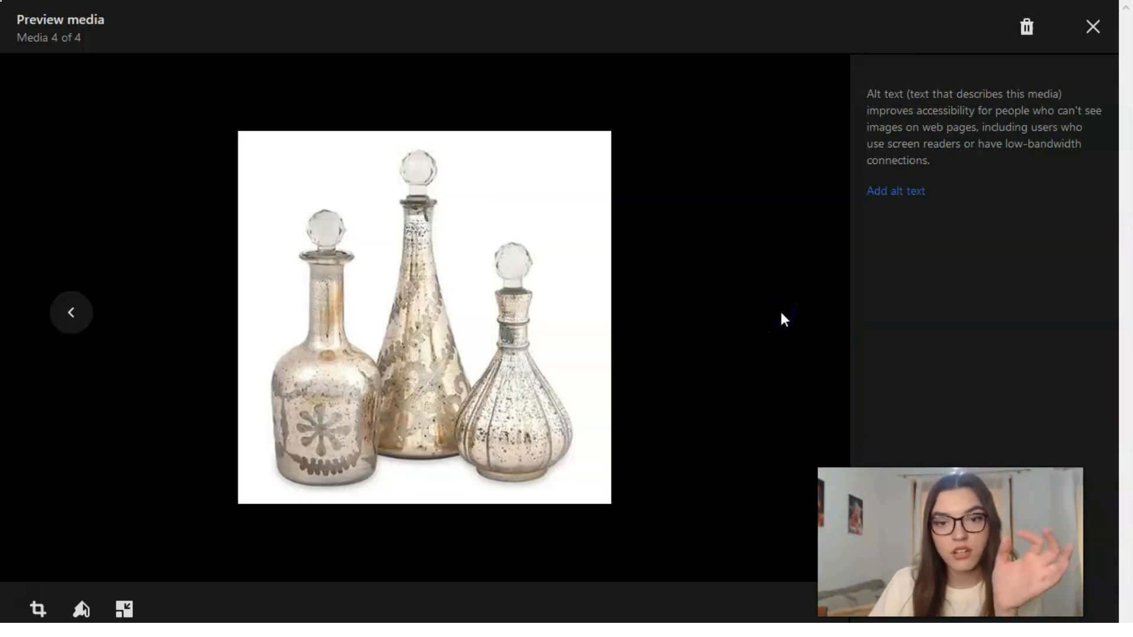
click(70, 312)
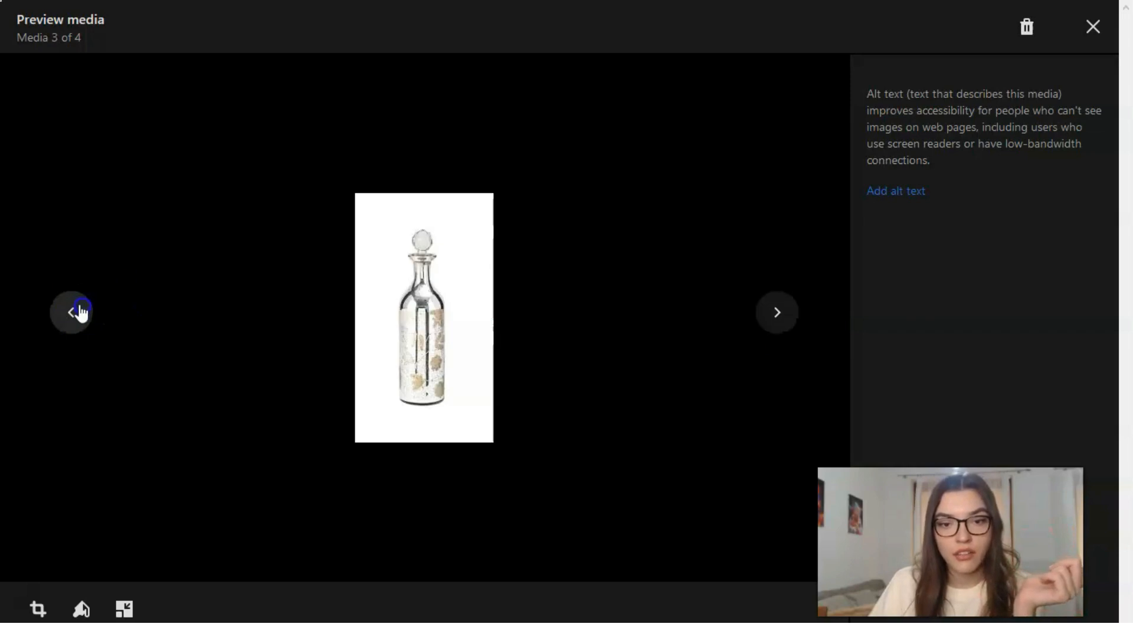
click(1026, 26)
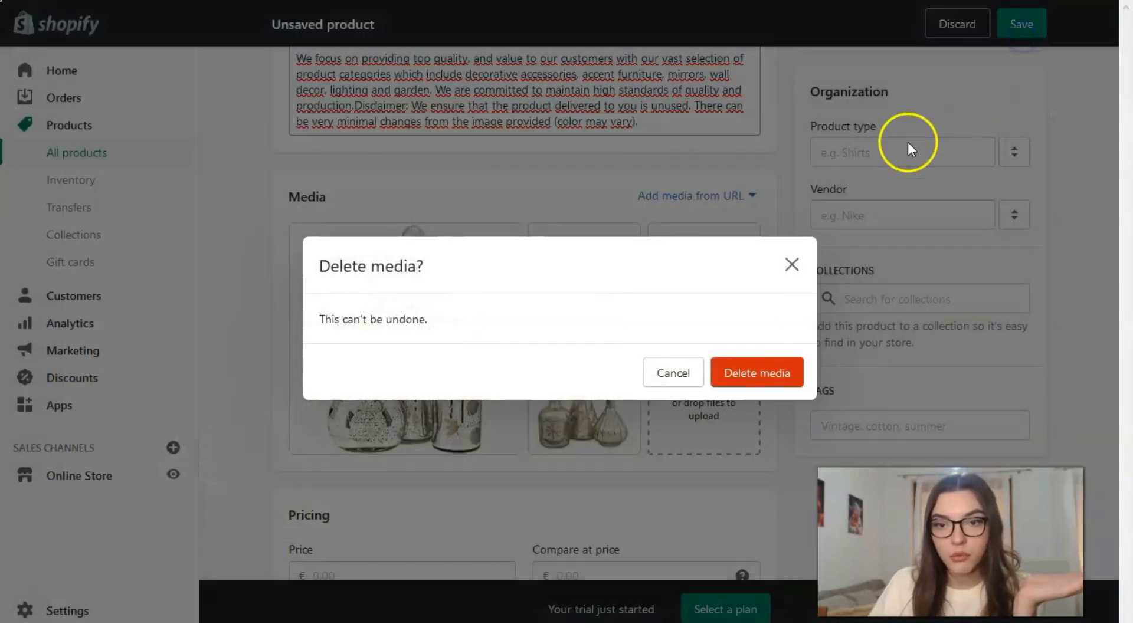
click(672, 373)
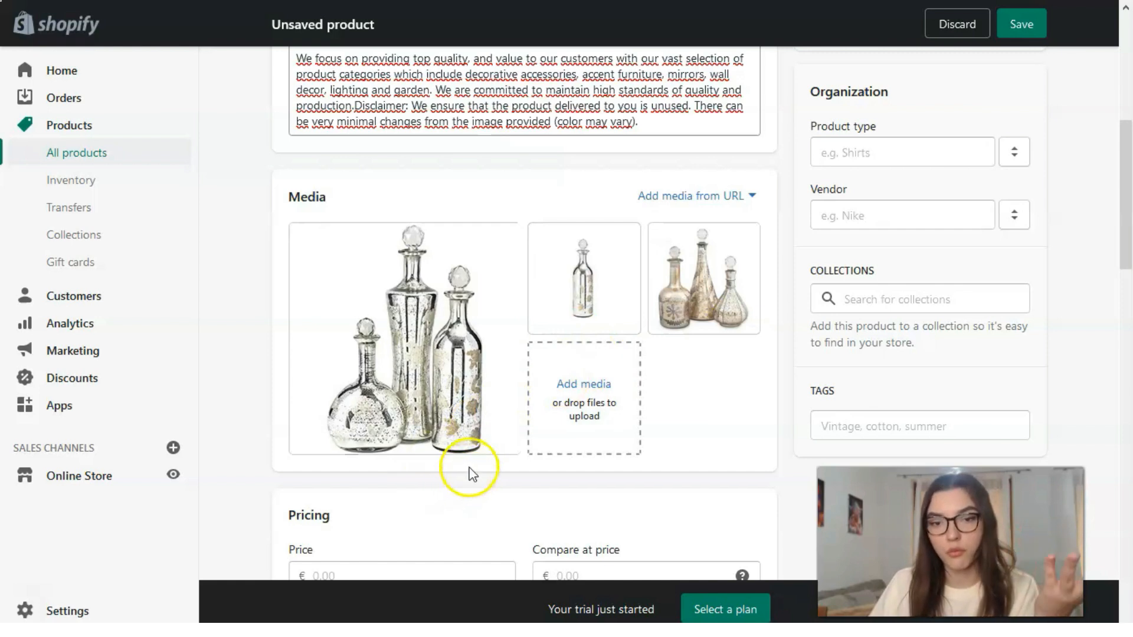
Step: Set price €170, compare-at price €500 and cost per item €170
scroll(down, 3)
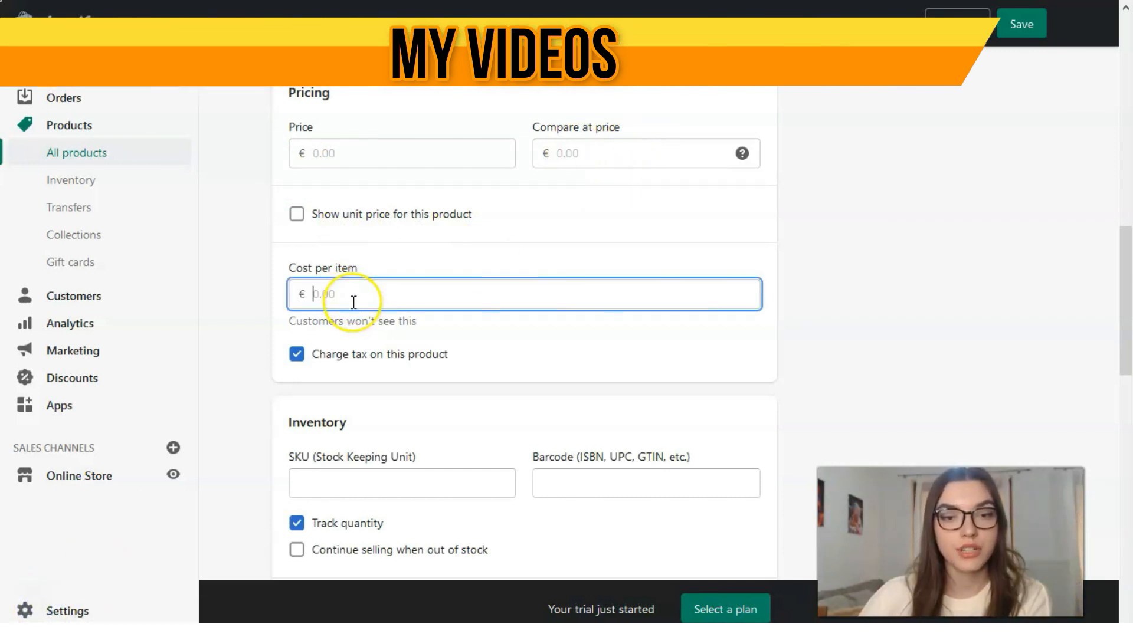
text(1)
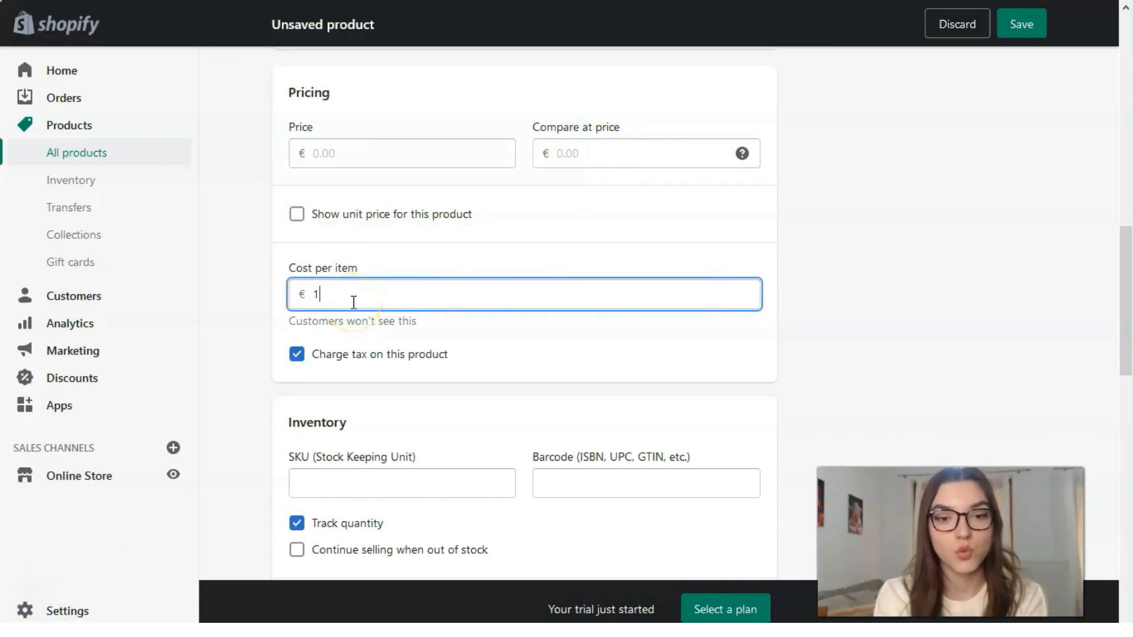
text(70.00)
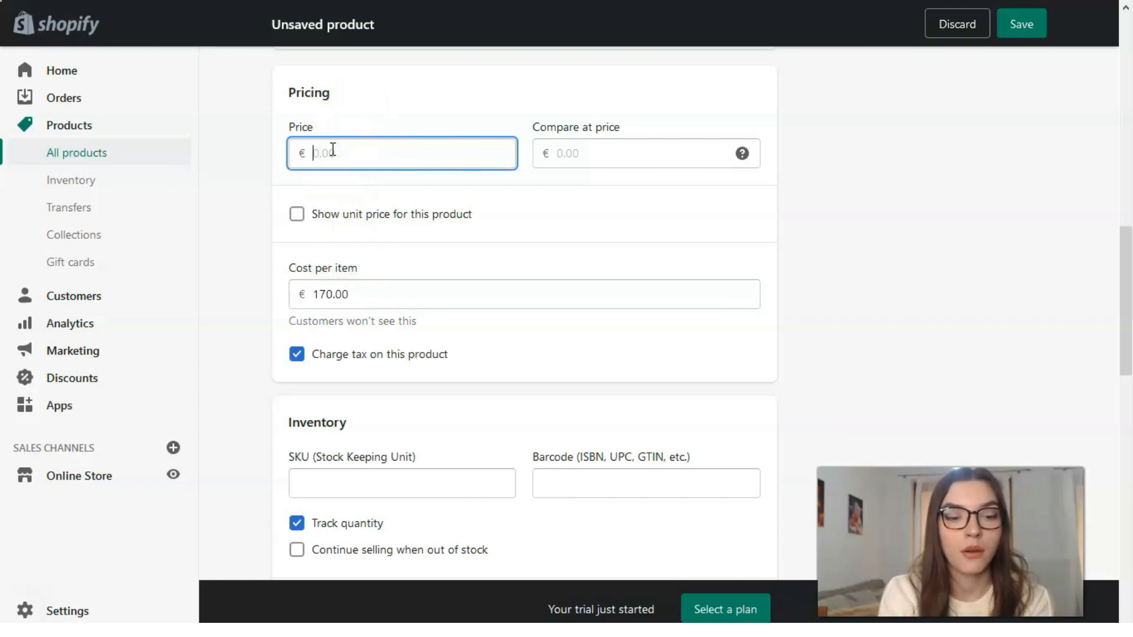
text(170.00)
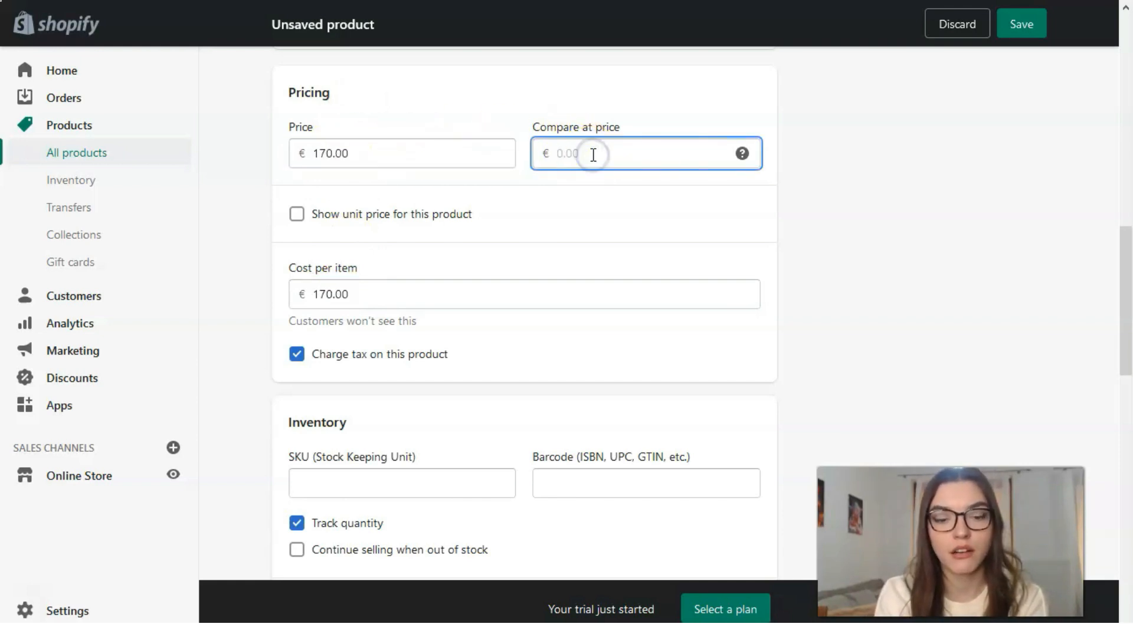
text(500)
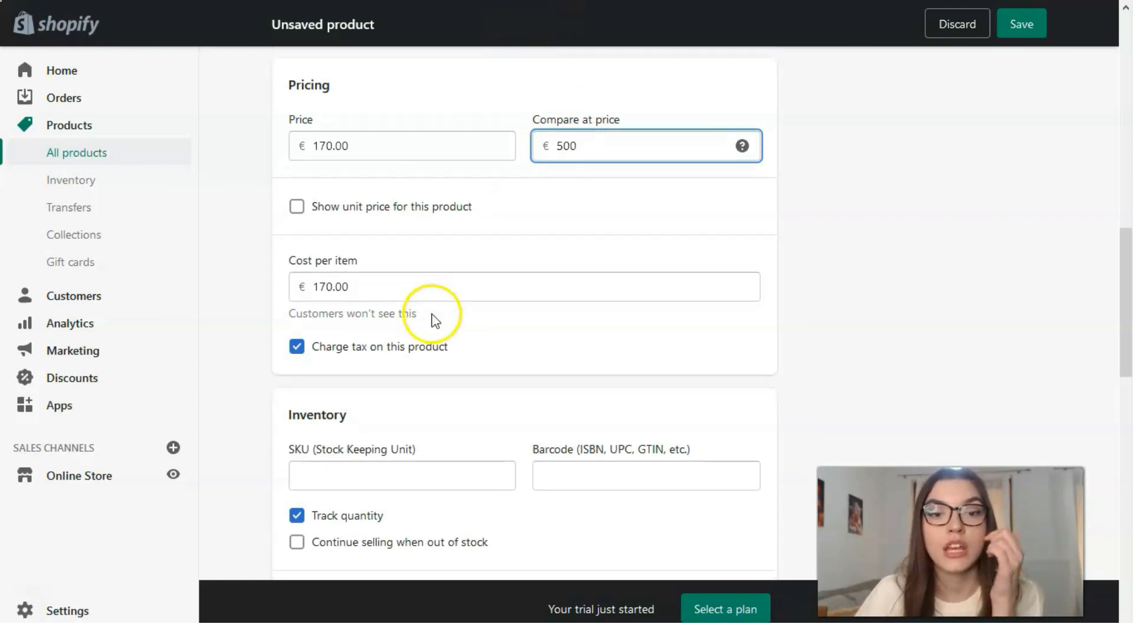
Step: Set the product's available inventory quantity to 3 units
scroll(down, 3)
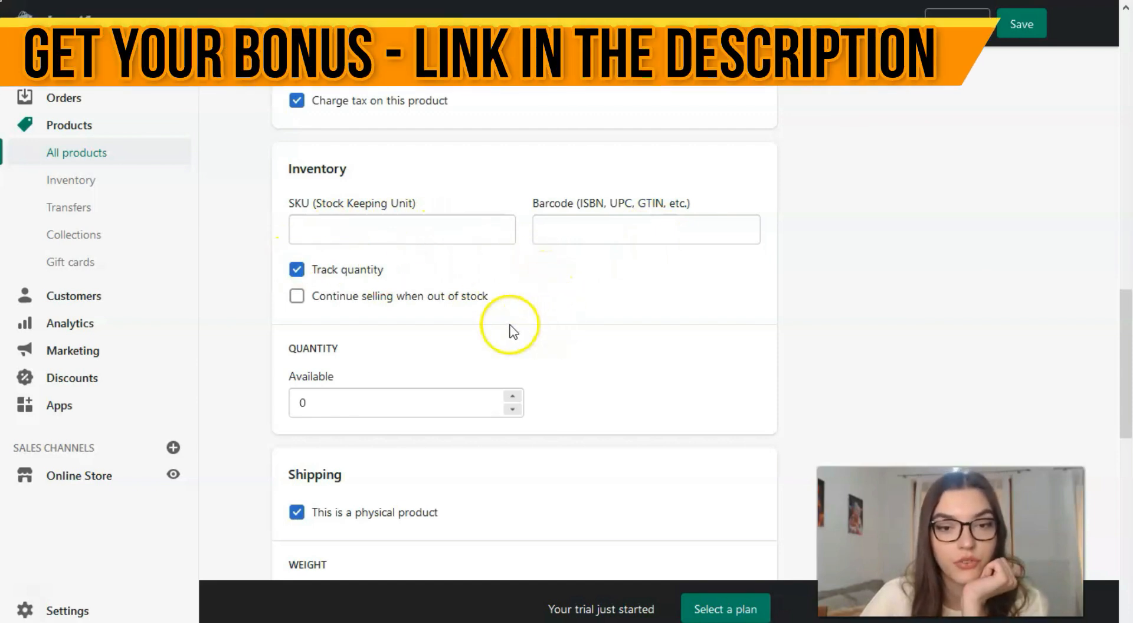
scroll(down, 3)
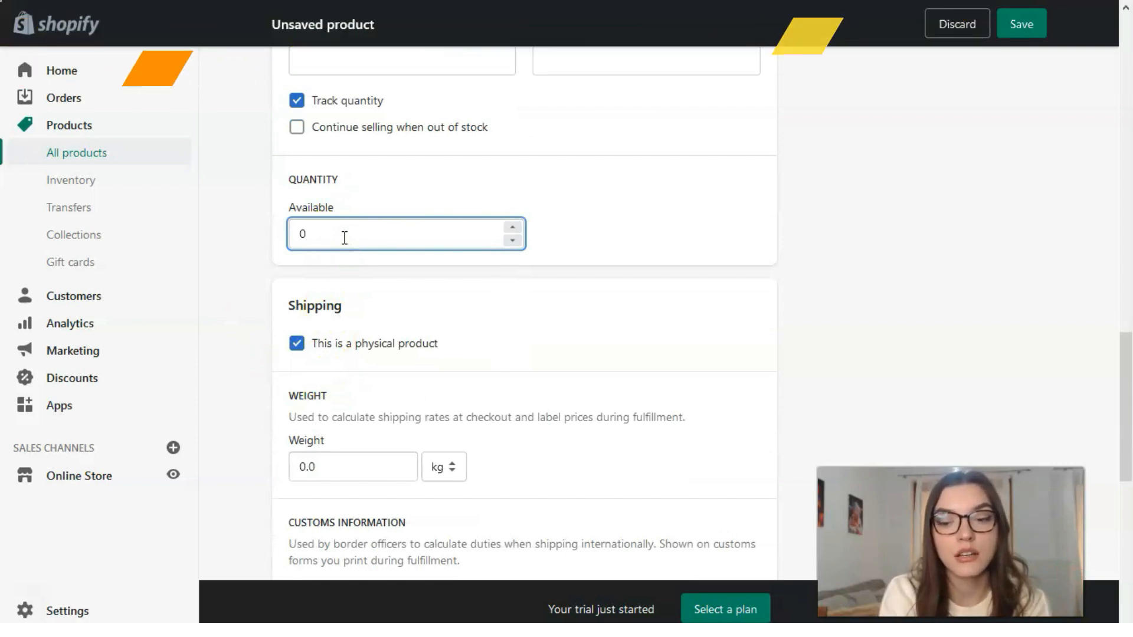
text(5)
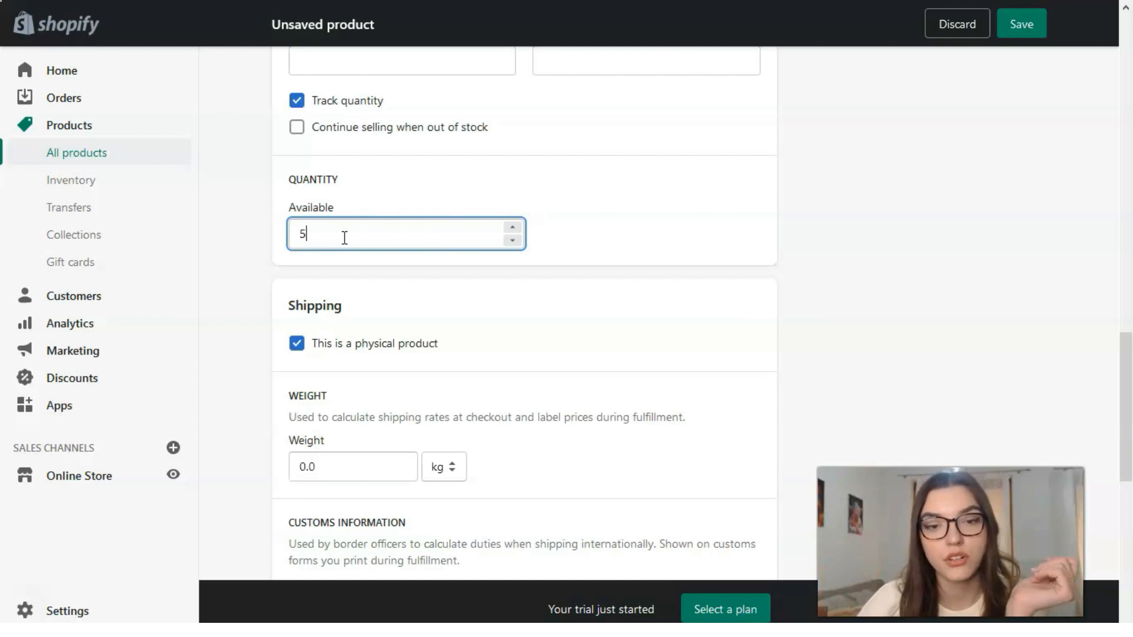
text(3)
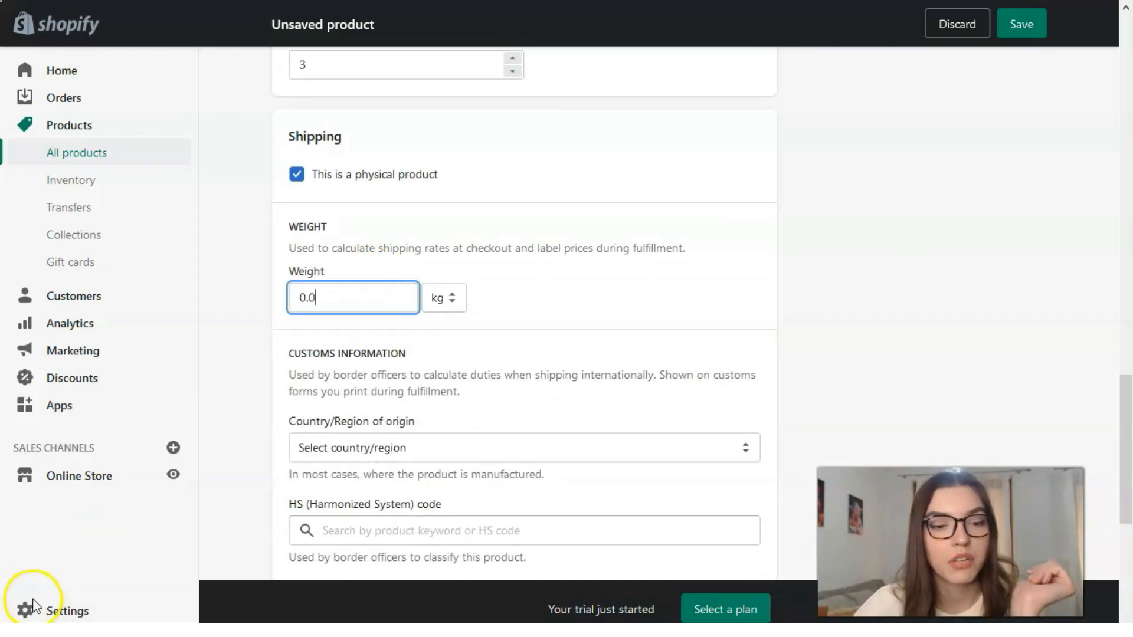
Step: Set the product's shipping weight to 3.0 kg
key(Backspace)
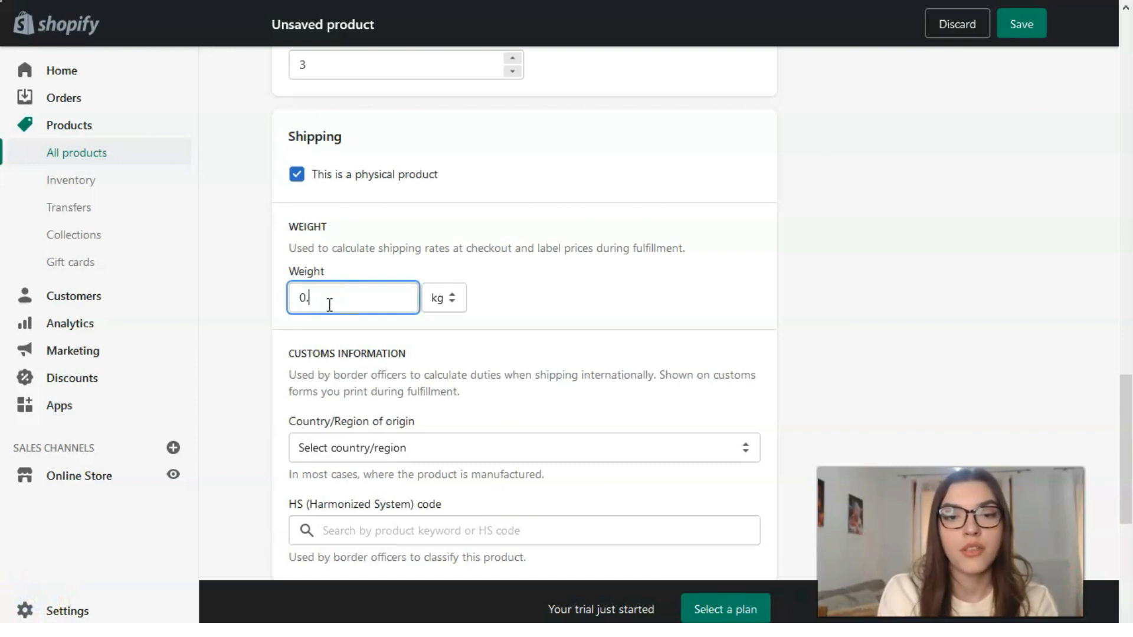
text(3)
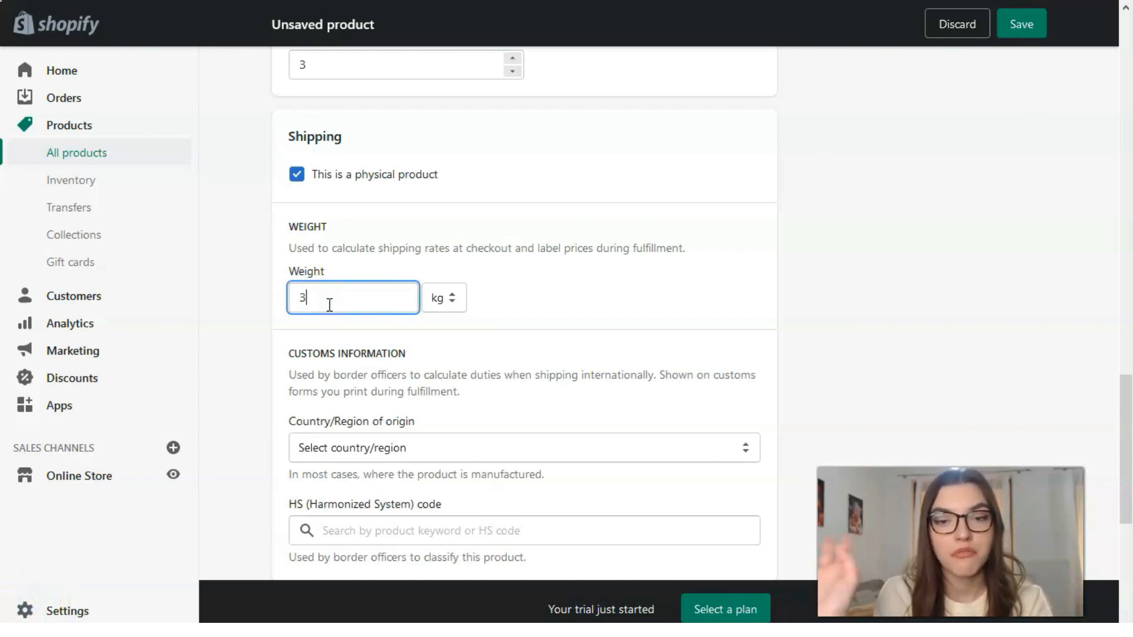
click(444, 298)
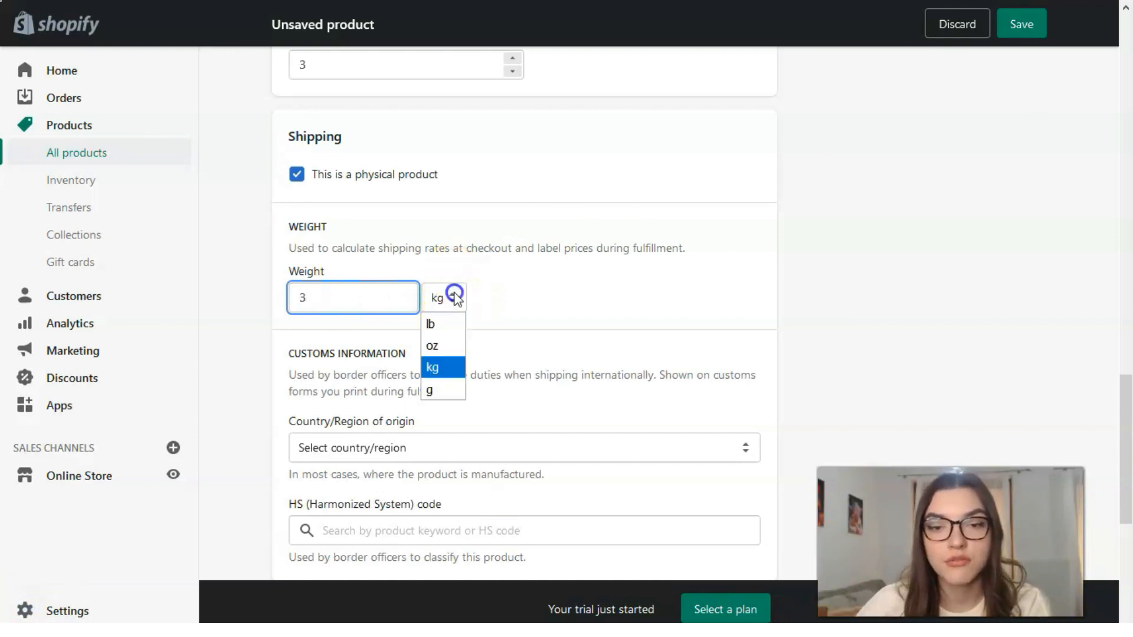
click(431, 367)
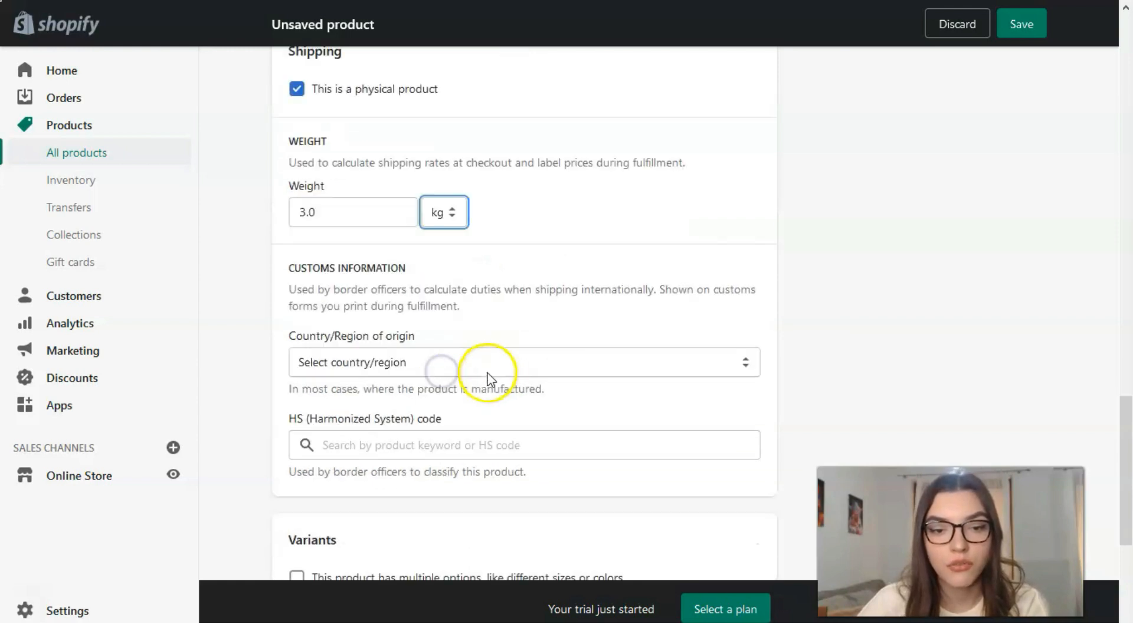
Step: Set France as the country of origin and scroll toward the Variants section
scroll(down, 3)
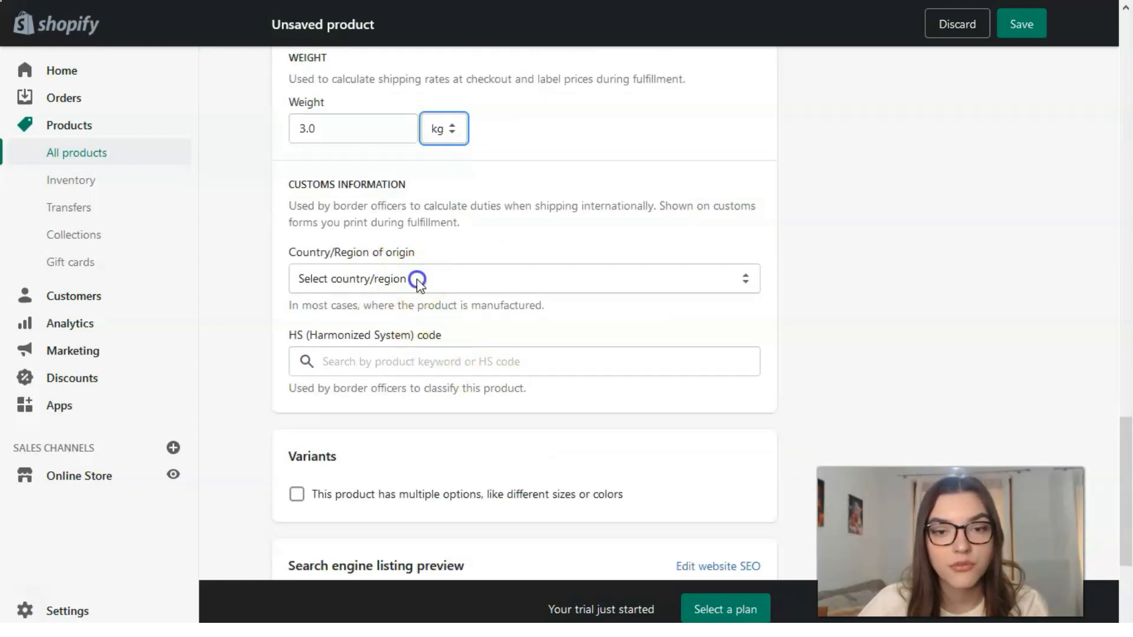
click(522, 278)
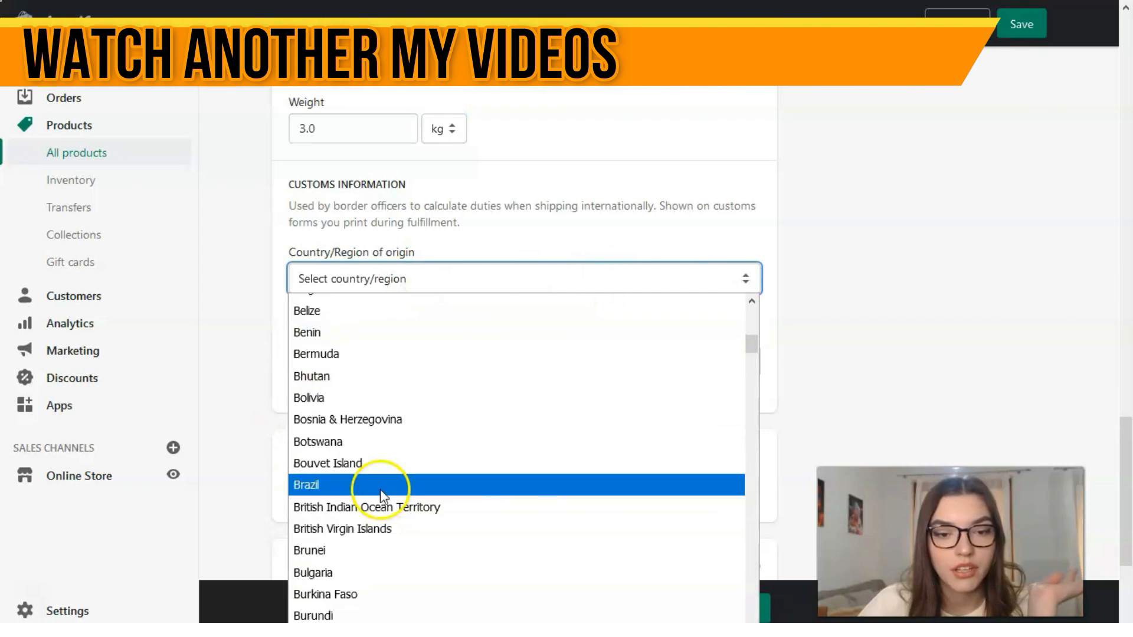
scroll(down, 3)
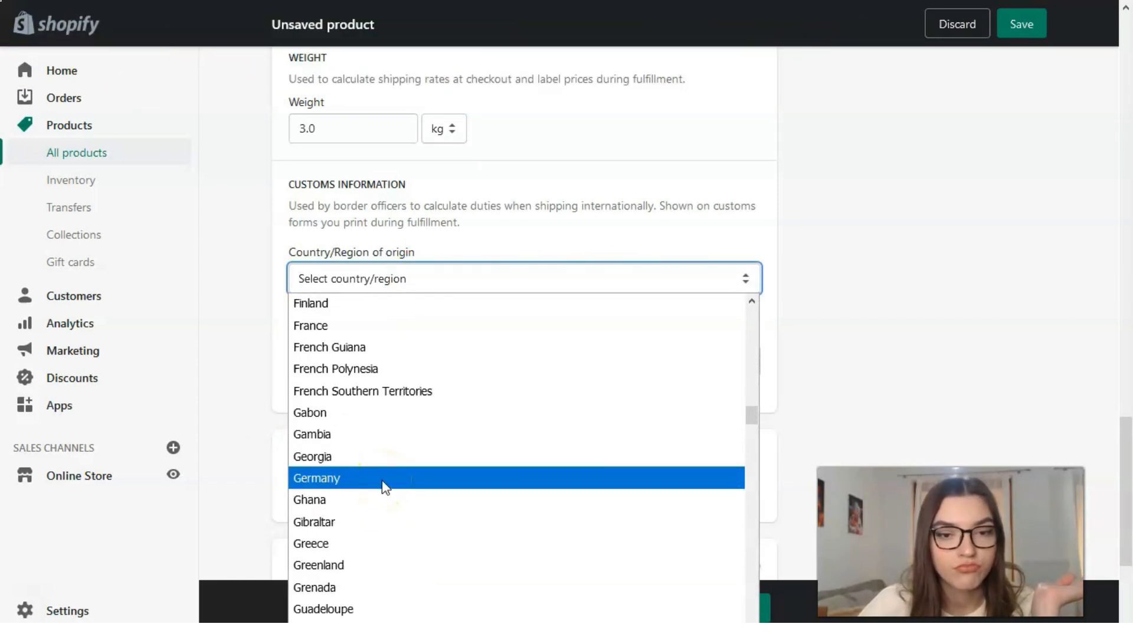
click(310, 325)
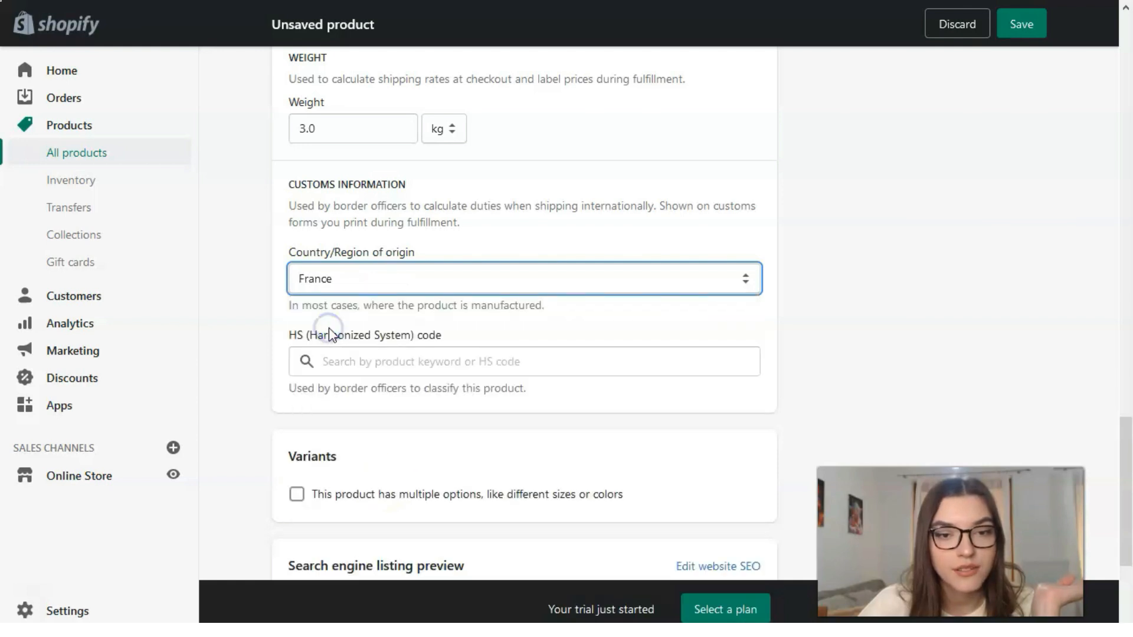
click(524, 361)
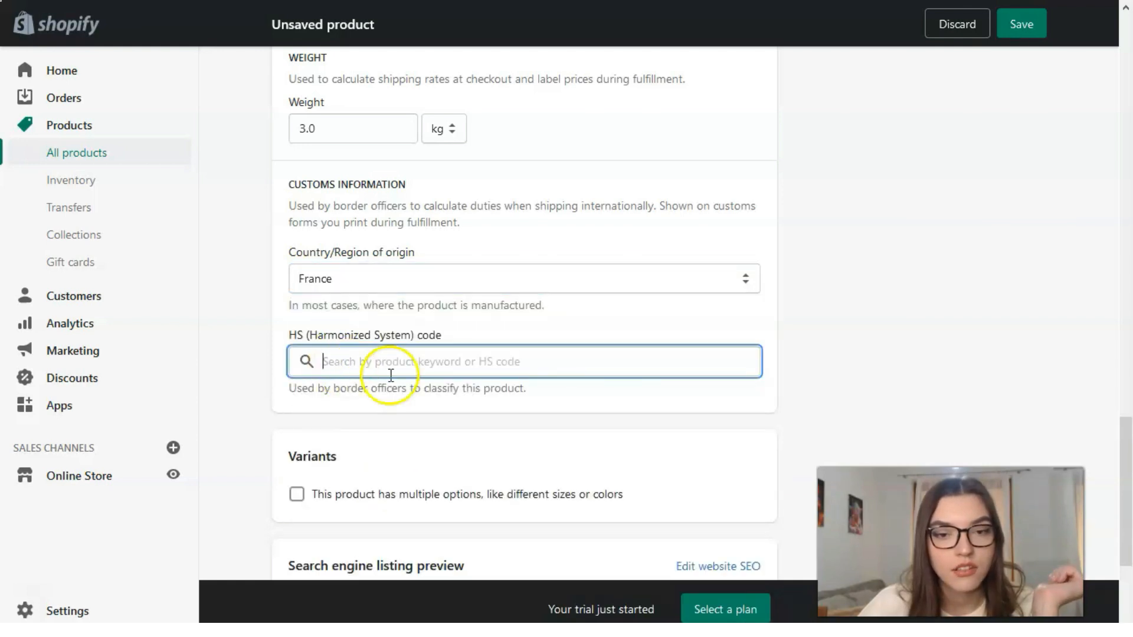
scroll(down, 3)
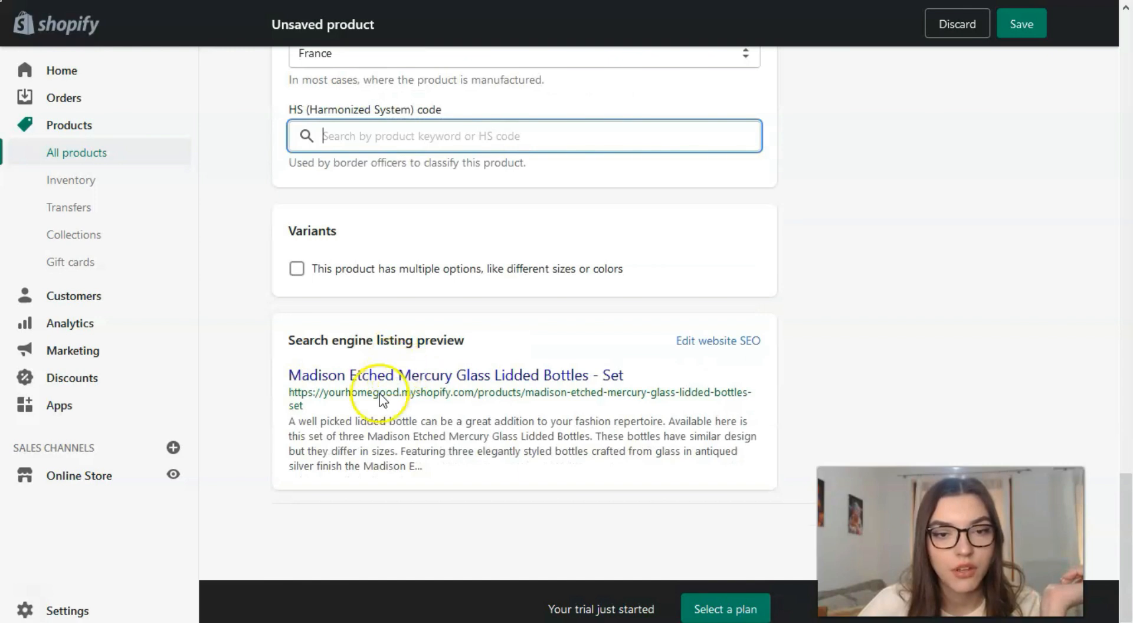
Step: Enable multiple options and add silver and pink as Color values
click(297, 268)
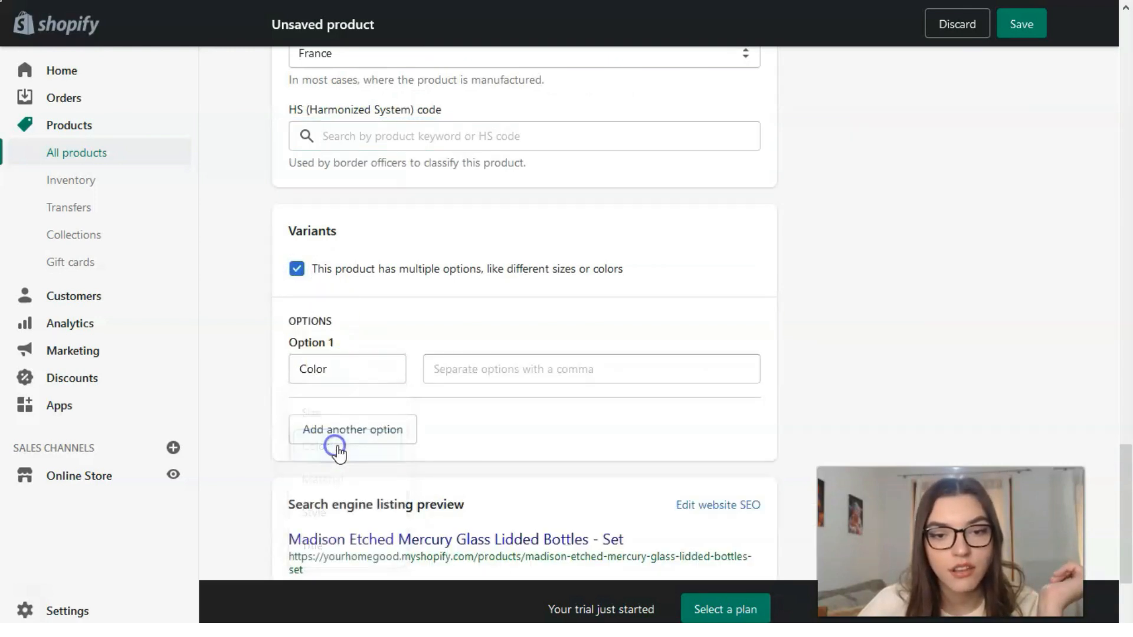
click(590, 369)
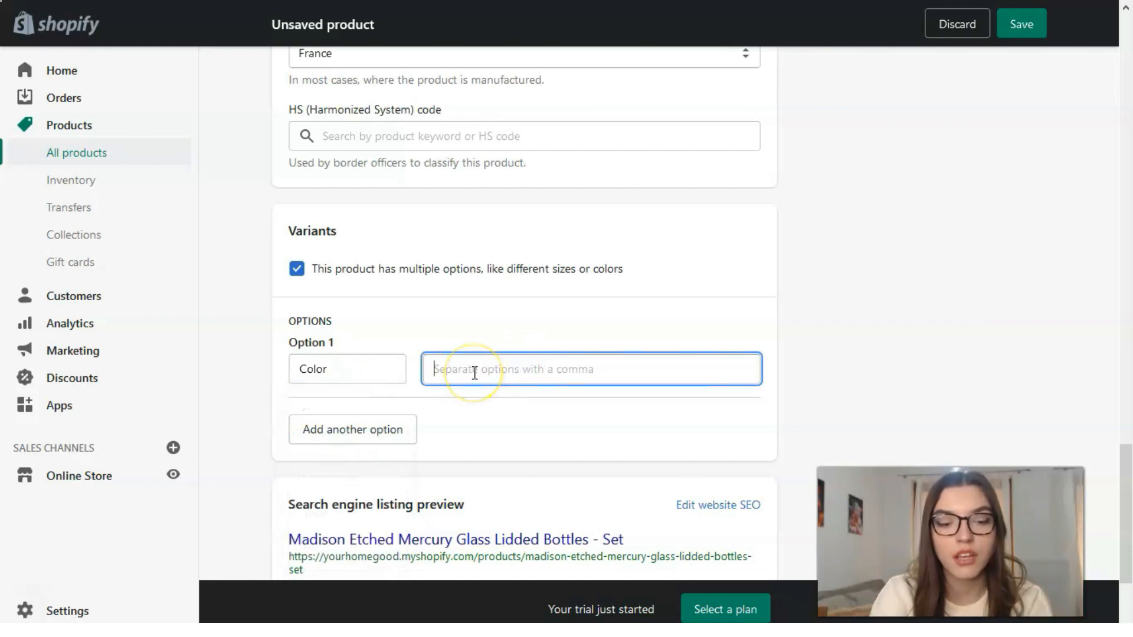
text(silver)
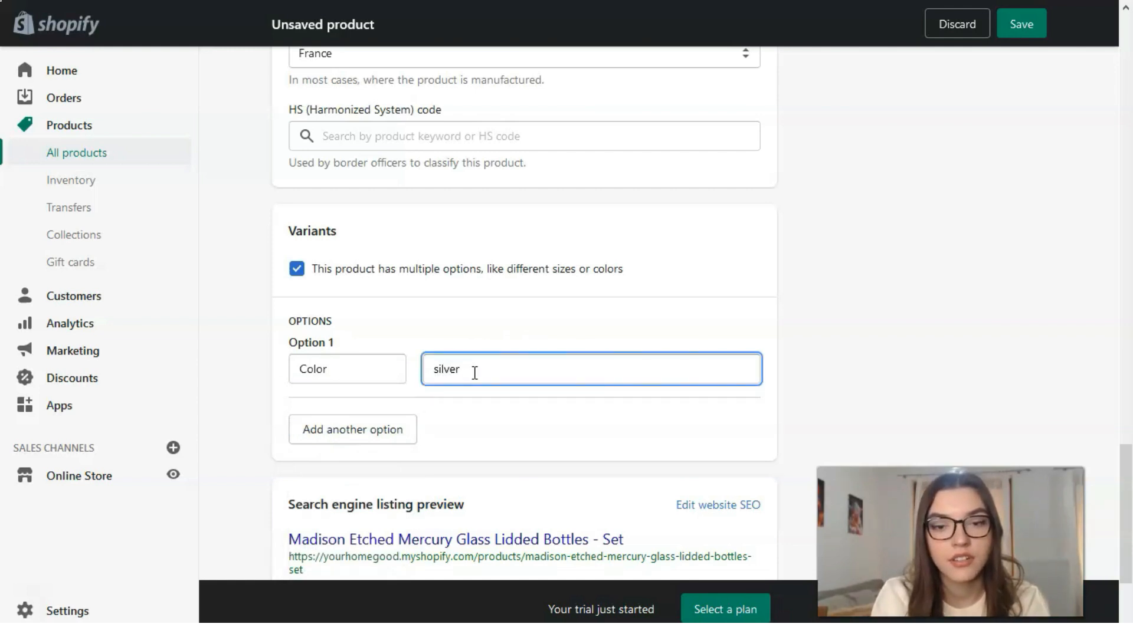
key(Enter)
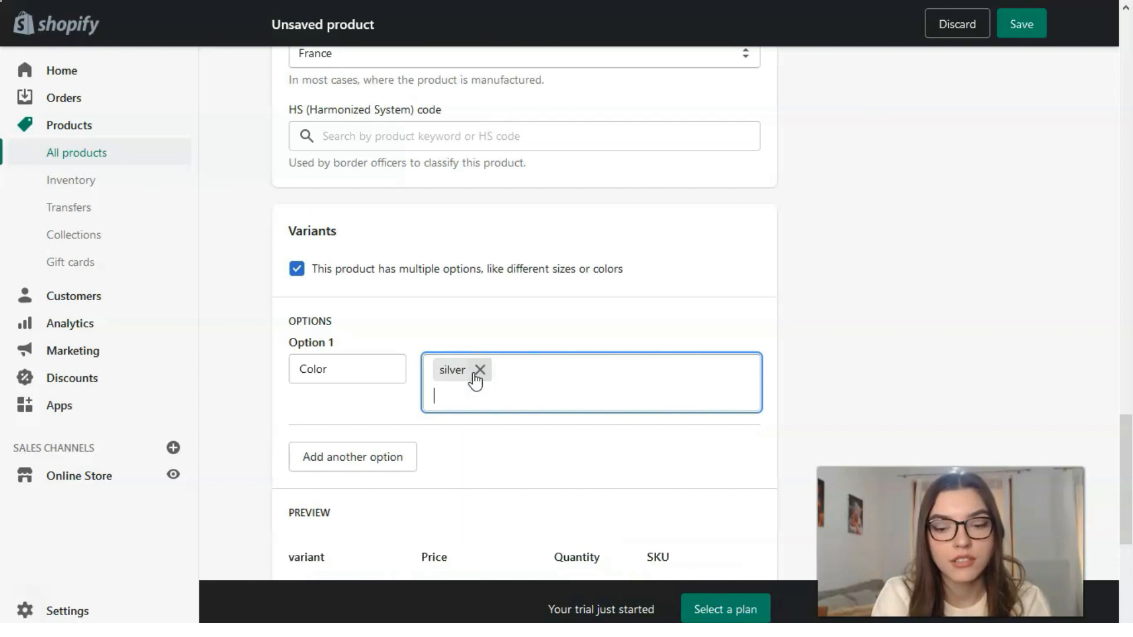
text(pink)
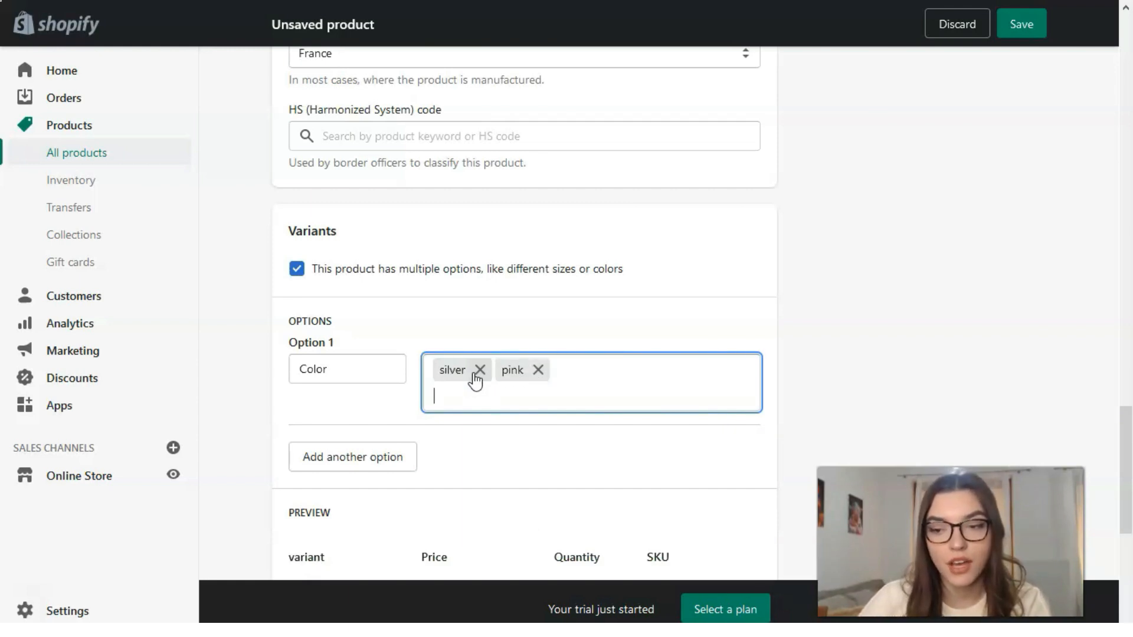
Step: Give the pink variant a price of 200.00 and quantity 2
scroll(down, 3)
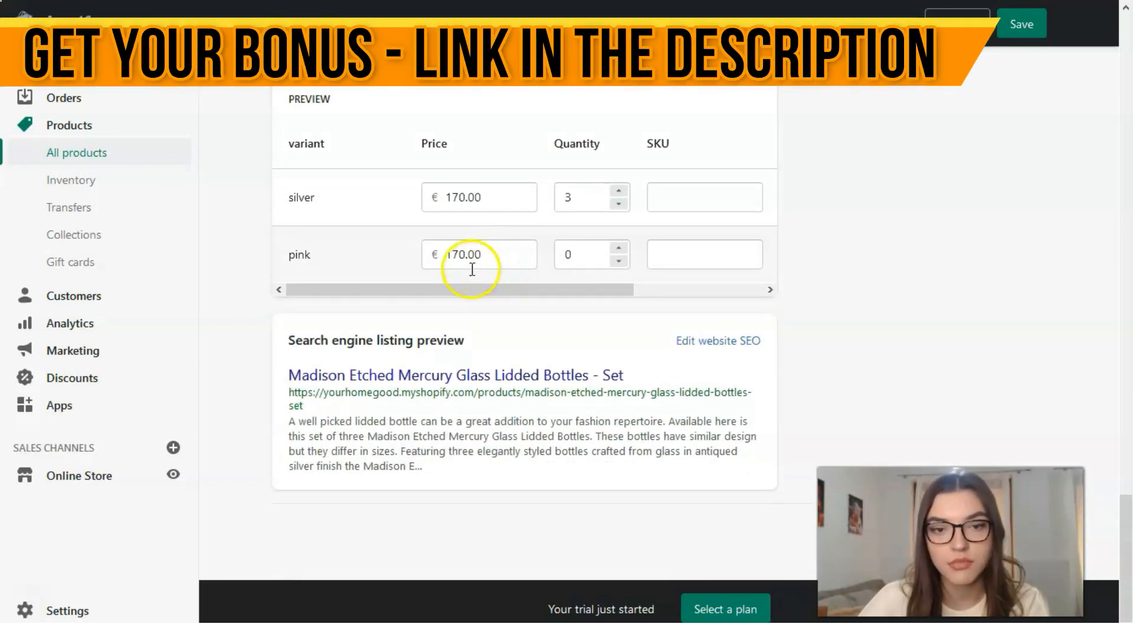
click(464, 254)
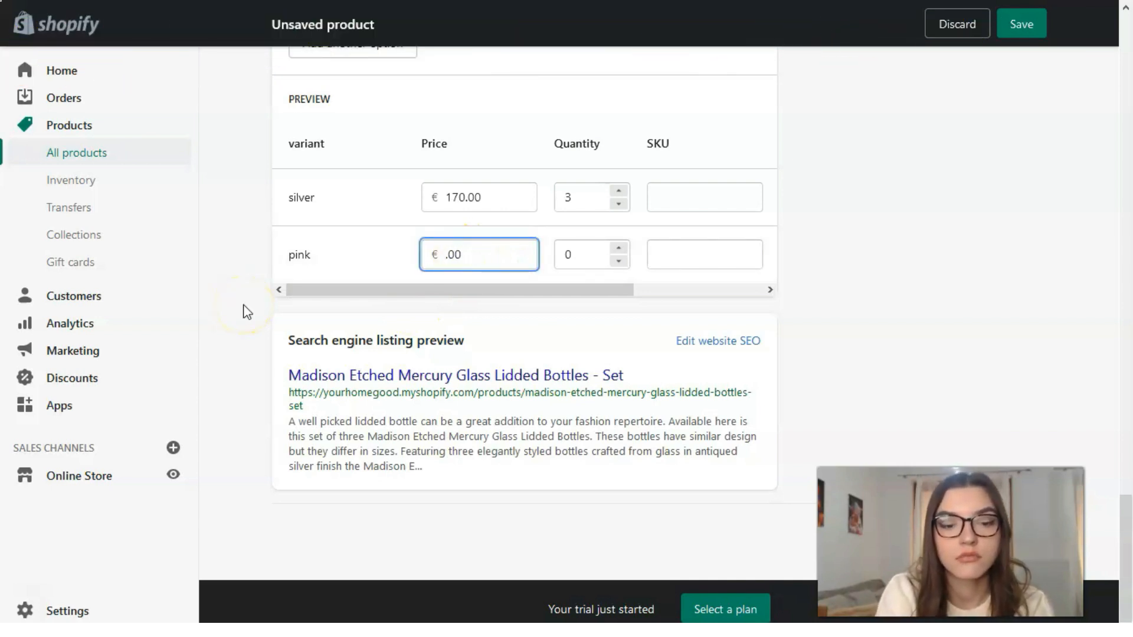
text(200.00)
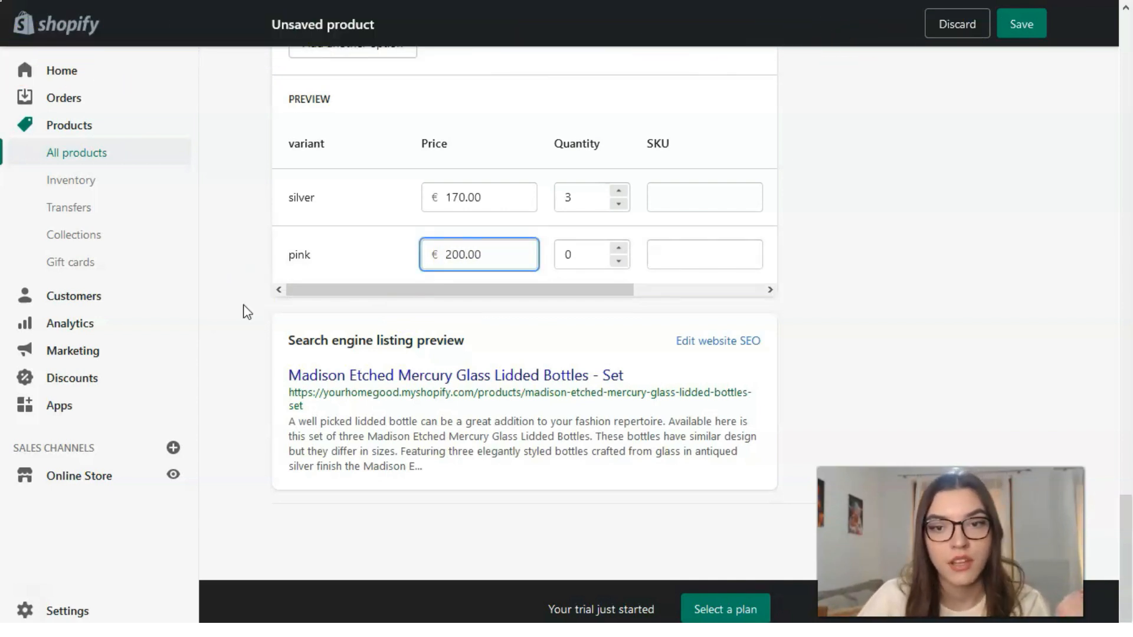
click(586, 254)
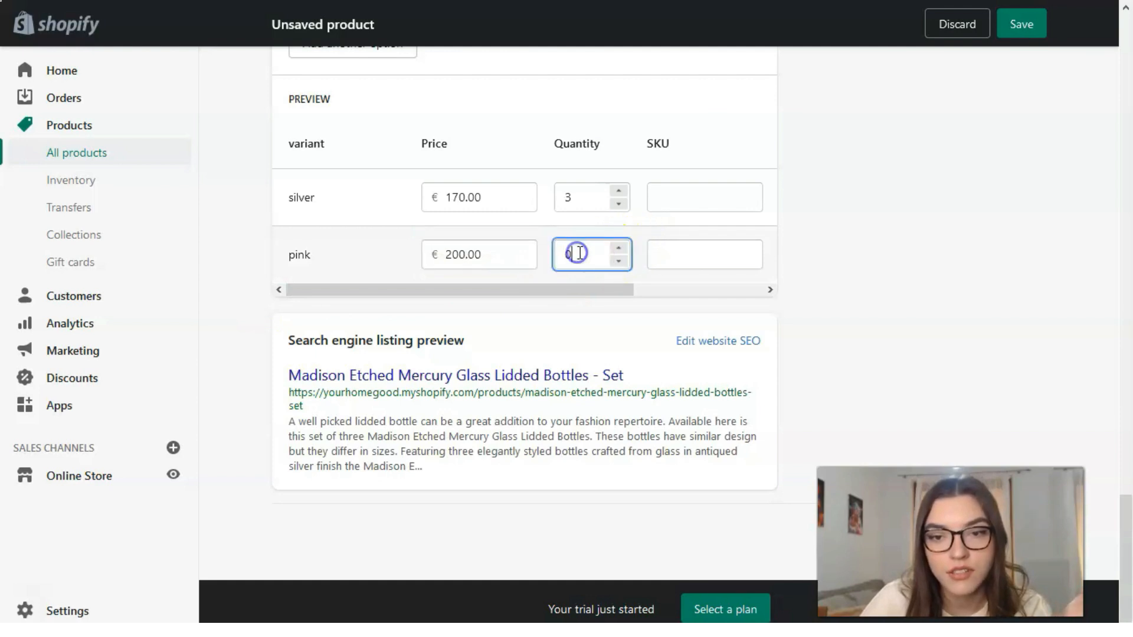
text(3)
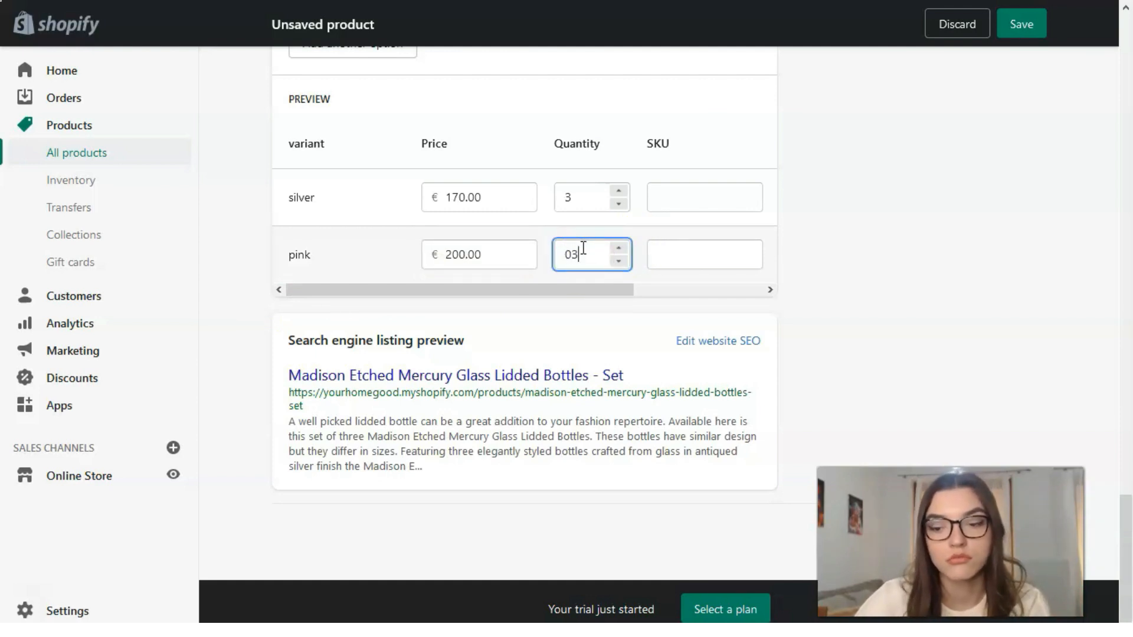
text(02)
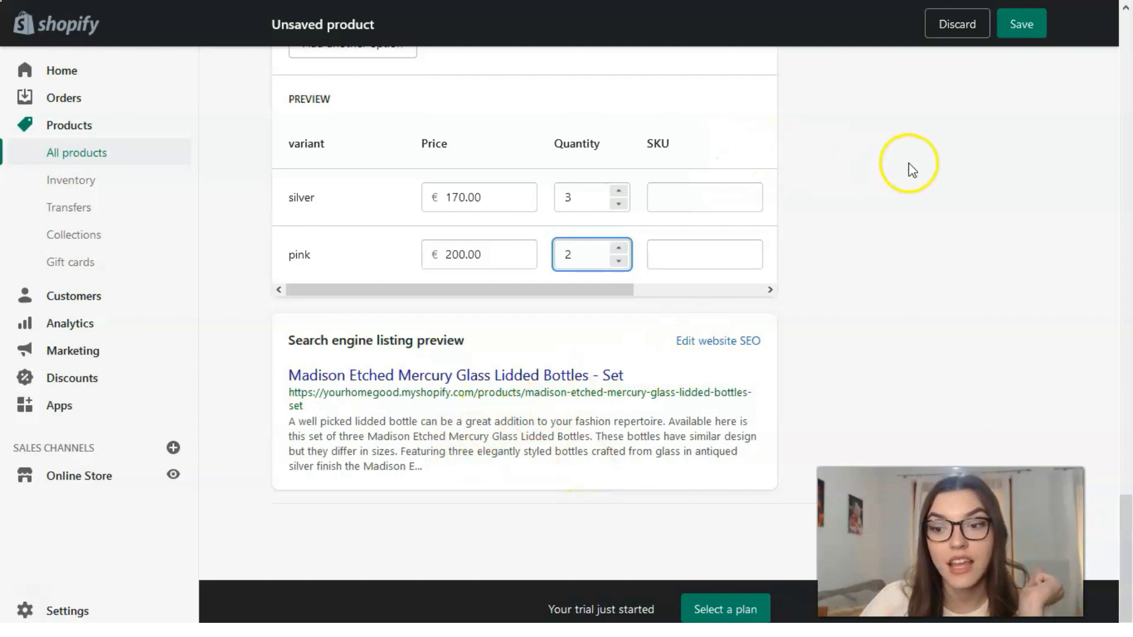
Step: Save the product as a draft and review the silver and pink variants
click(1020, 23)
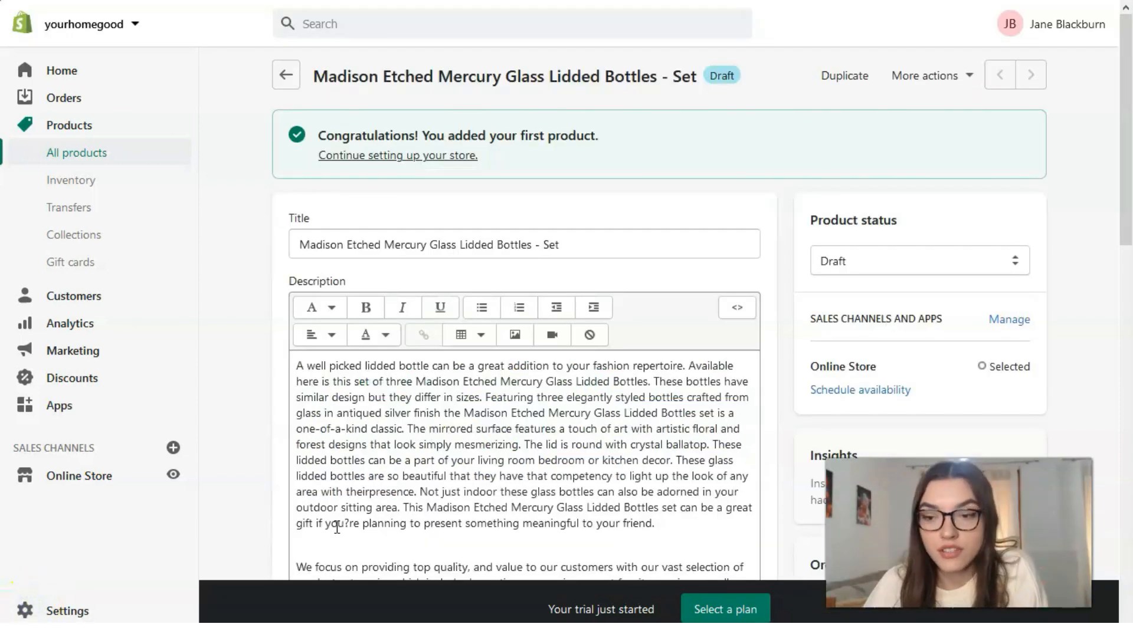
scroll(down, 3)
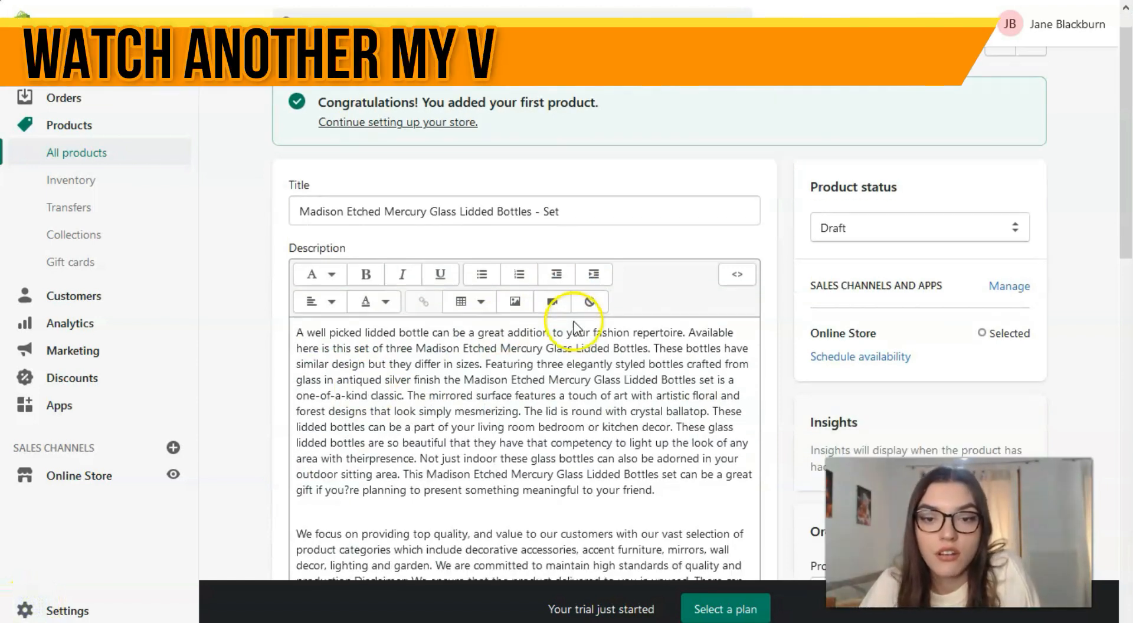
scroll(down, 3)
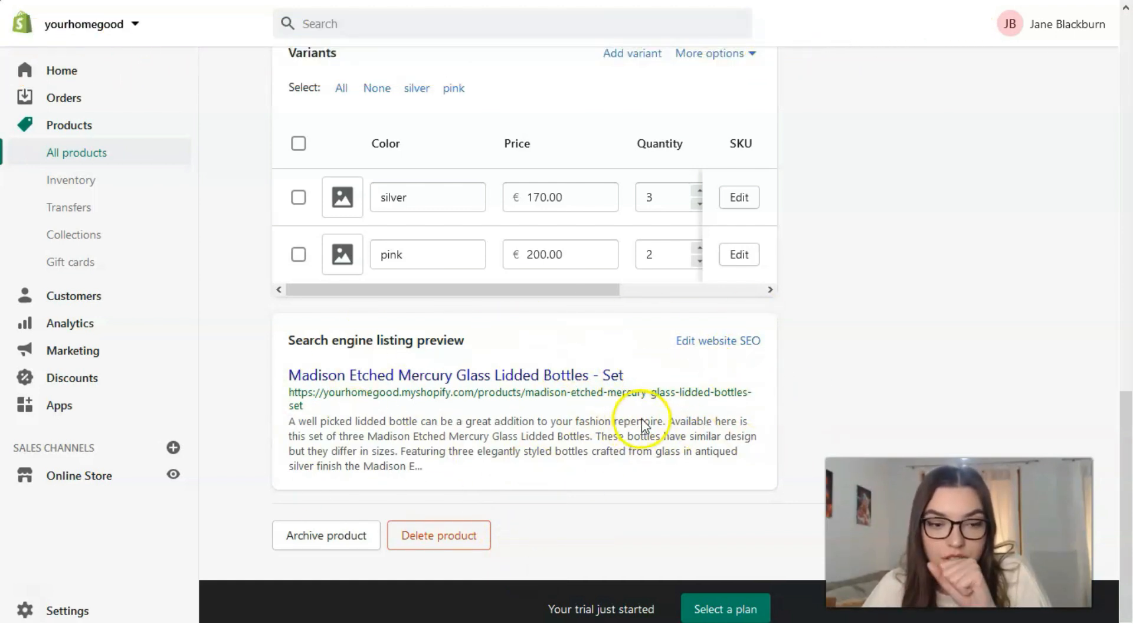
mouse_move(722, 402)
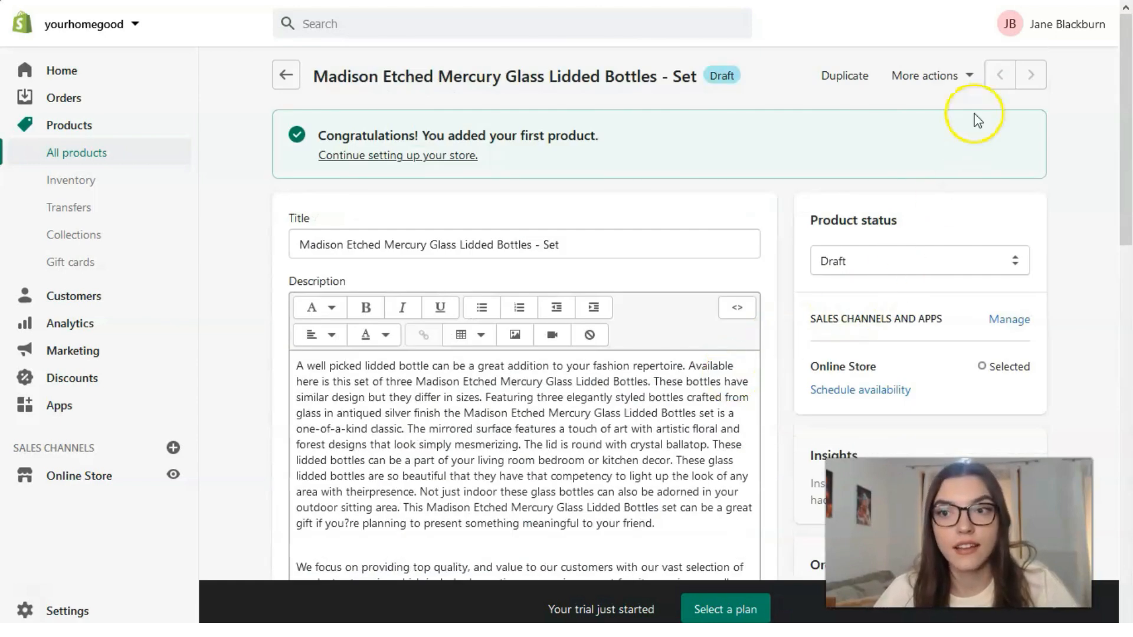
mouse_move(914, 136)
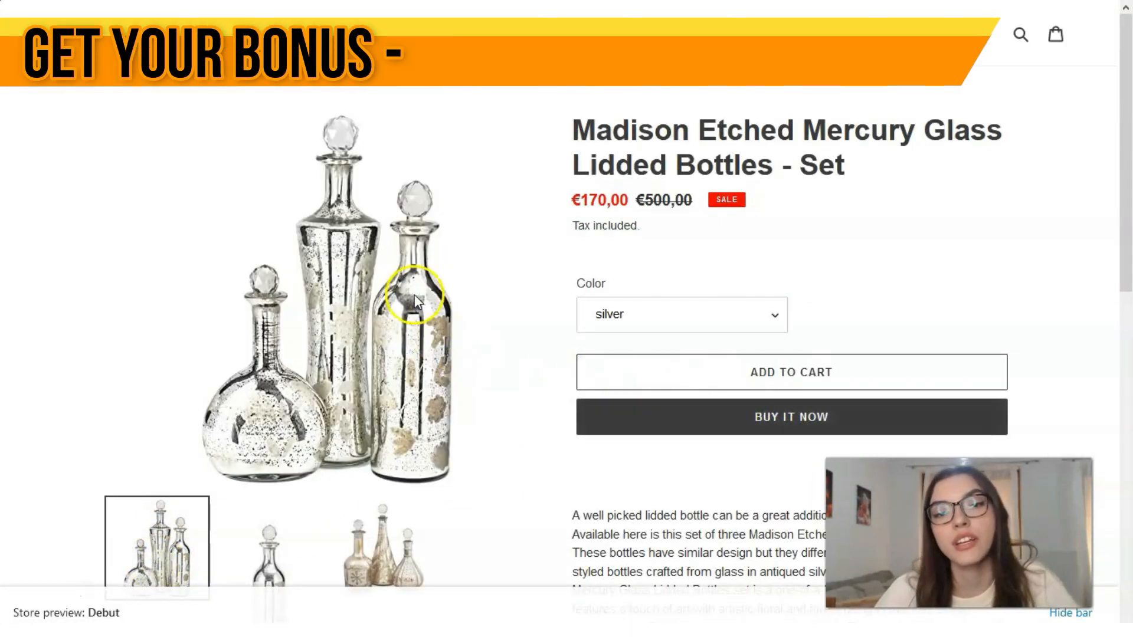
Step: Browse the storefront product page and choose pink, showing the €200,00 price
scroll(down, 3)
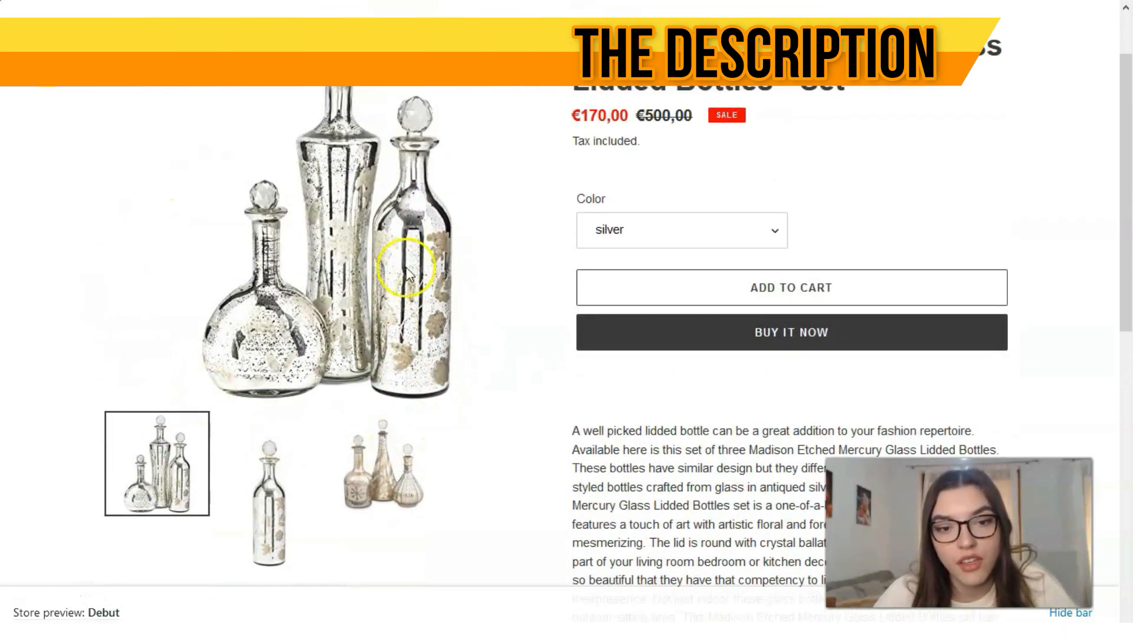
scroll(down, 3)
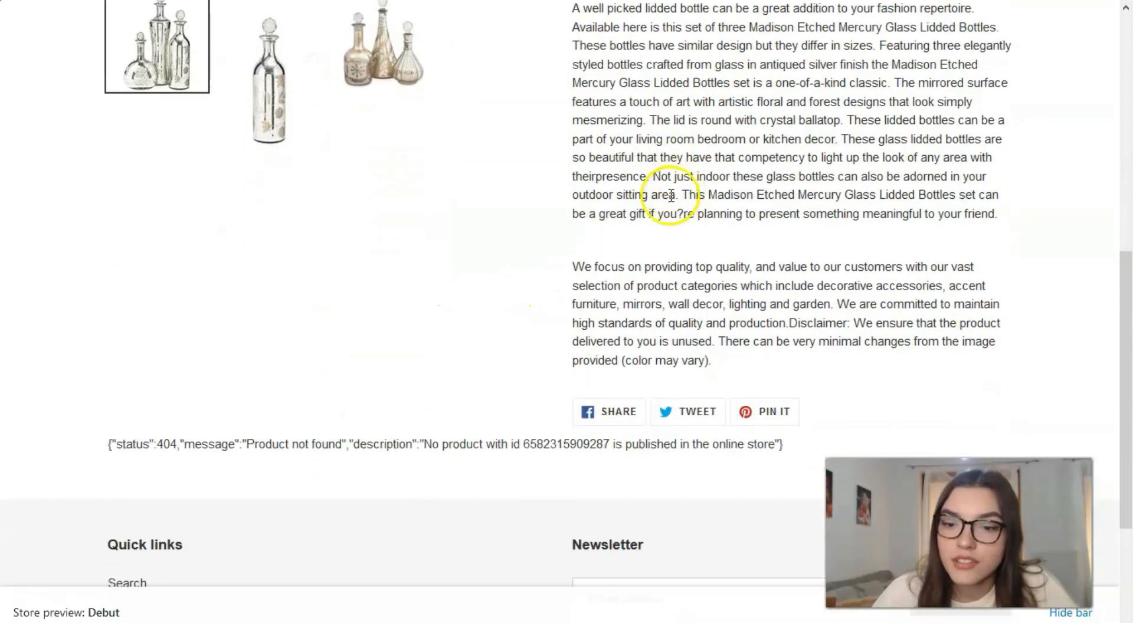
scroll(up, 3)
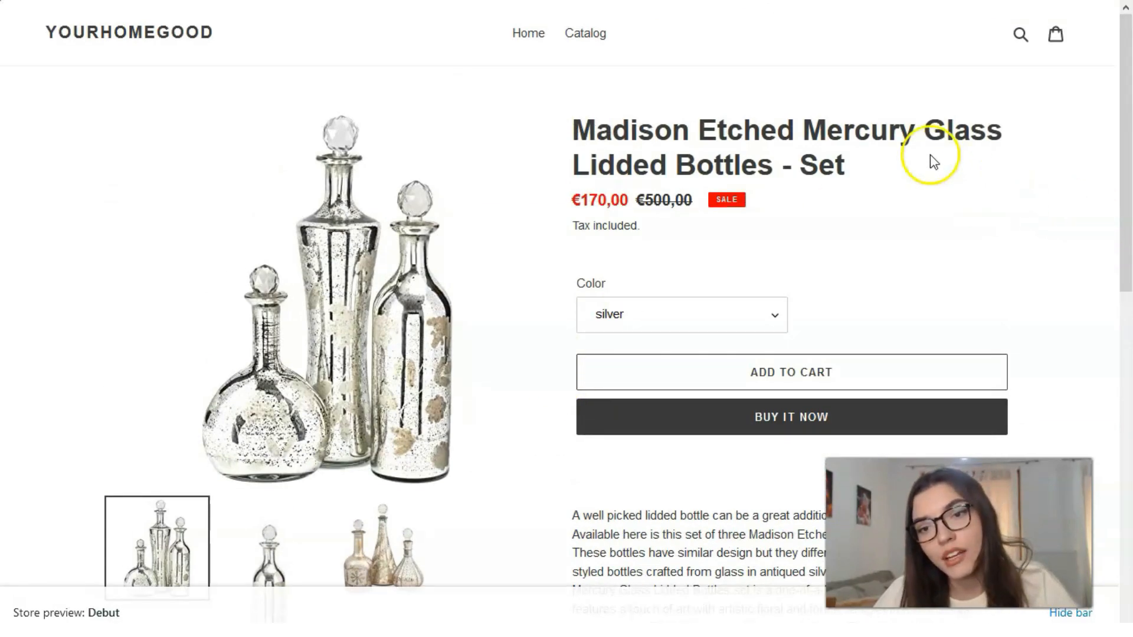
mouse_move(791, 350)
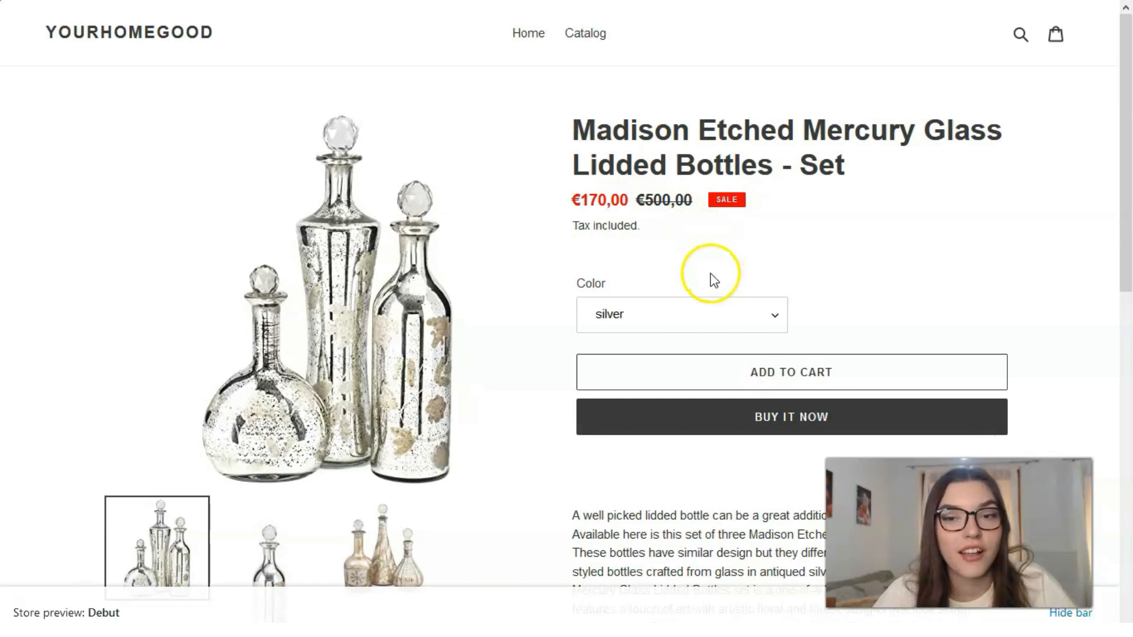
mouse_move(686, 246)
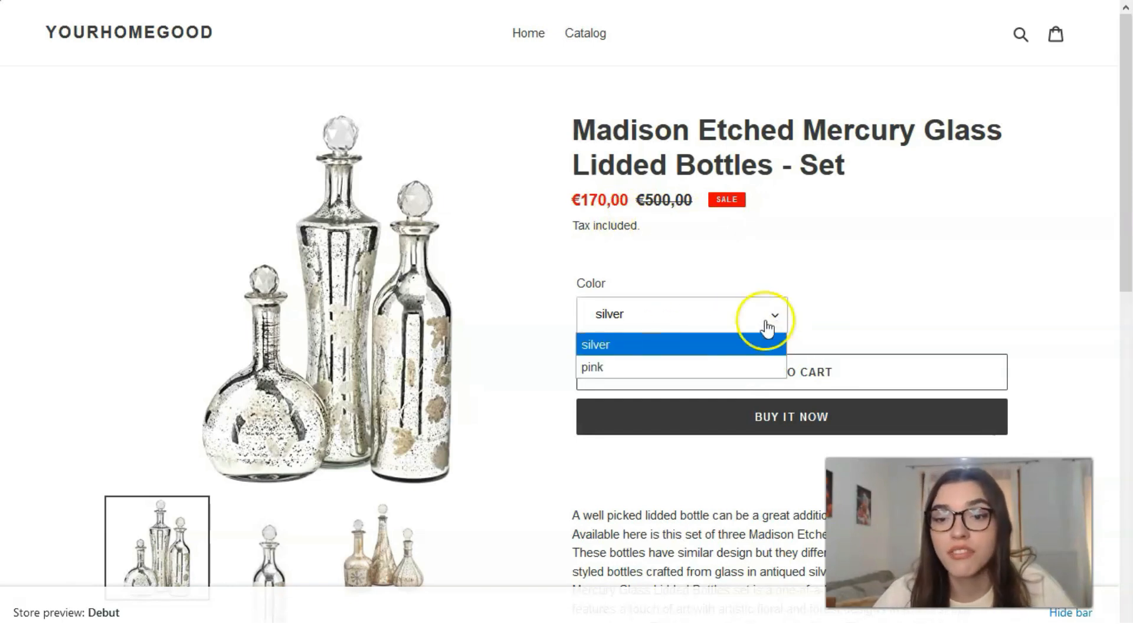
click(592, 367)
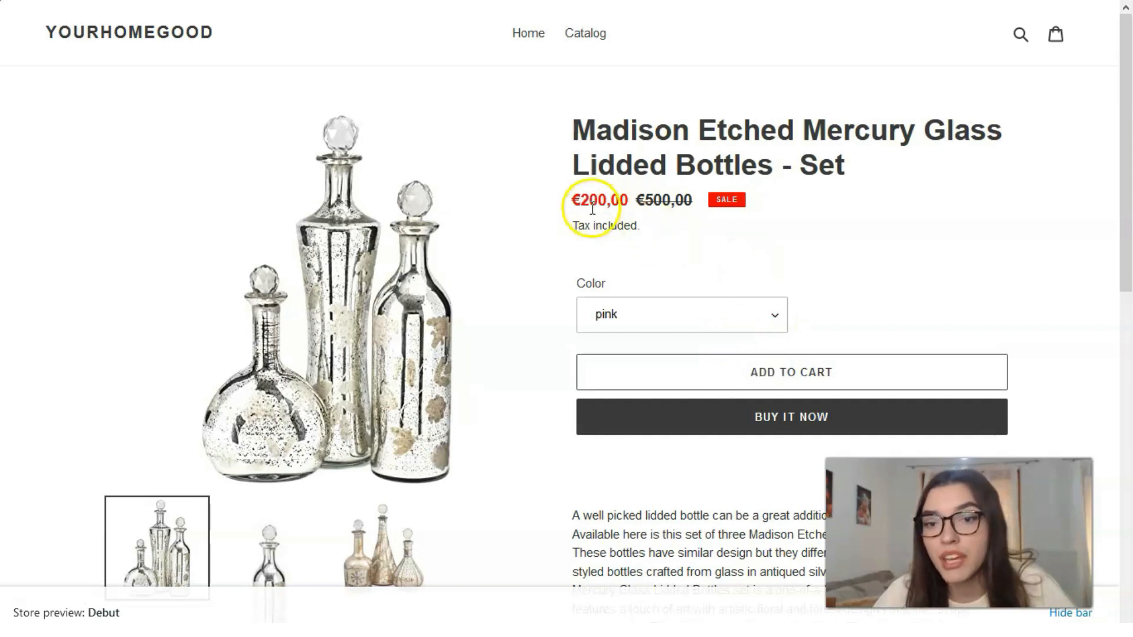